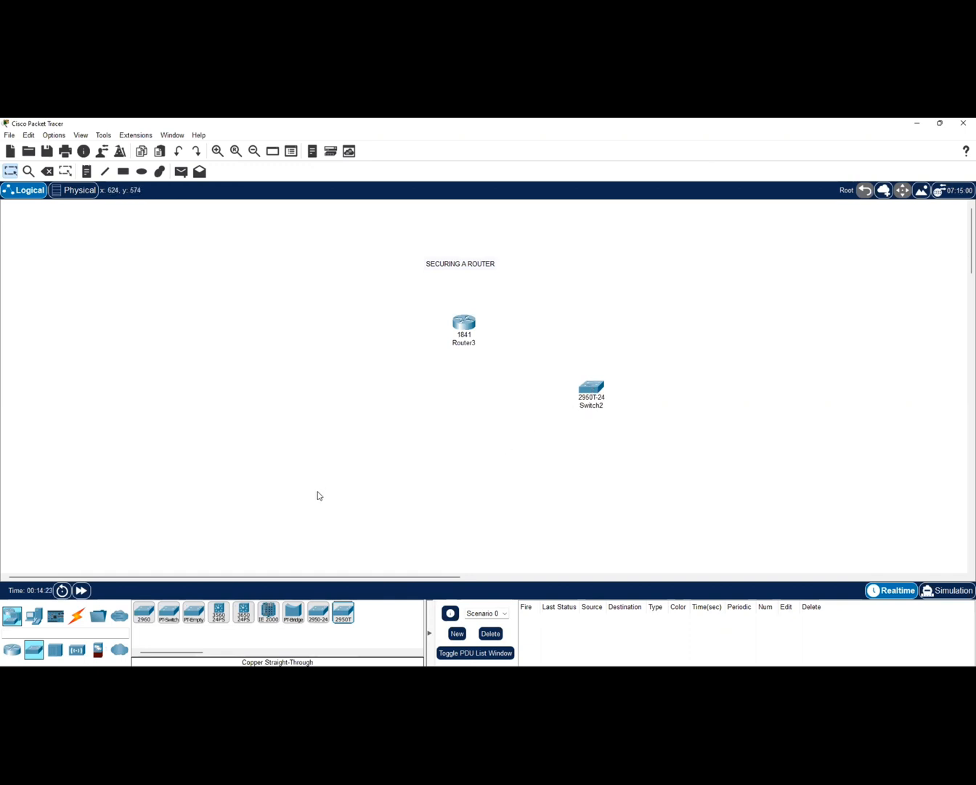
- Place a PC-PT end device, PC2, to the lower right of the switch
click(34, 616)
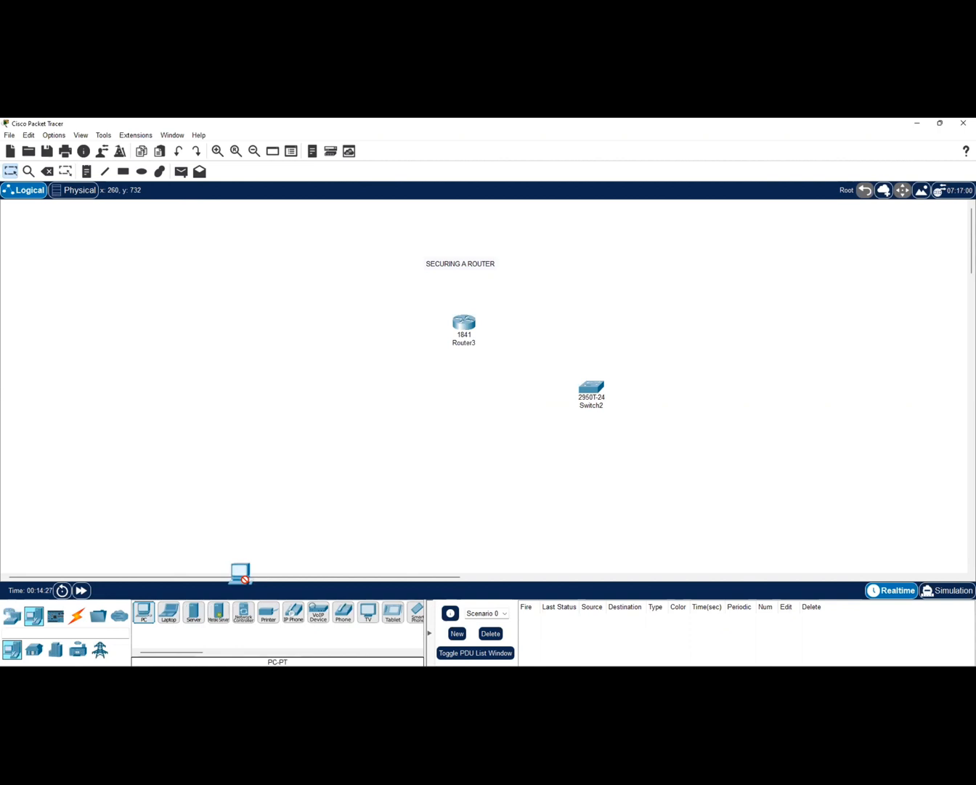
click(764, 461)
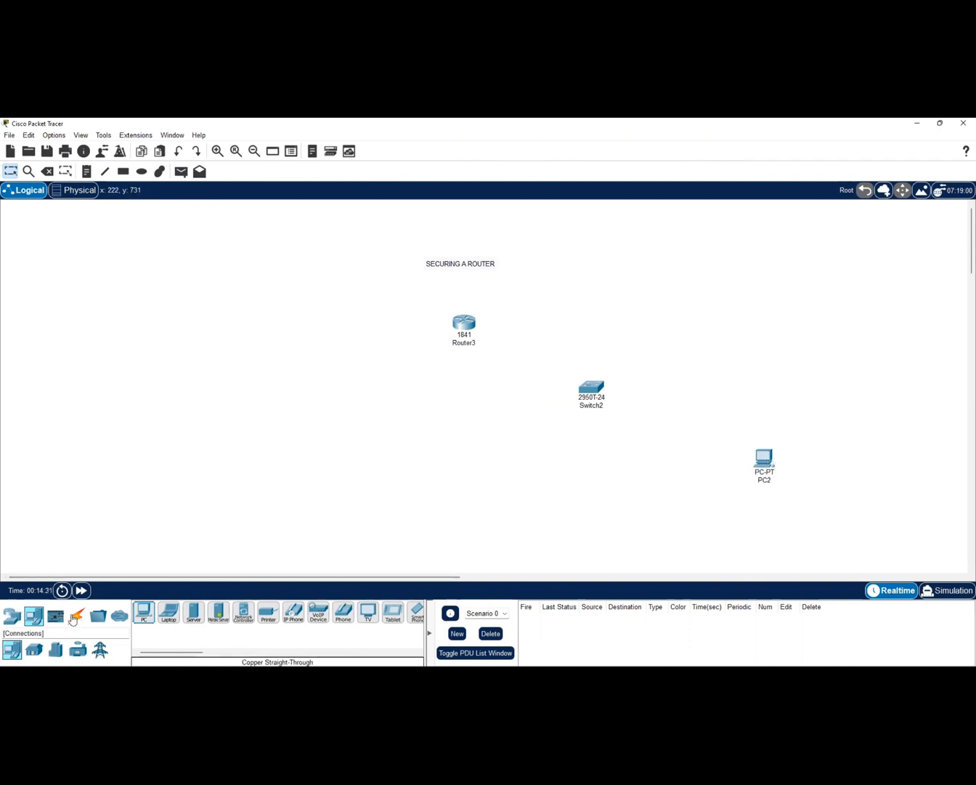
- Cable PC2 to switch port Fa0/24 with copper straight-through, then start a link at Router3 Fa0/0
click(55, 616)
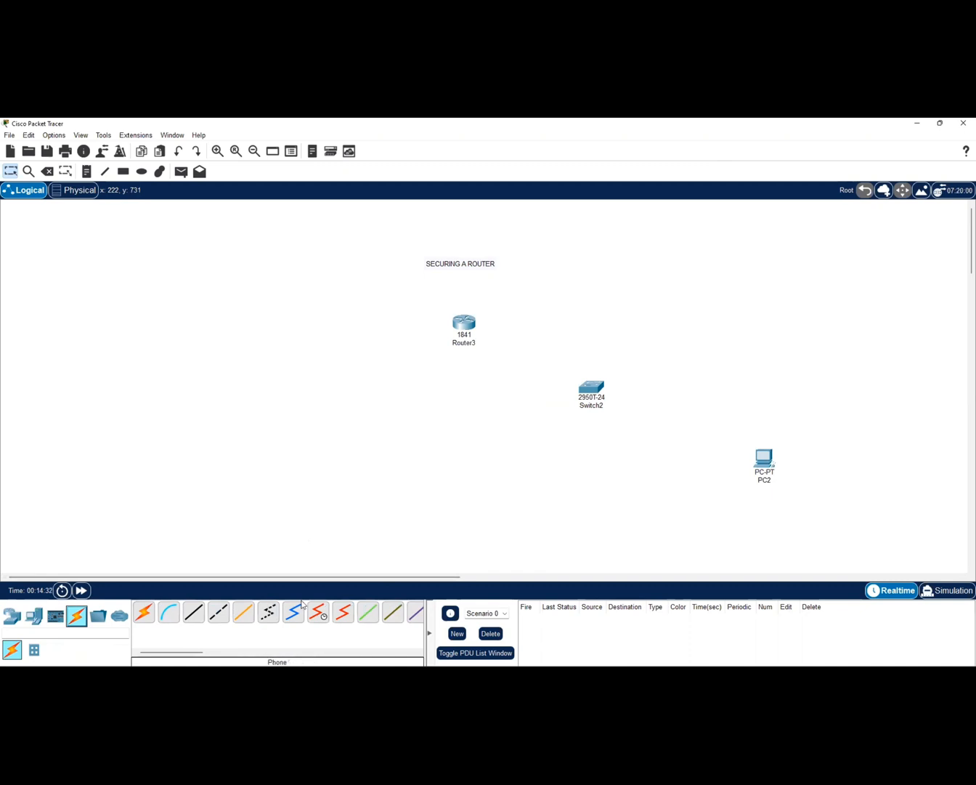
mouse_move(234, 613)
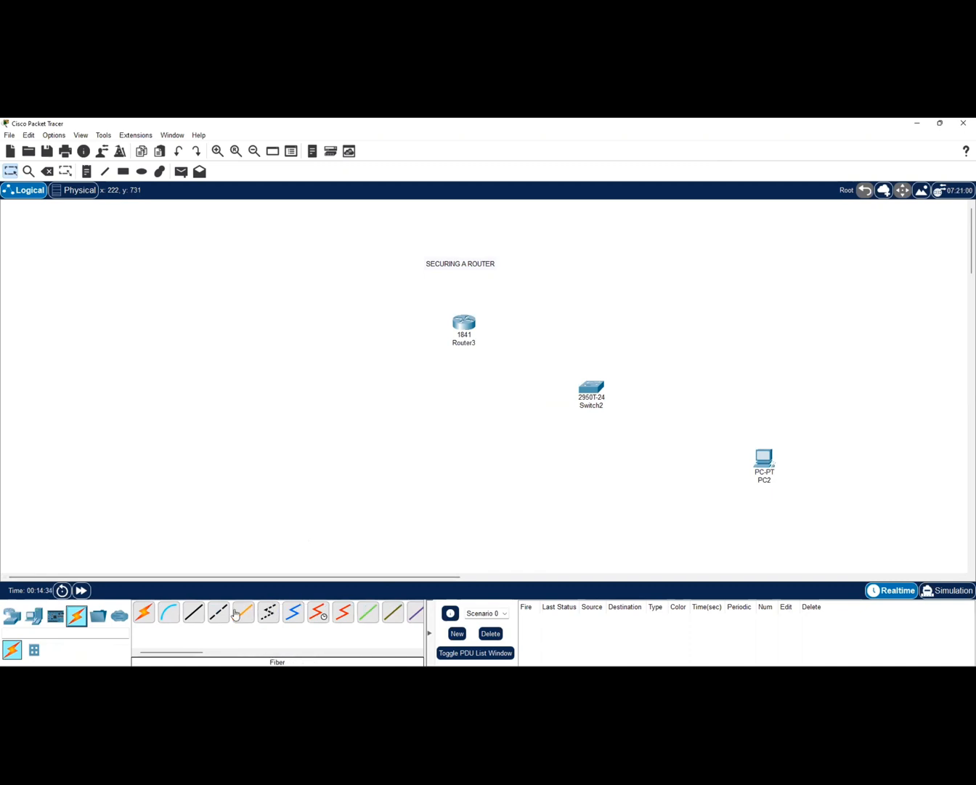
click(193, 612)
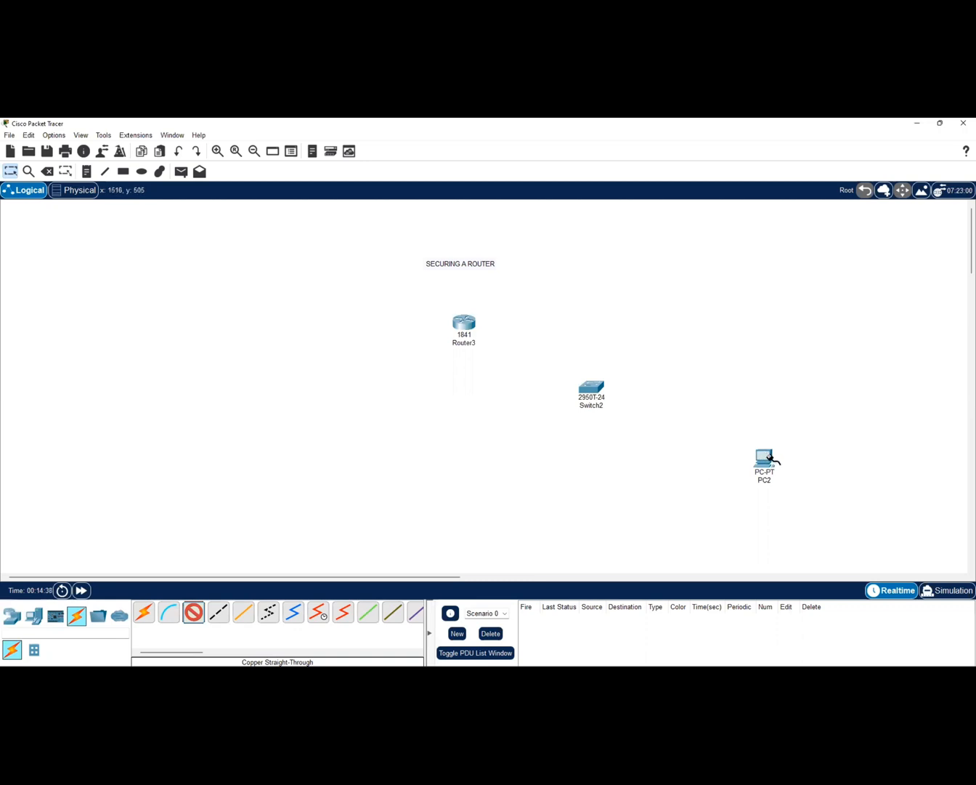
click(763, 456)
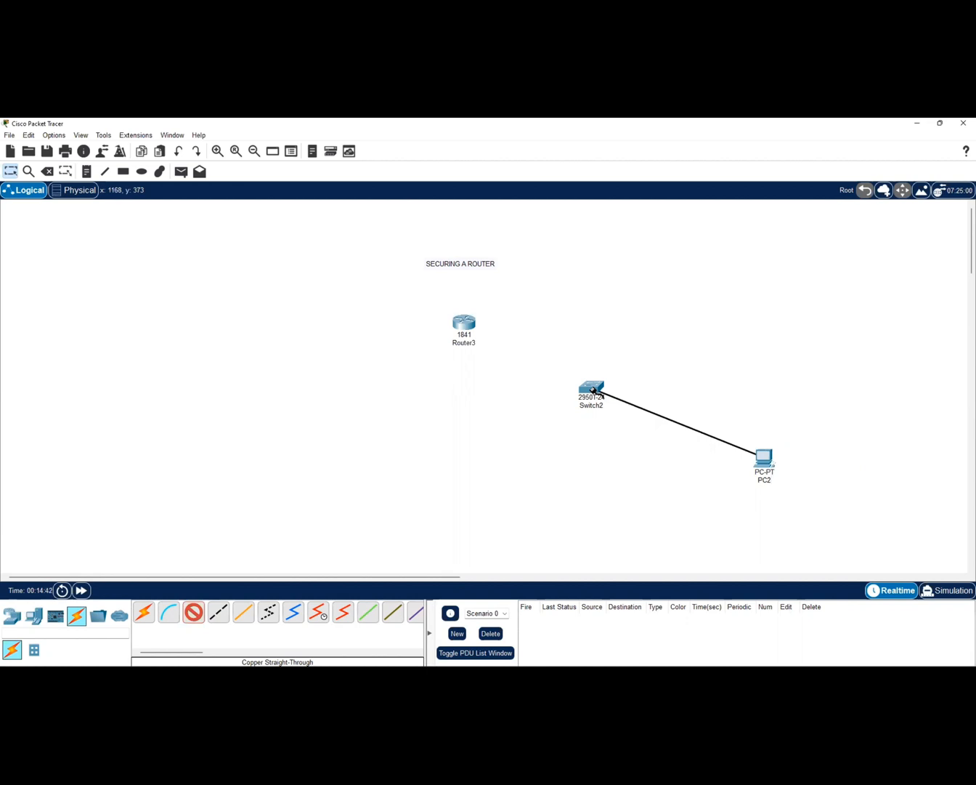
click(591, 388)
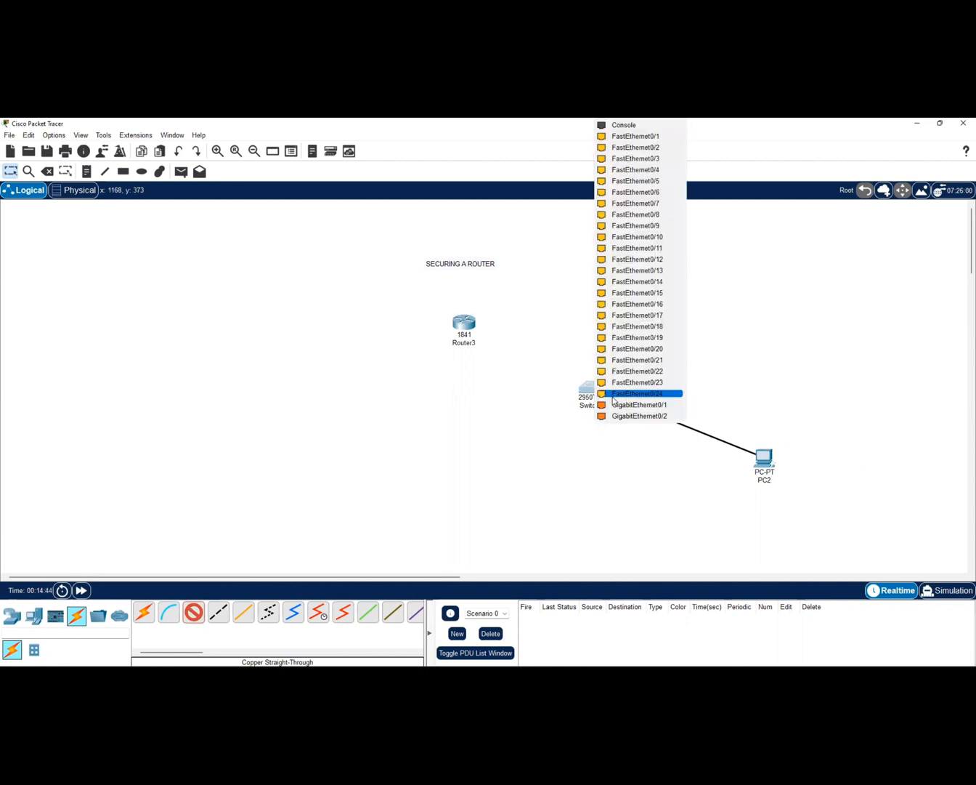
click(636, 393)
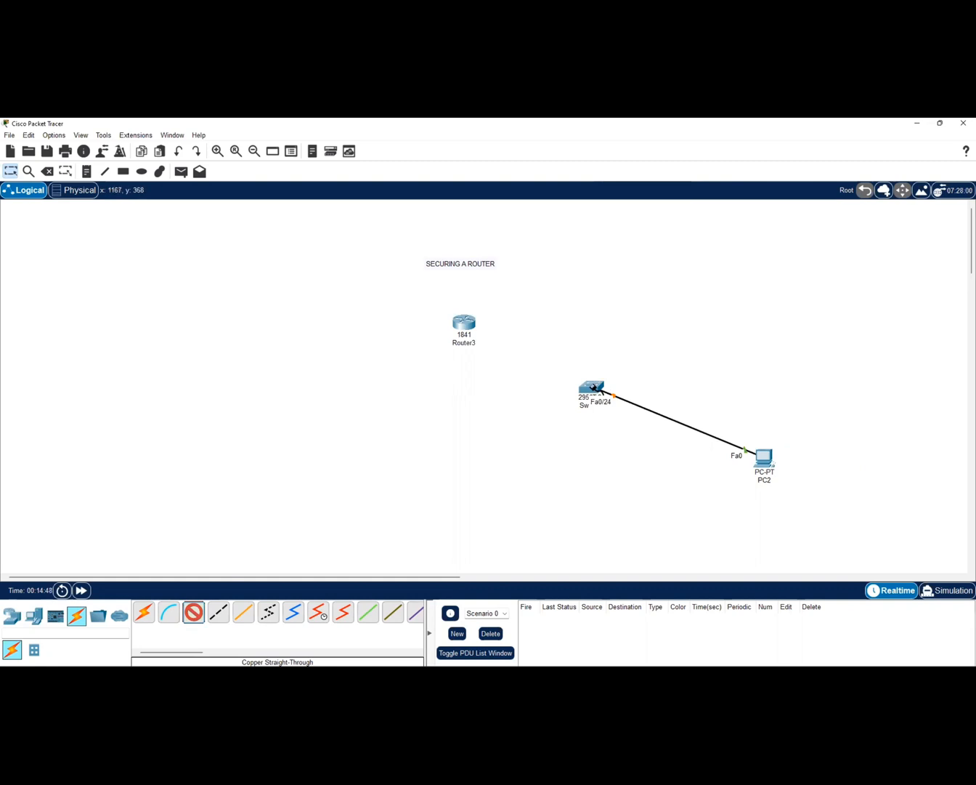
click(591, 388)
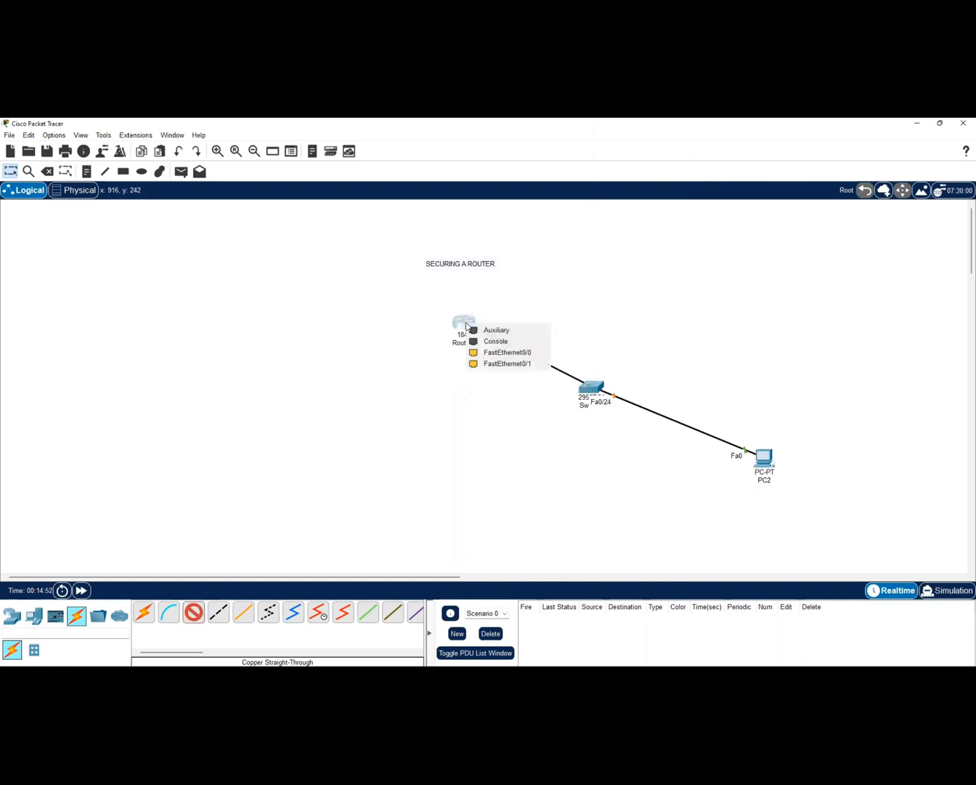
click(508, 352)
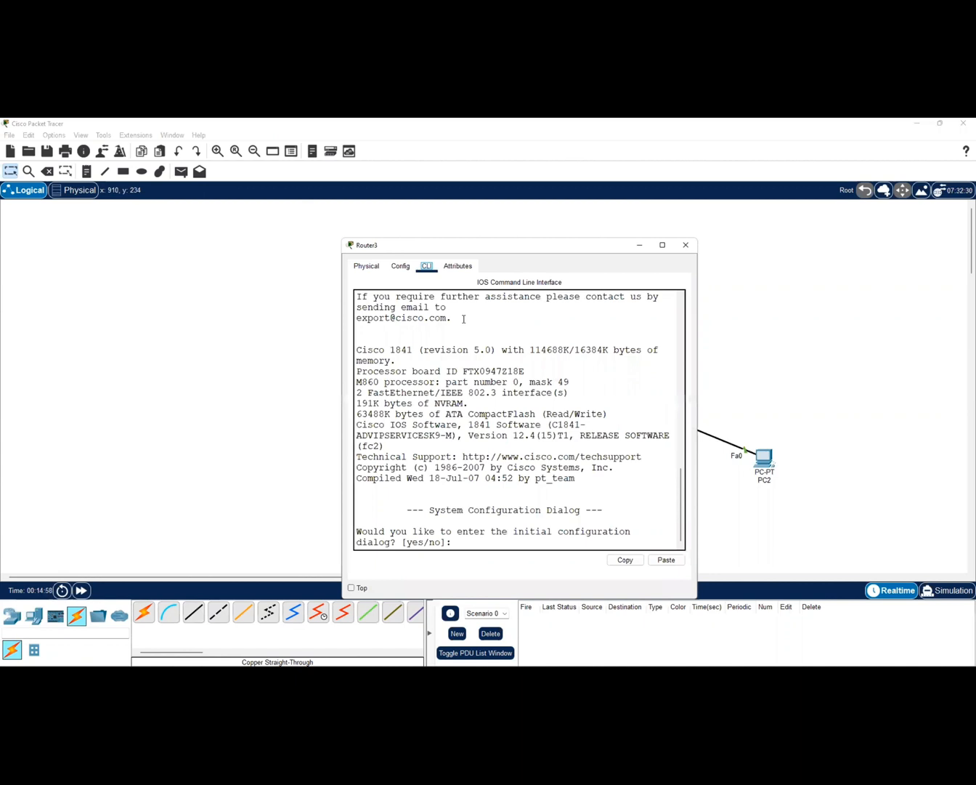
mouse_move(449, 253)
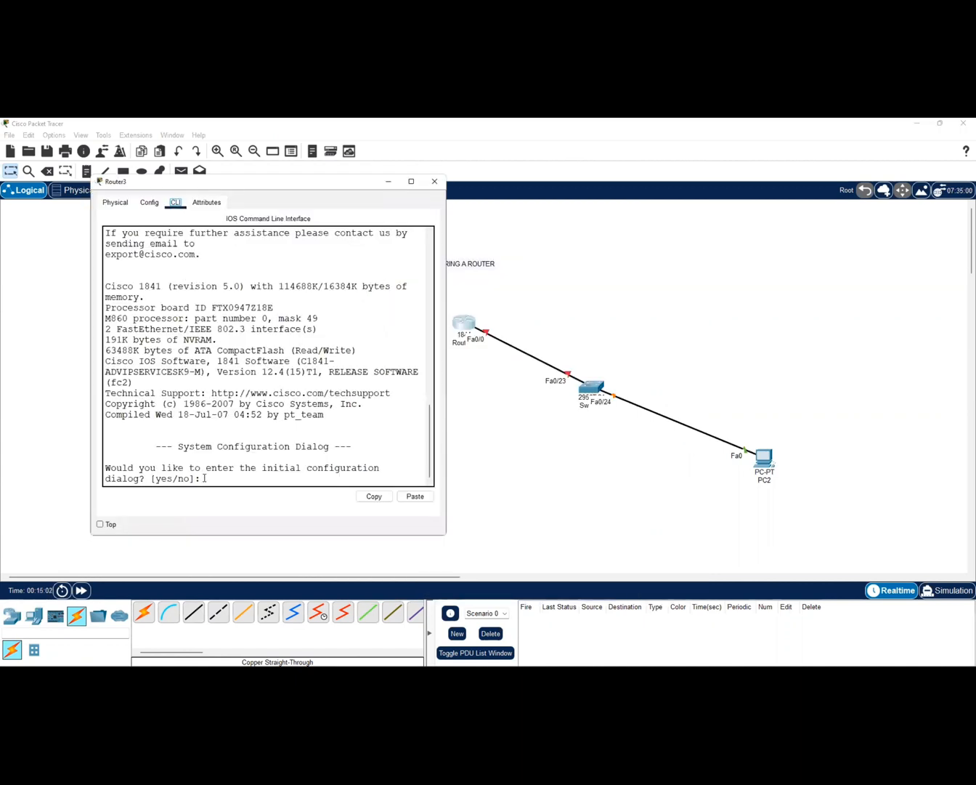
- Decline the initial setup dialog and set the router hostname to R1 in global configuration
text(n)
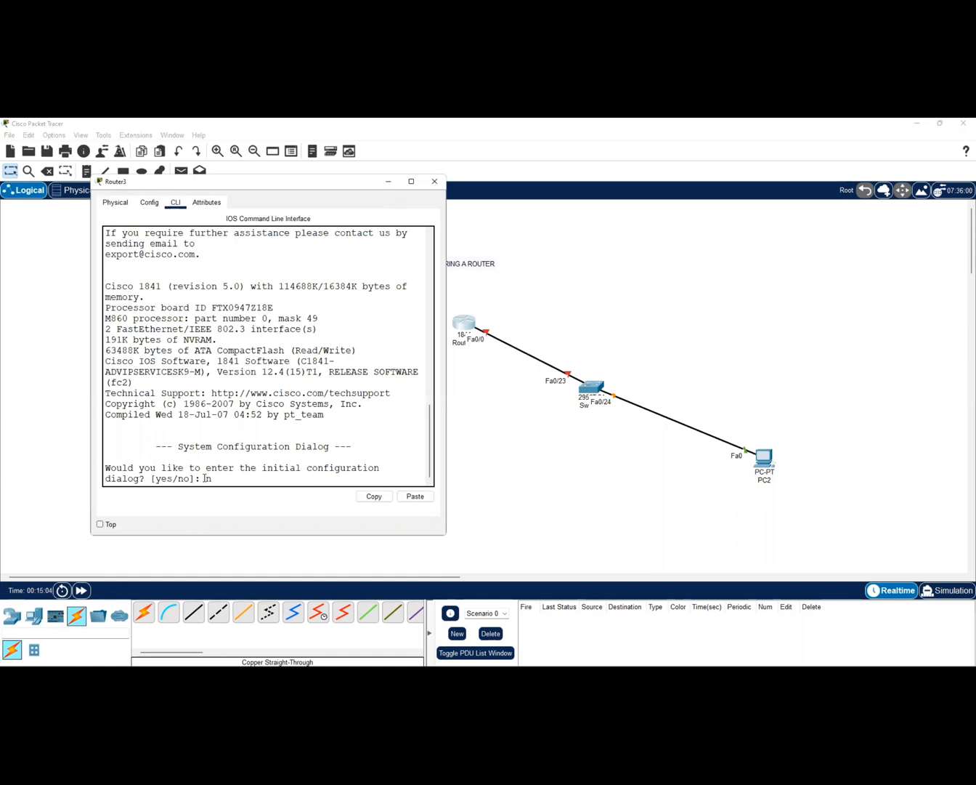
key(Return)
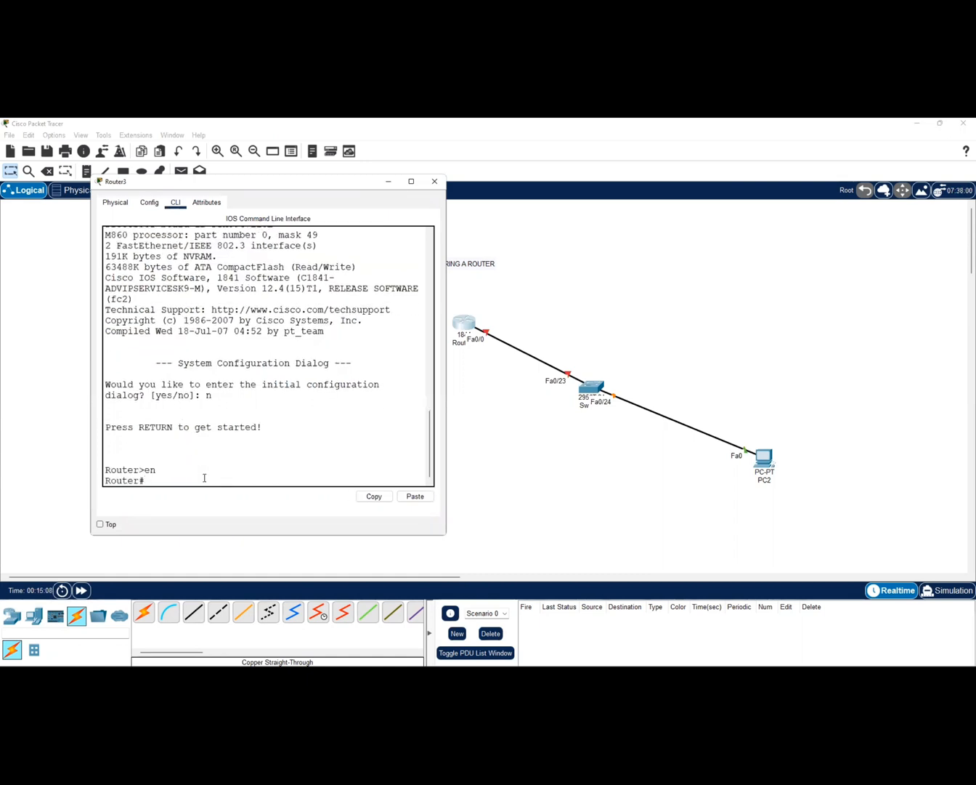
text(conf t)
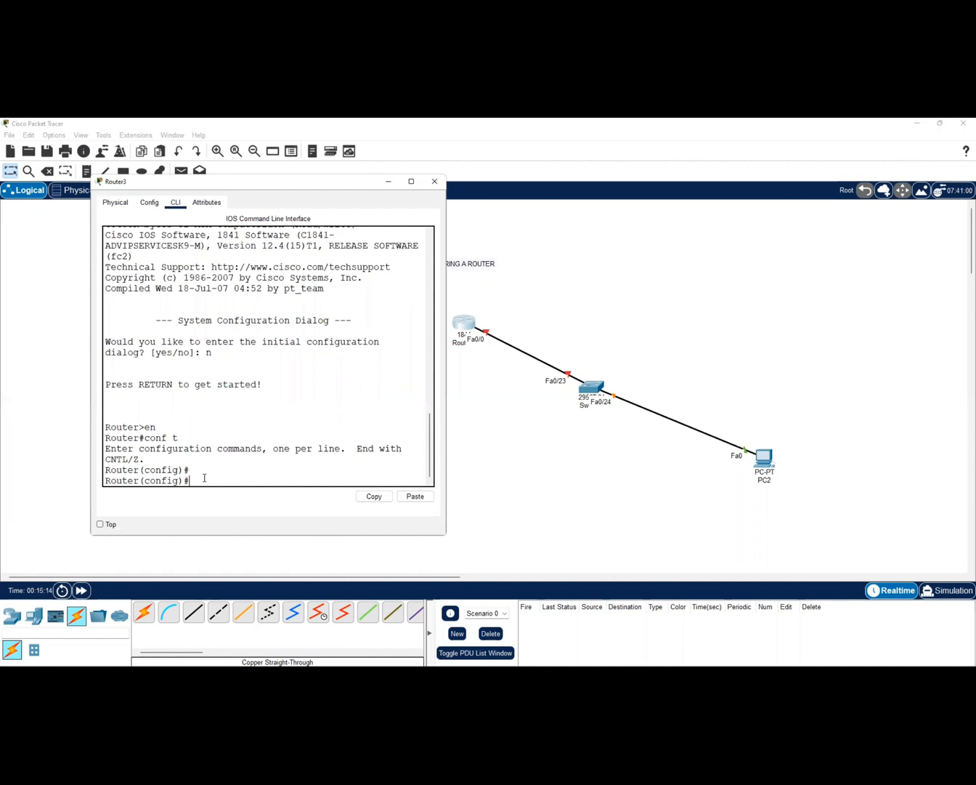
text(H)
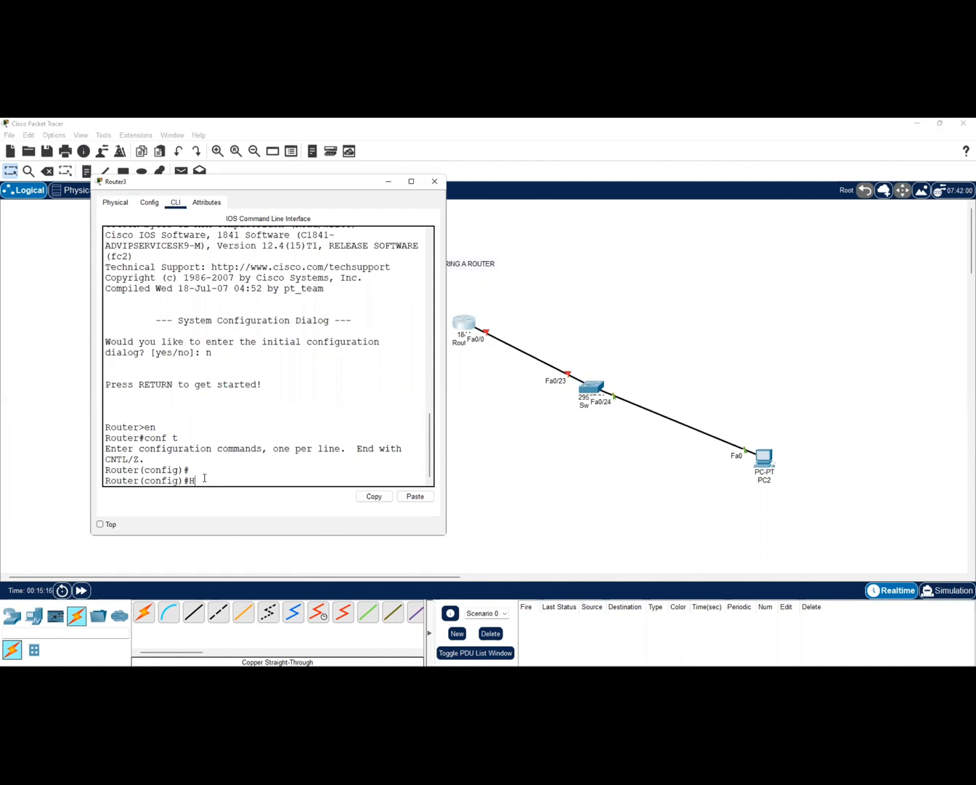
text(ostname)
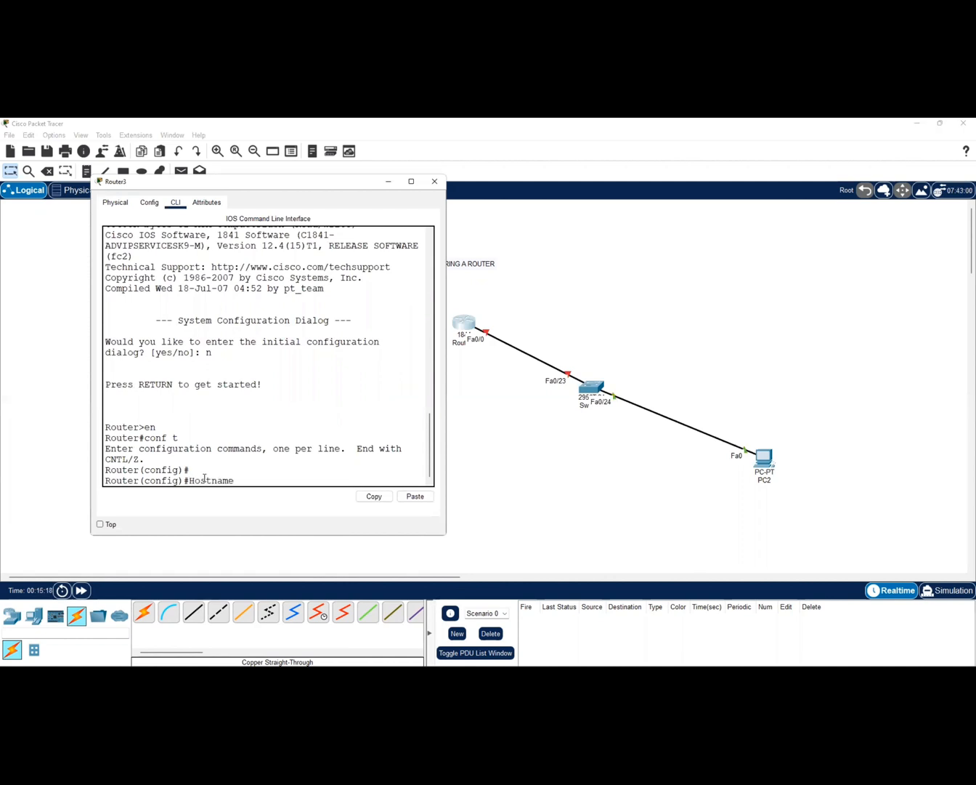
text(R1)
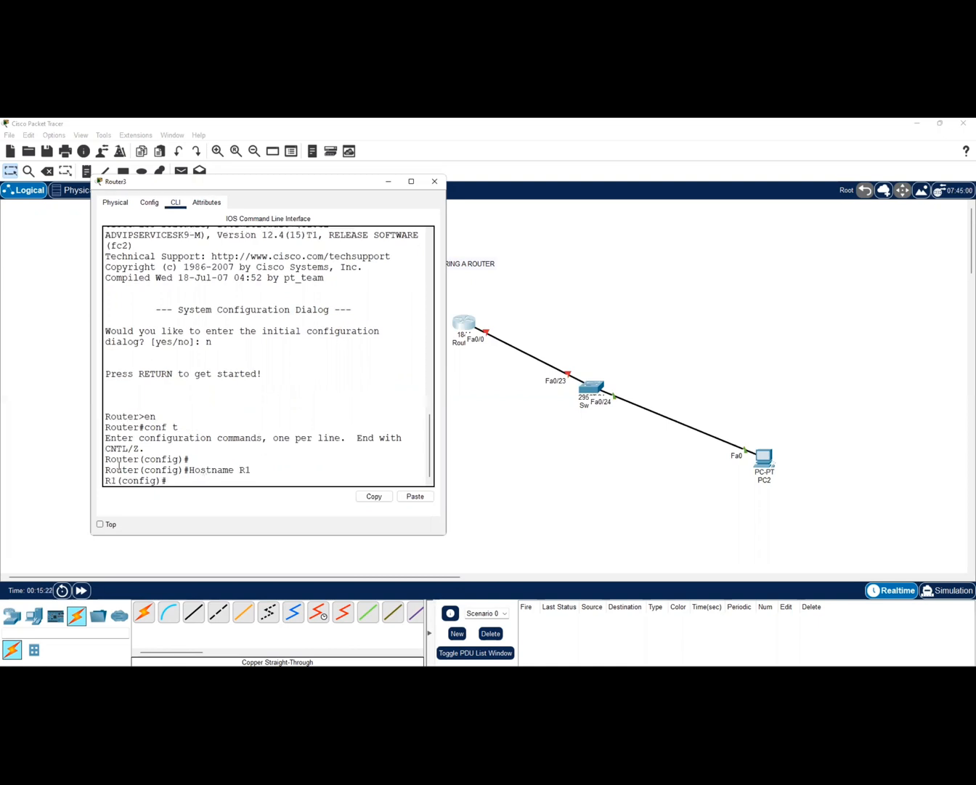
double_click(121, 469)
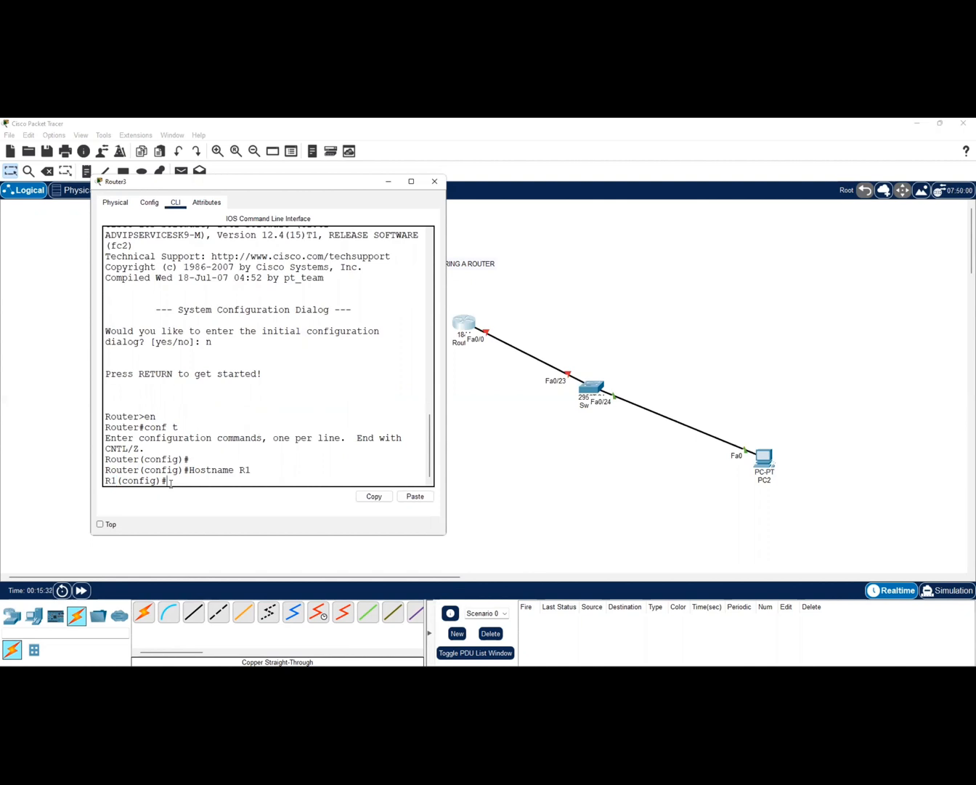
- Assign Fa0/0 the IP address 192.168.9.1 with mask 255.255.255.0
text(int)
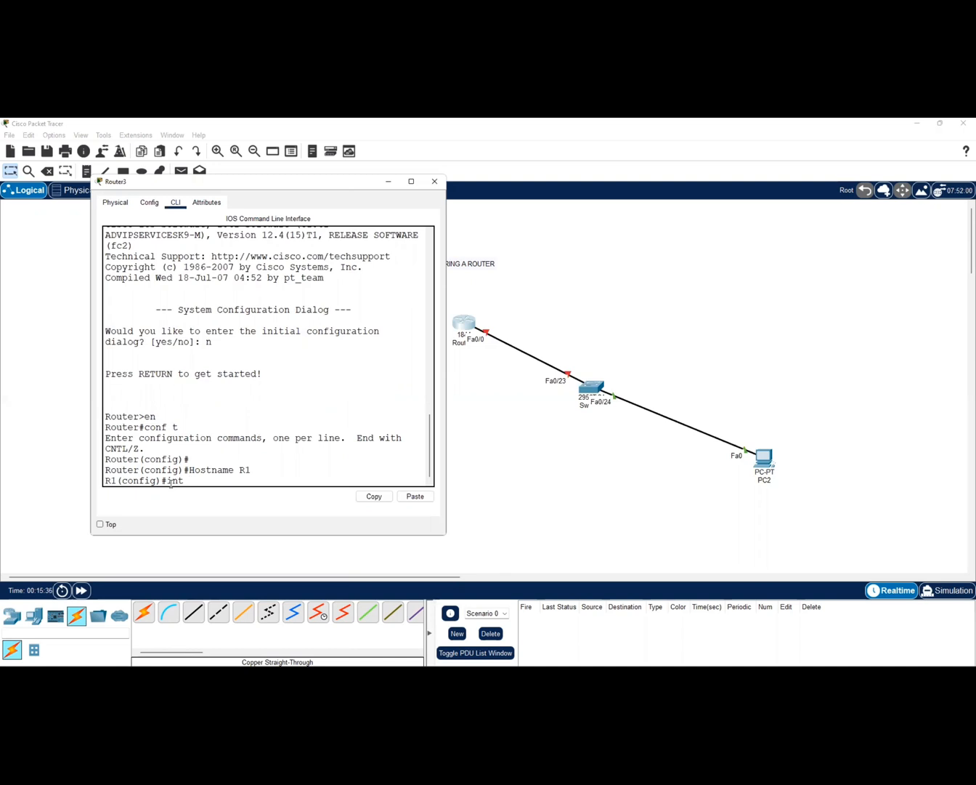
text(fa0/0)
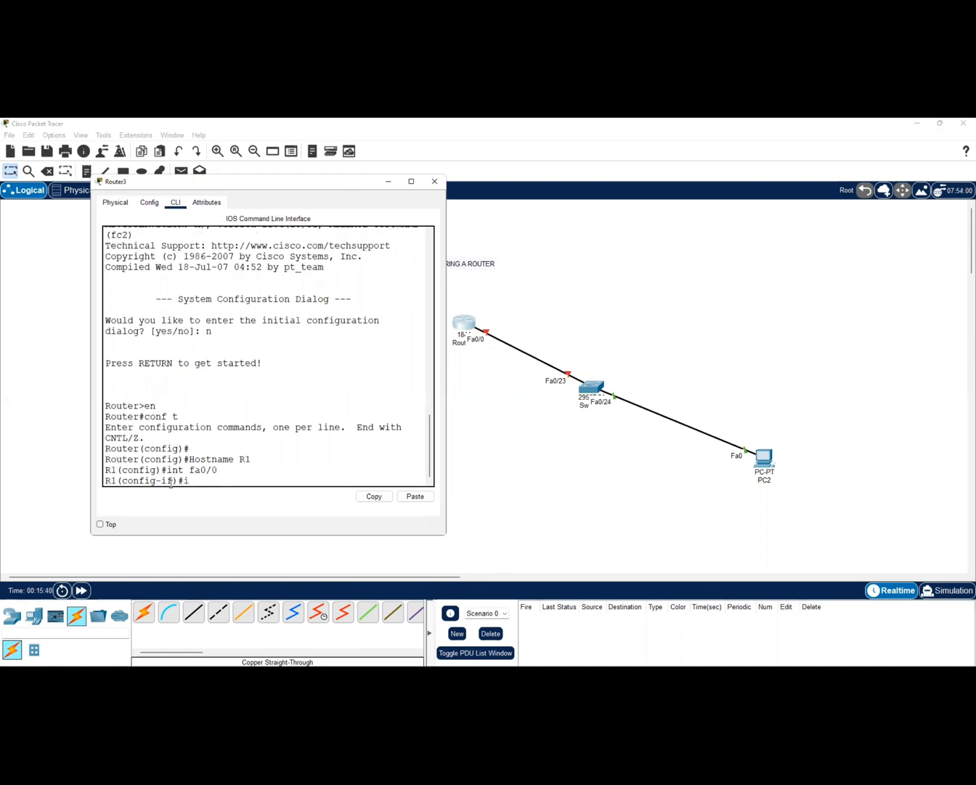
text(p add)
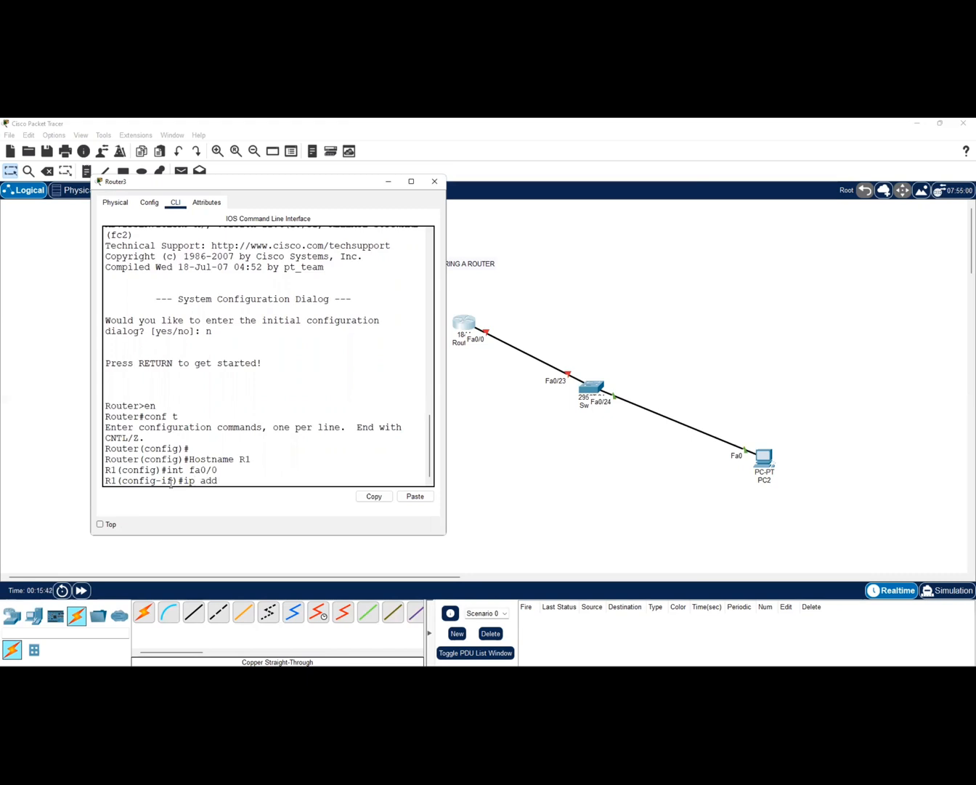
text(192)
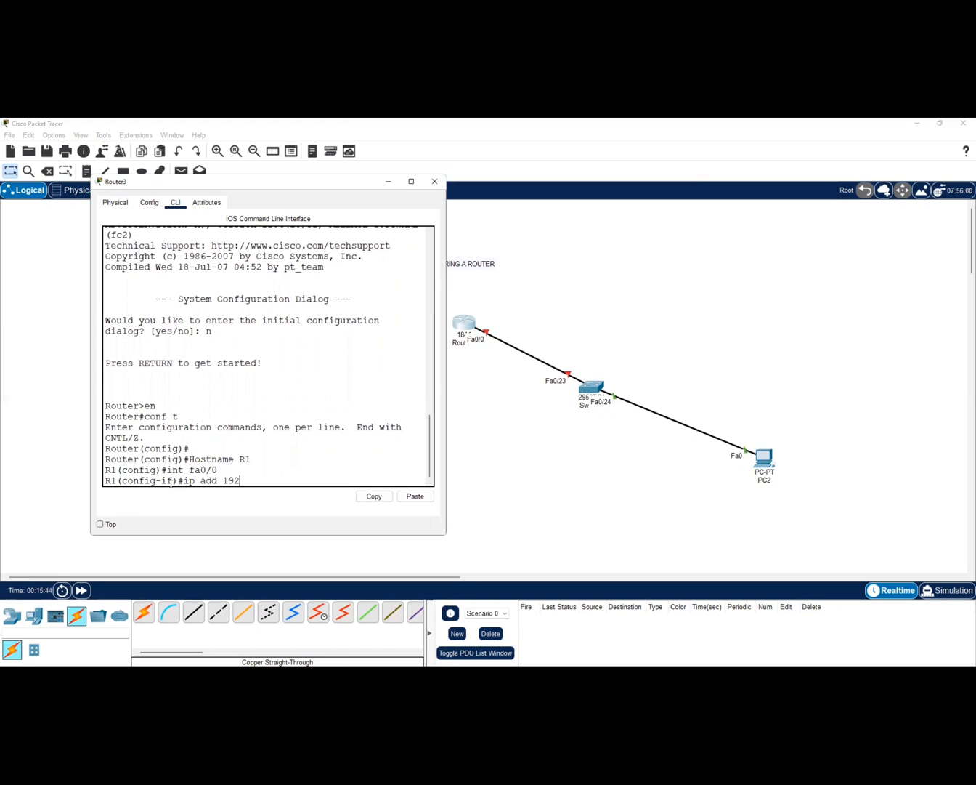
text(.168.)
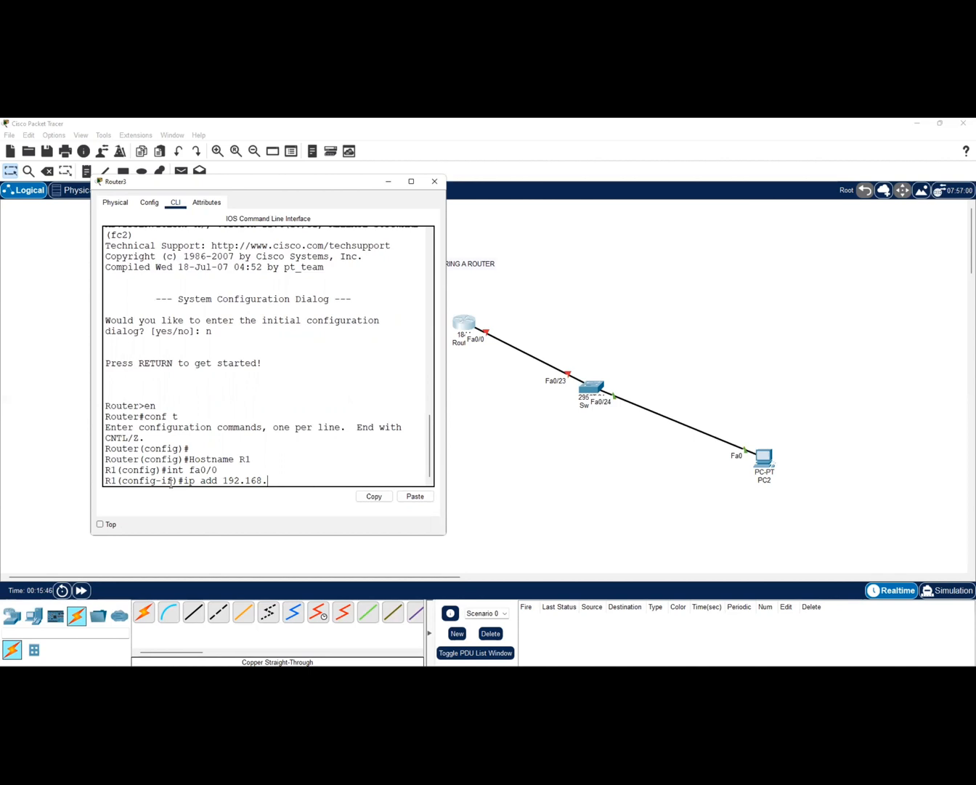
text(9)
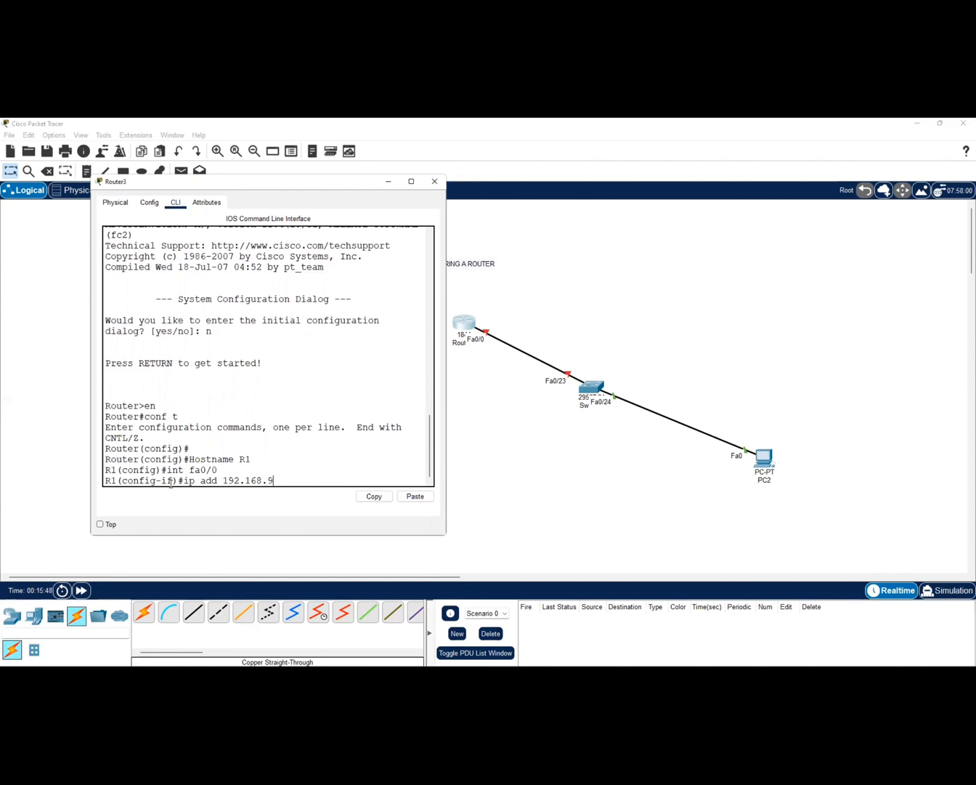
text(.1 255)
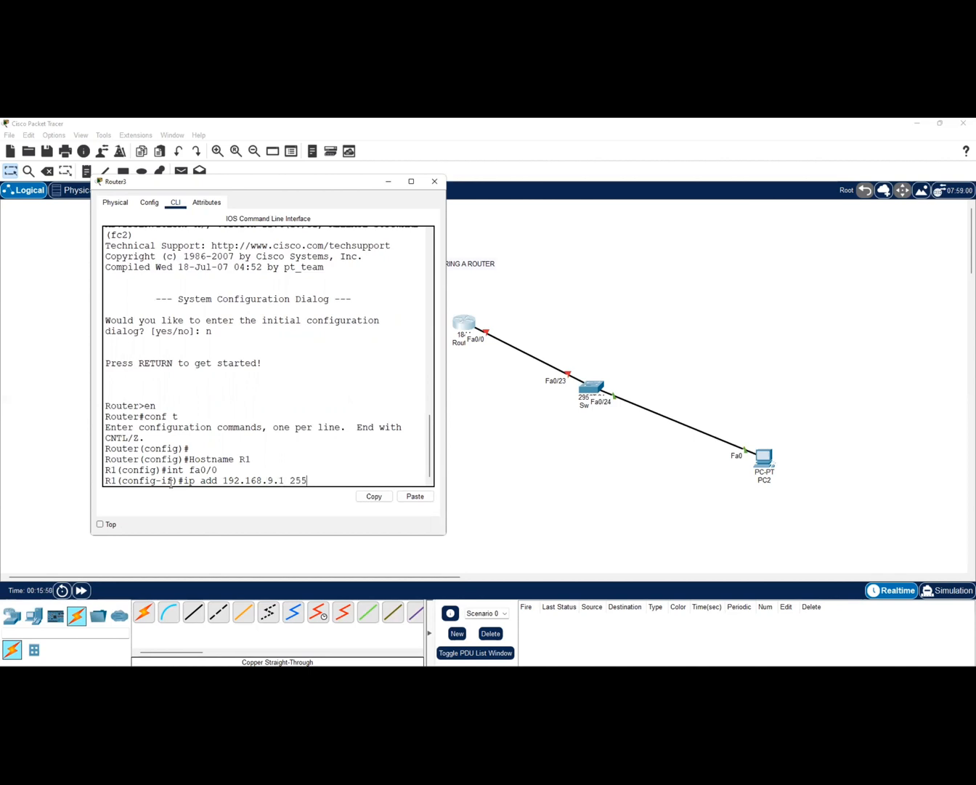
text(.255)
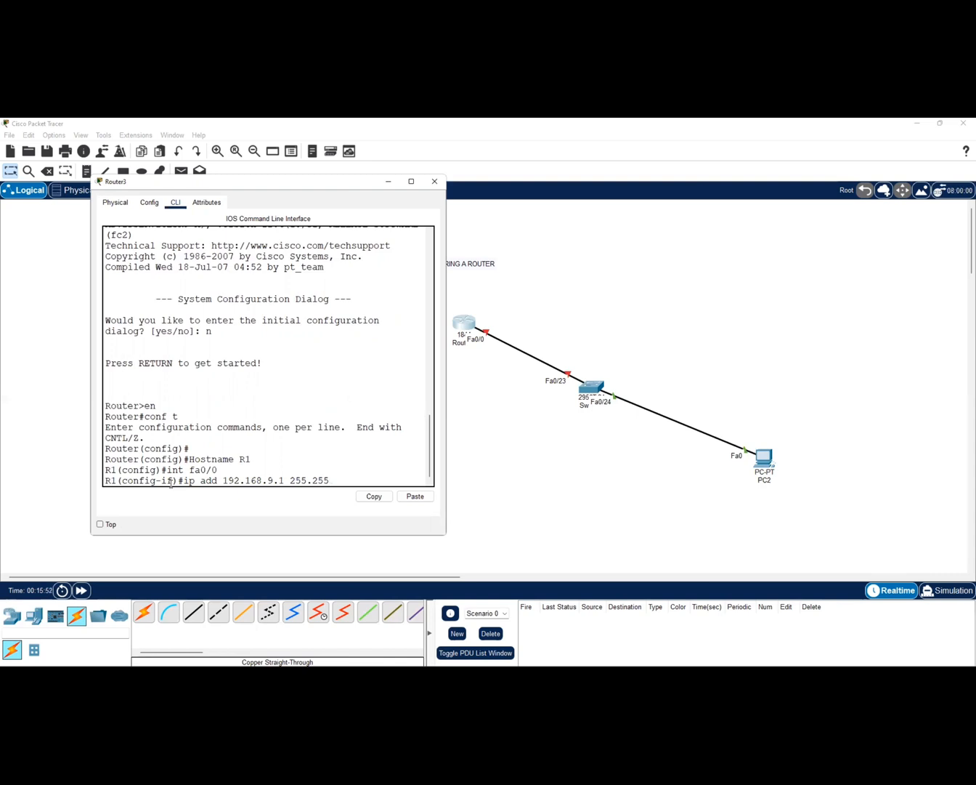
text(.255)
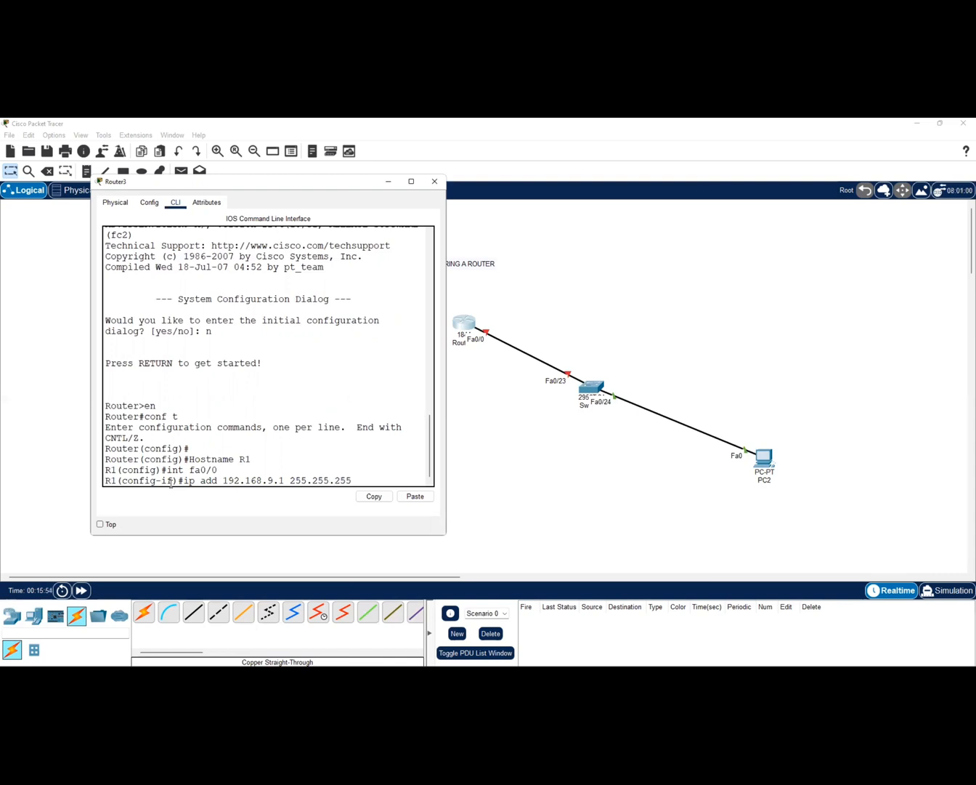
text(.0)
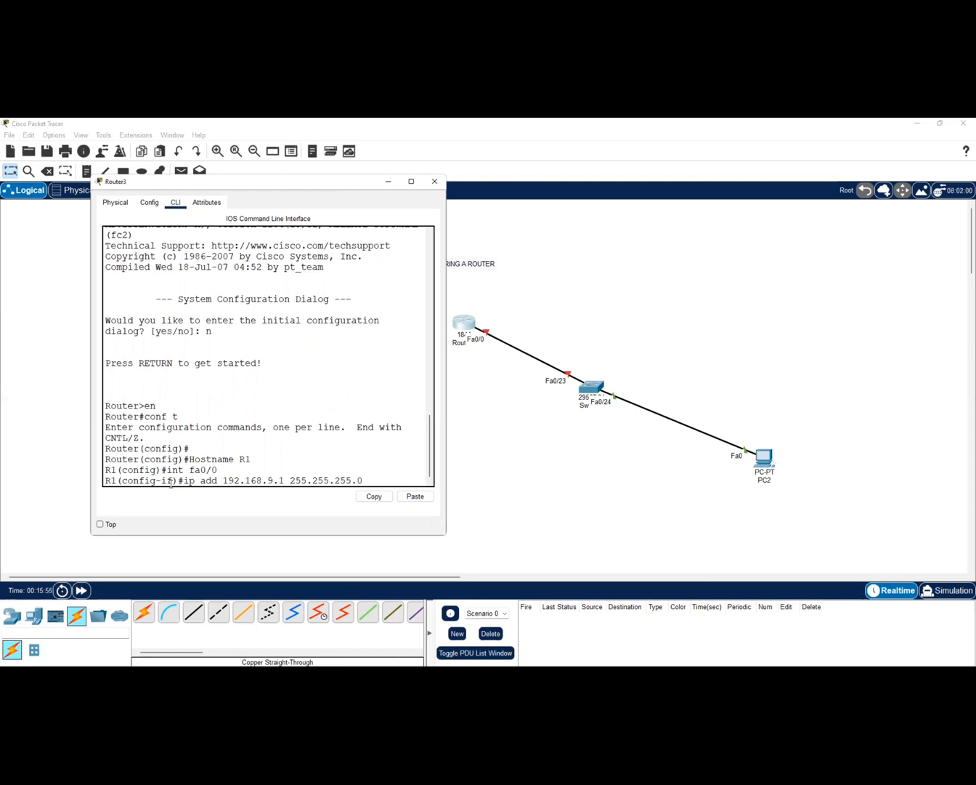
- Save the configuration with do wr, bring Fa0/0 up with no shut, and exit
text(do wr)
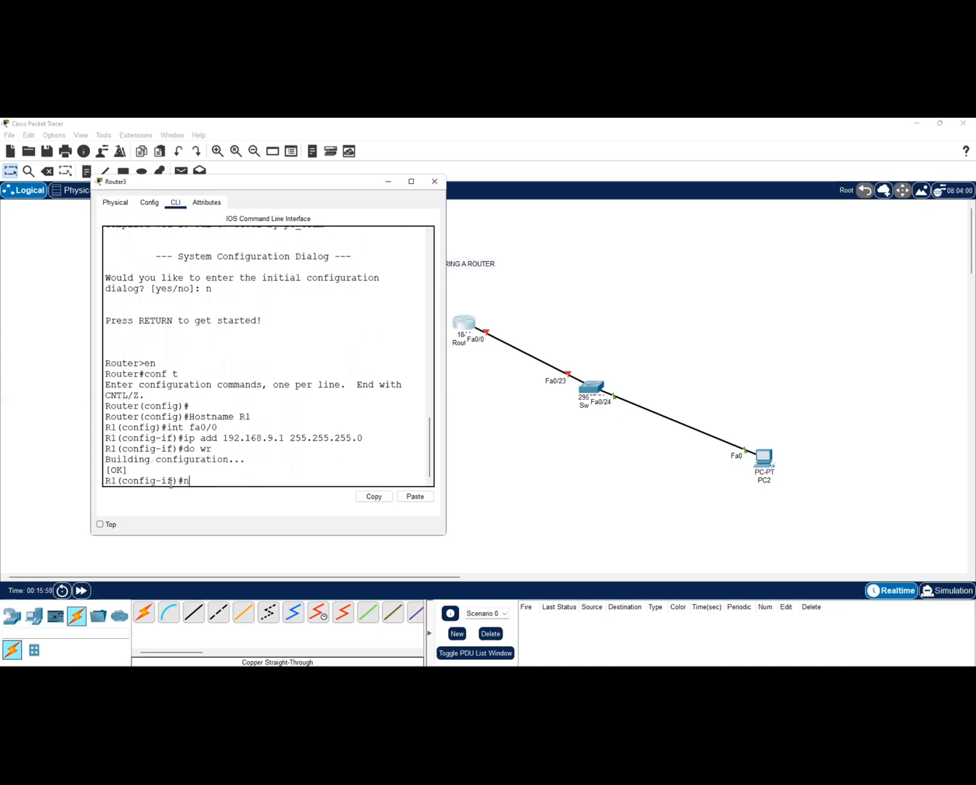
text(o shut)
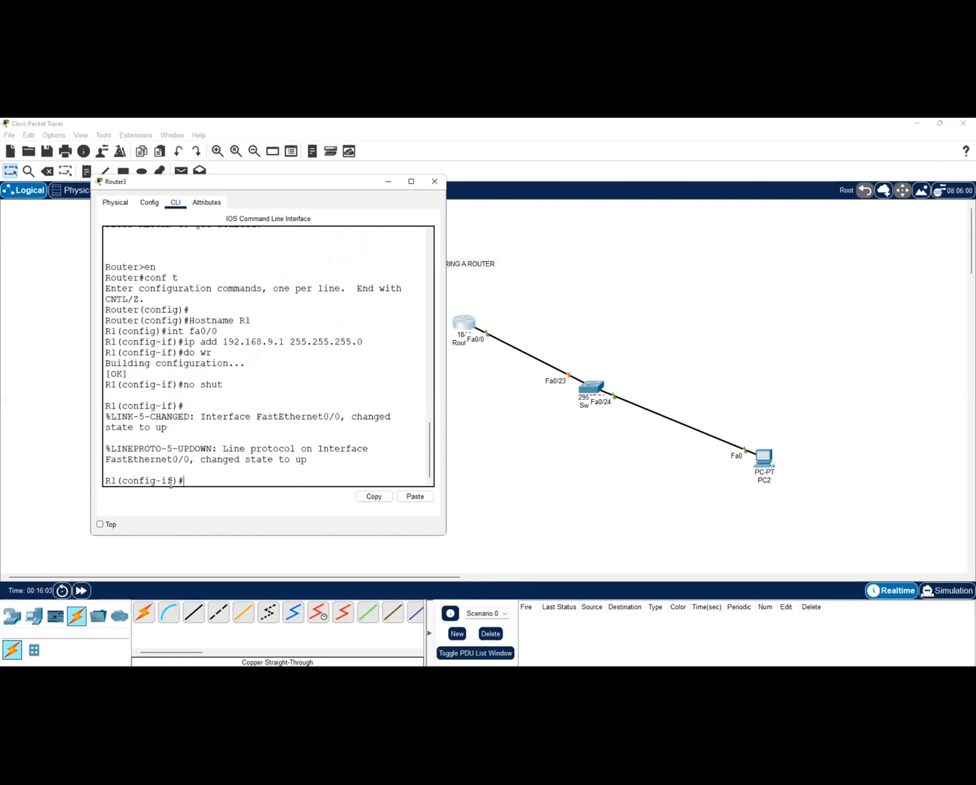
text(exit)
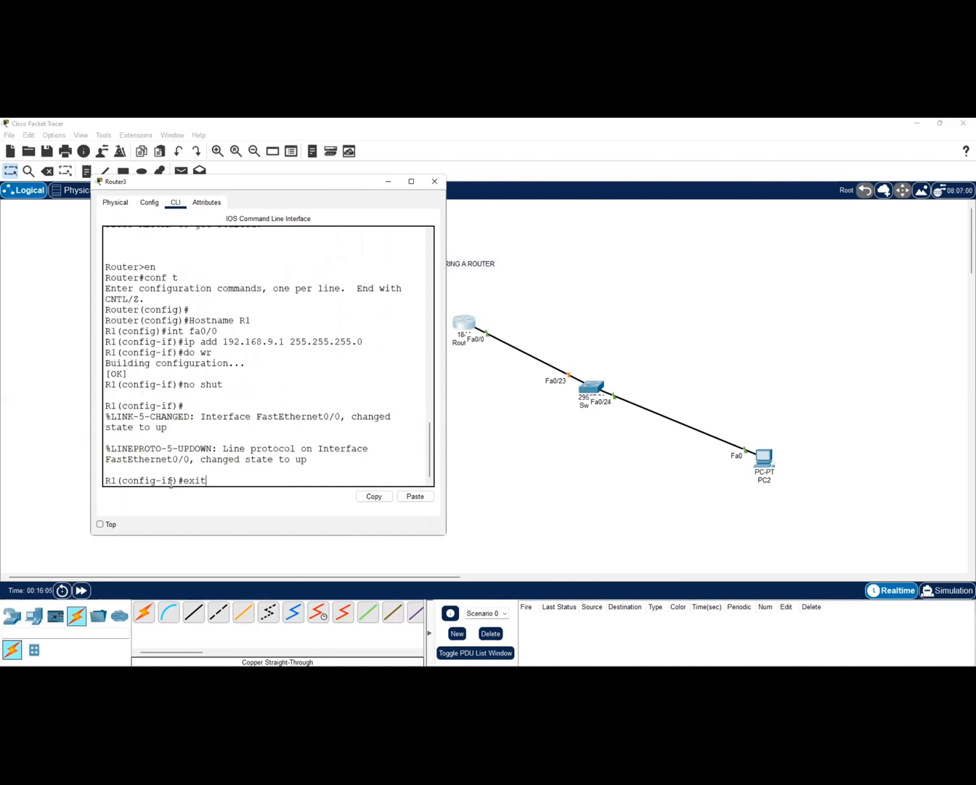
key(Return)
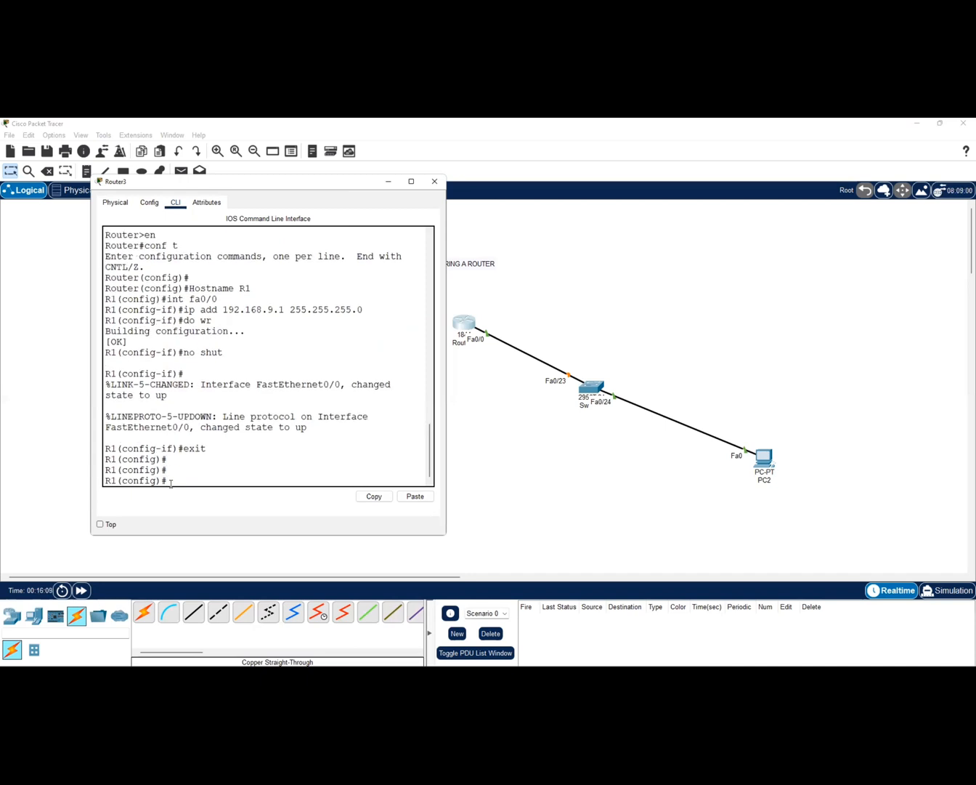
text(enb)
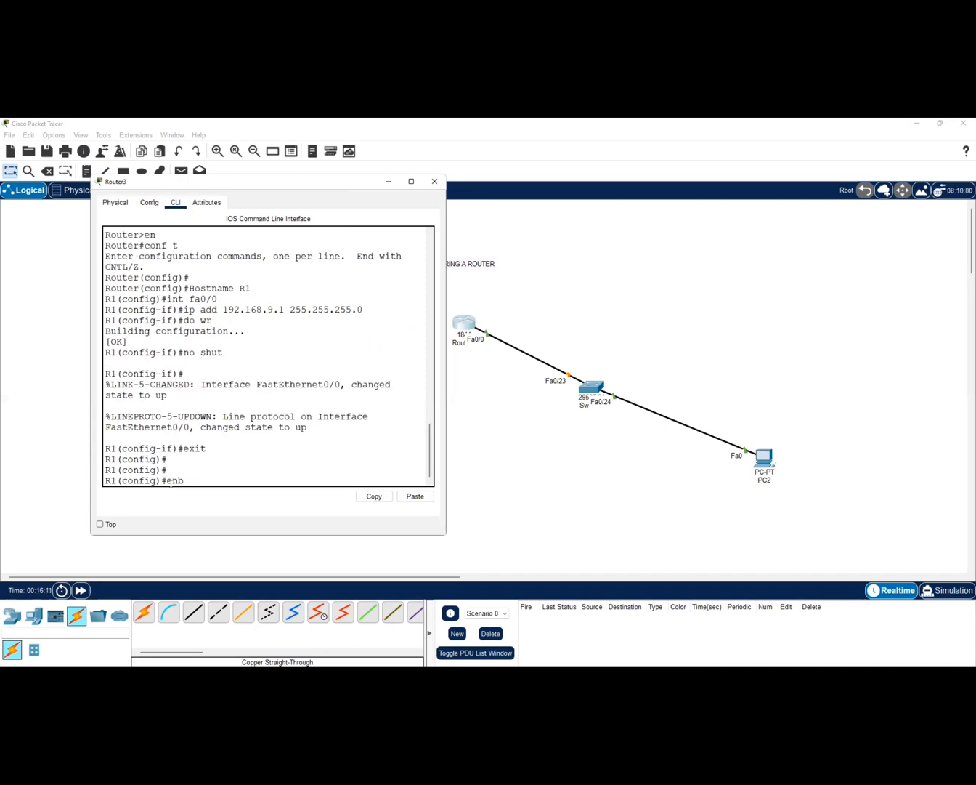
text(able pass)
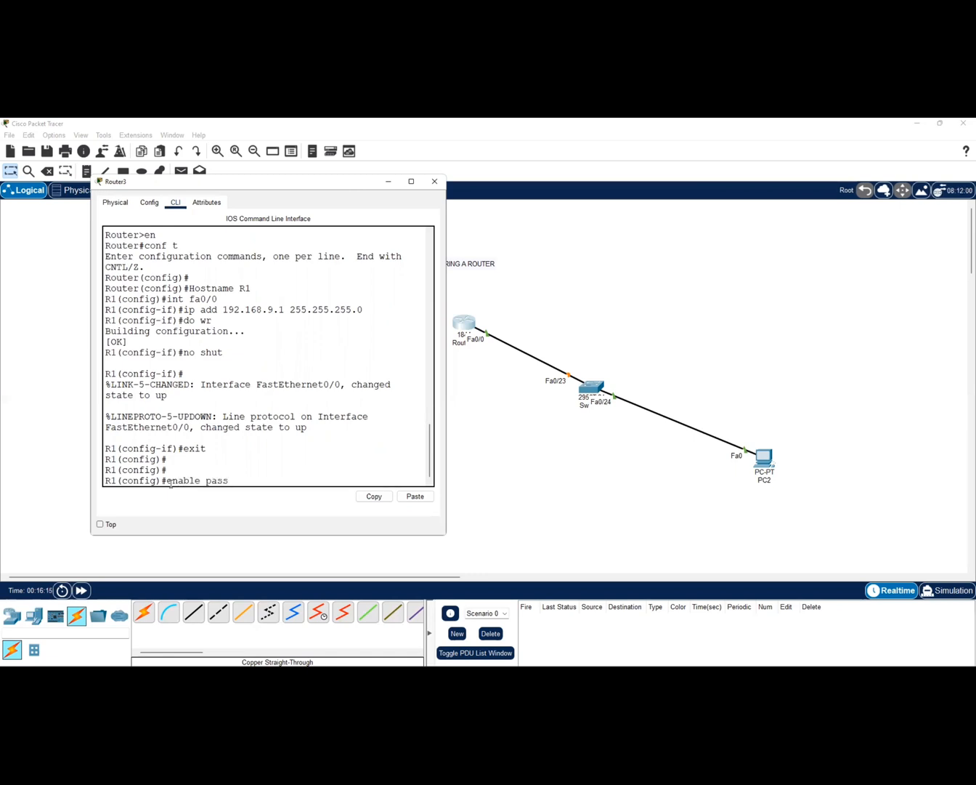
text(word)
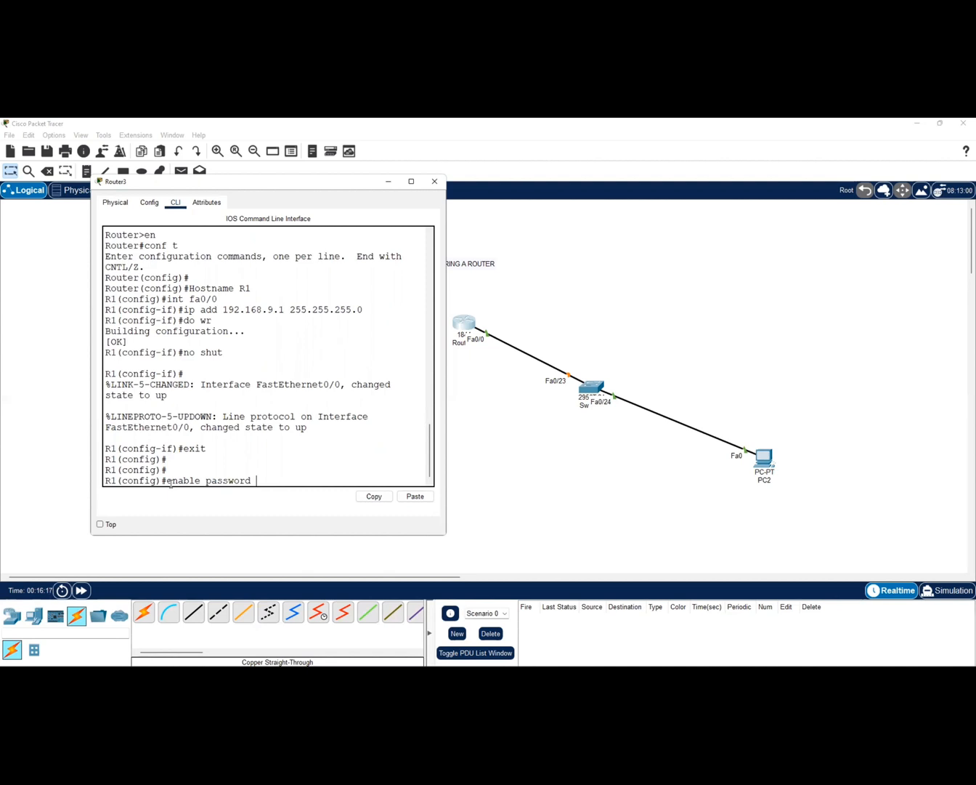
text(QU)
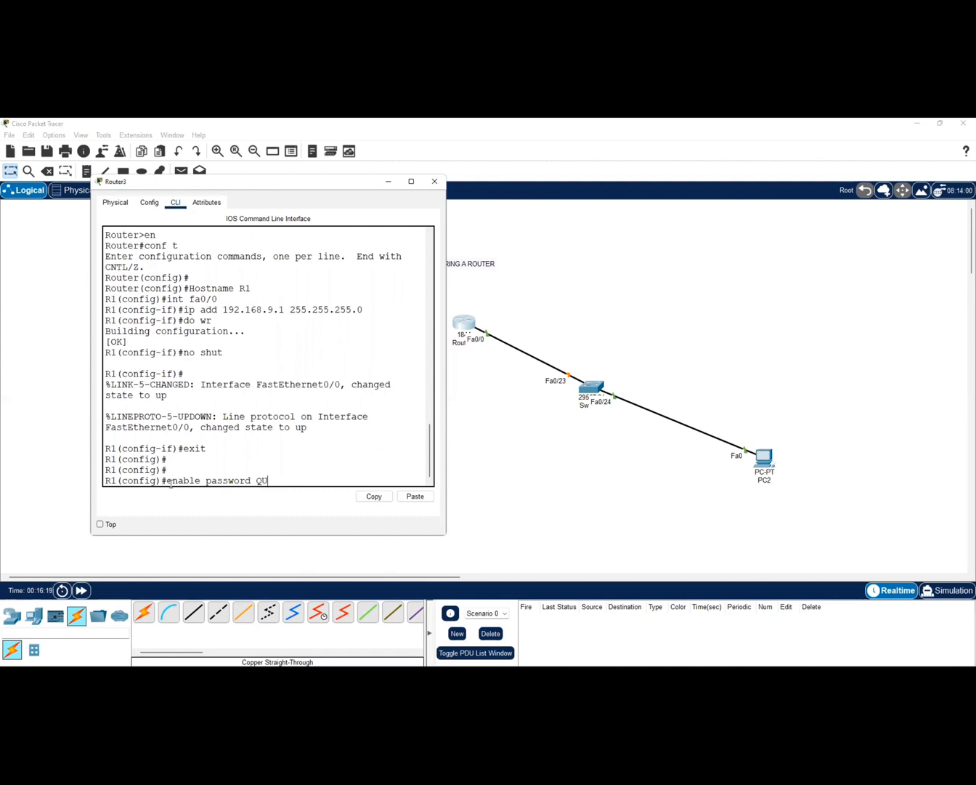
key(Return)
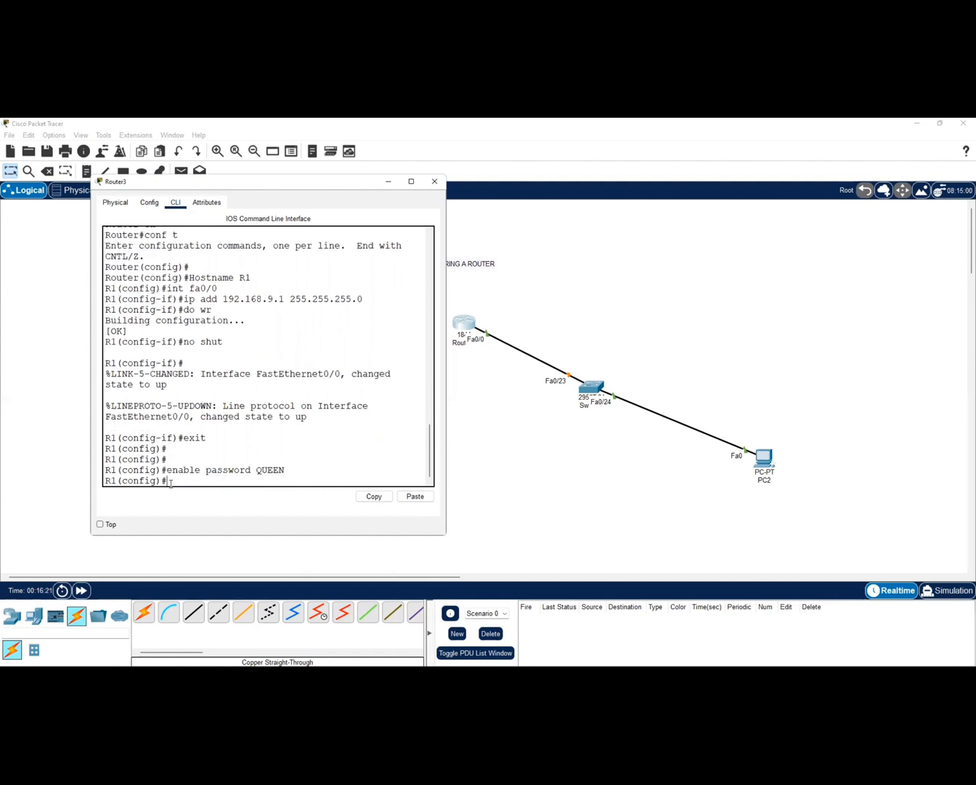
text(do)
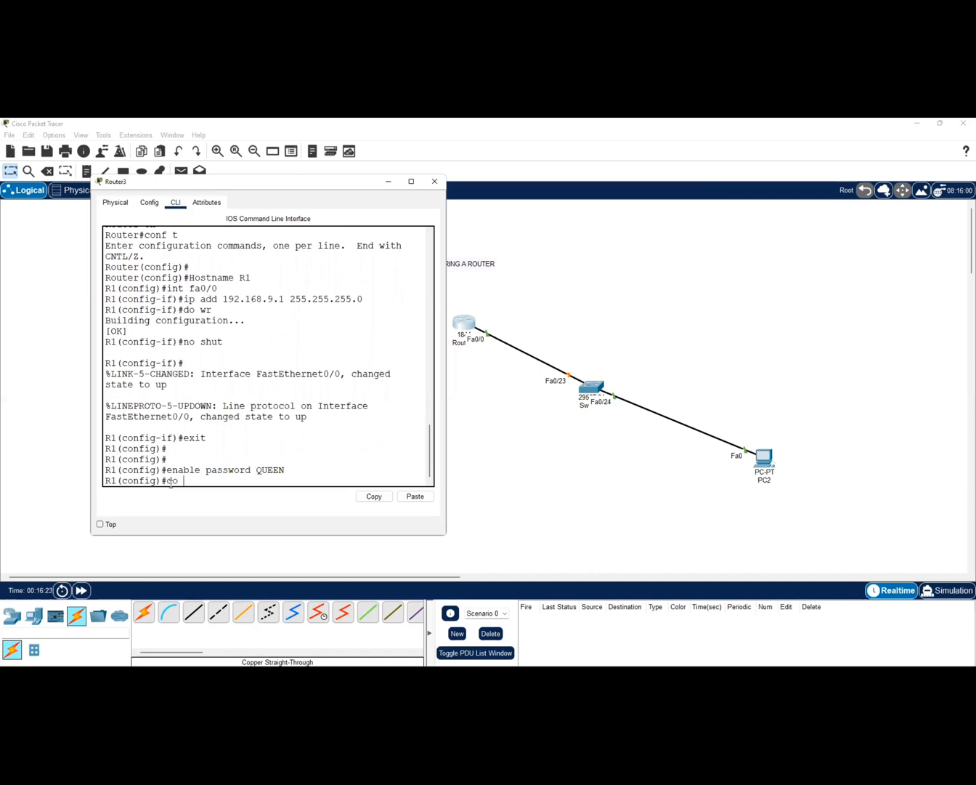
text(show)
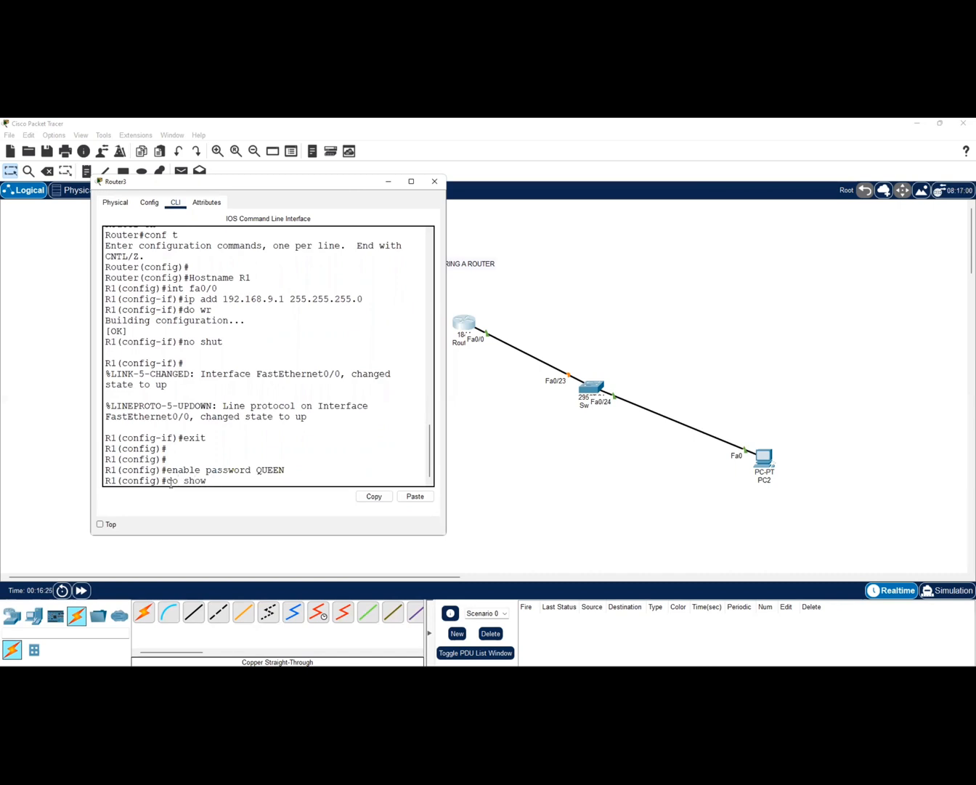
key(Return)
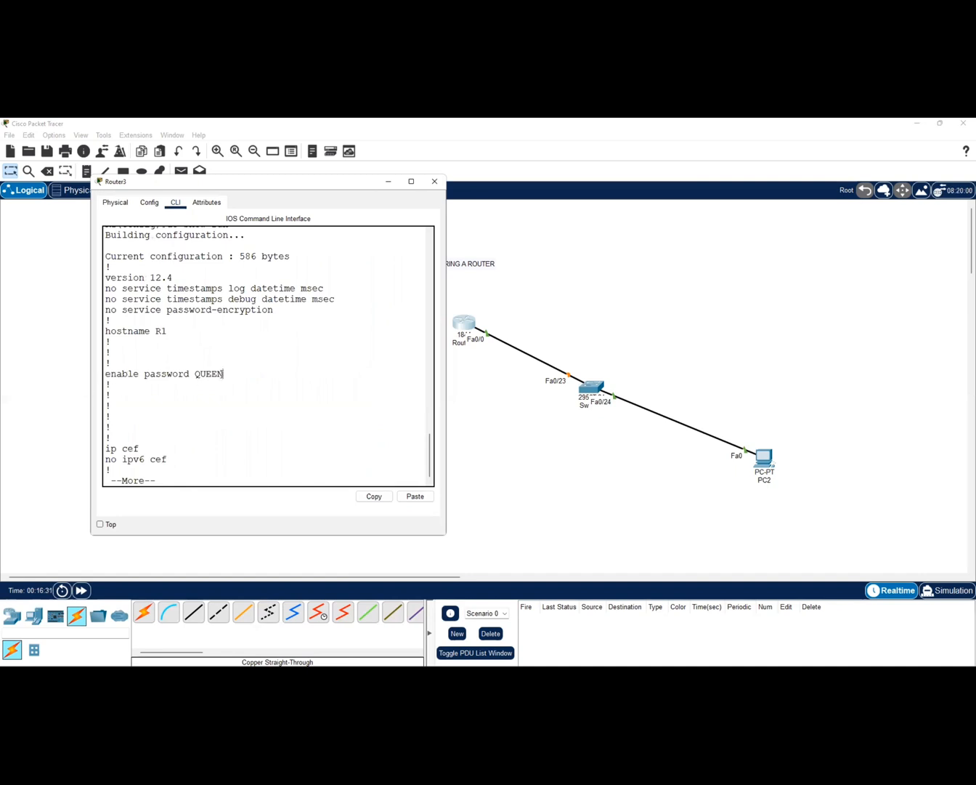
double_click(164, 374)
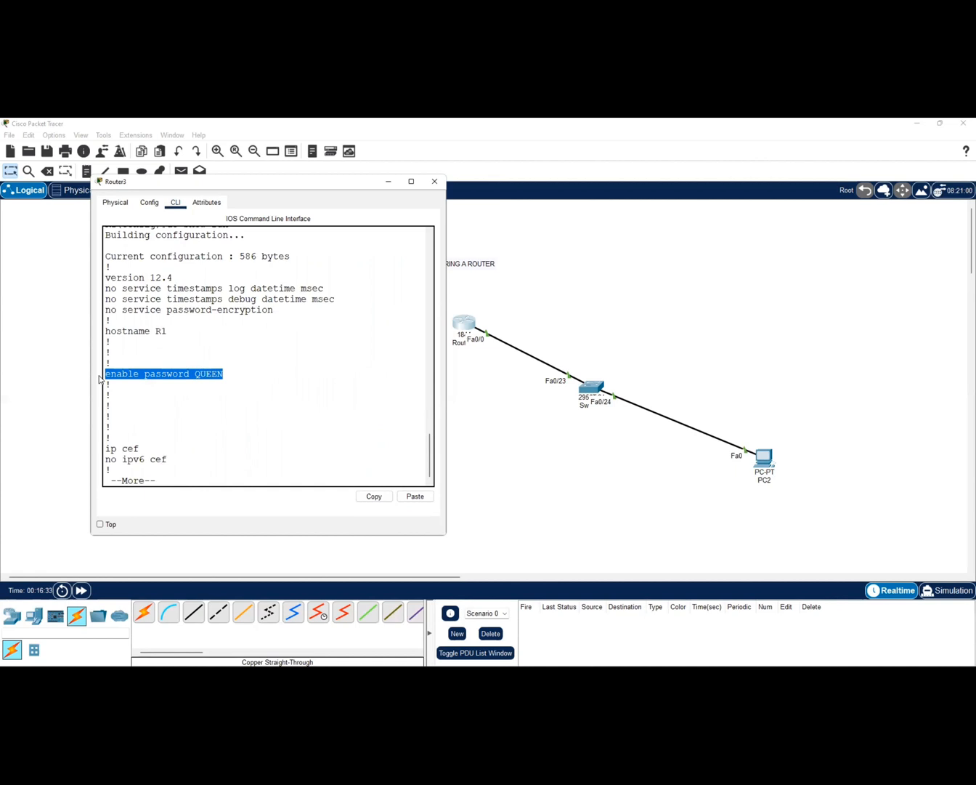
click(187, 374)
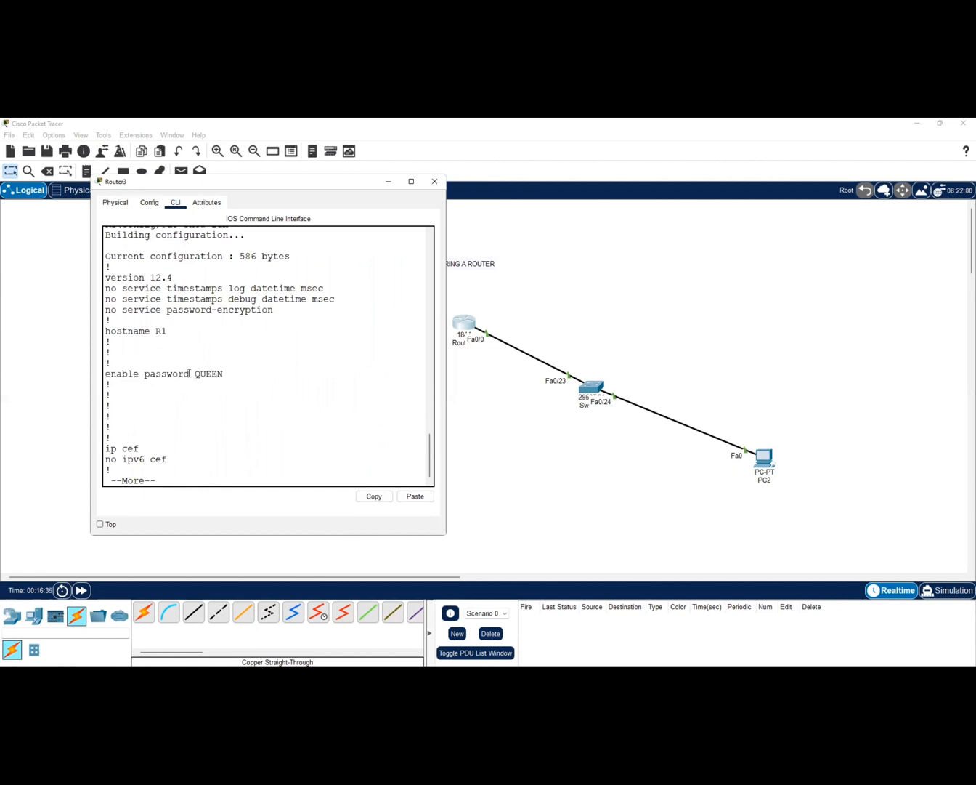
double_click(145, 373)
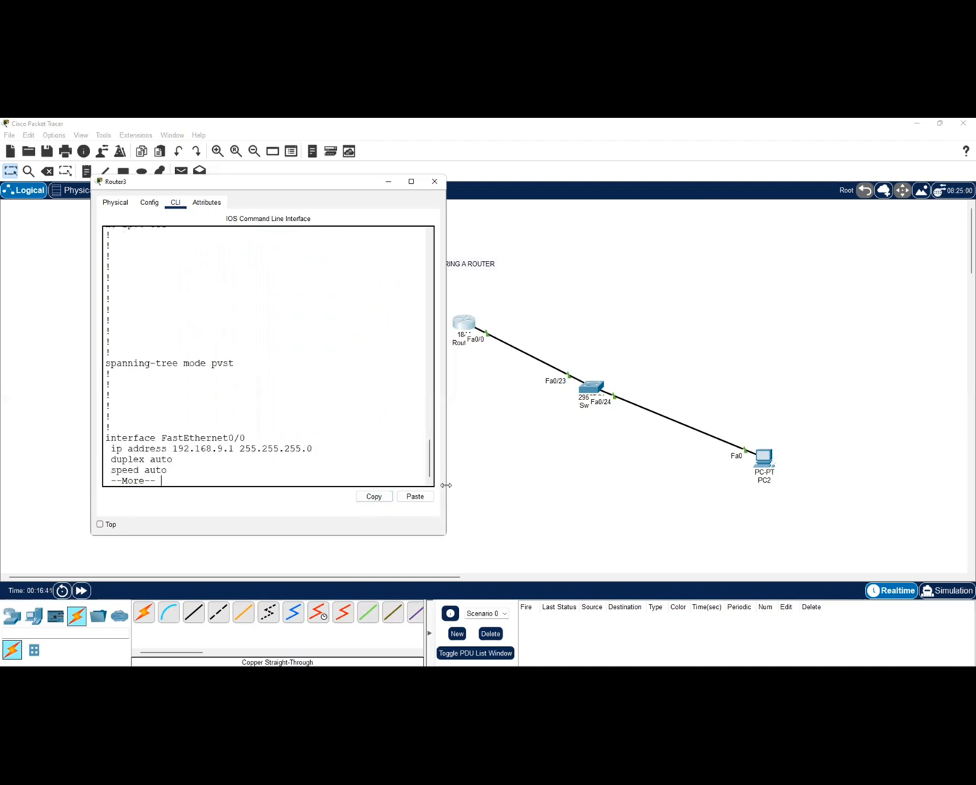
key(space)
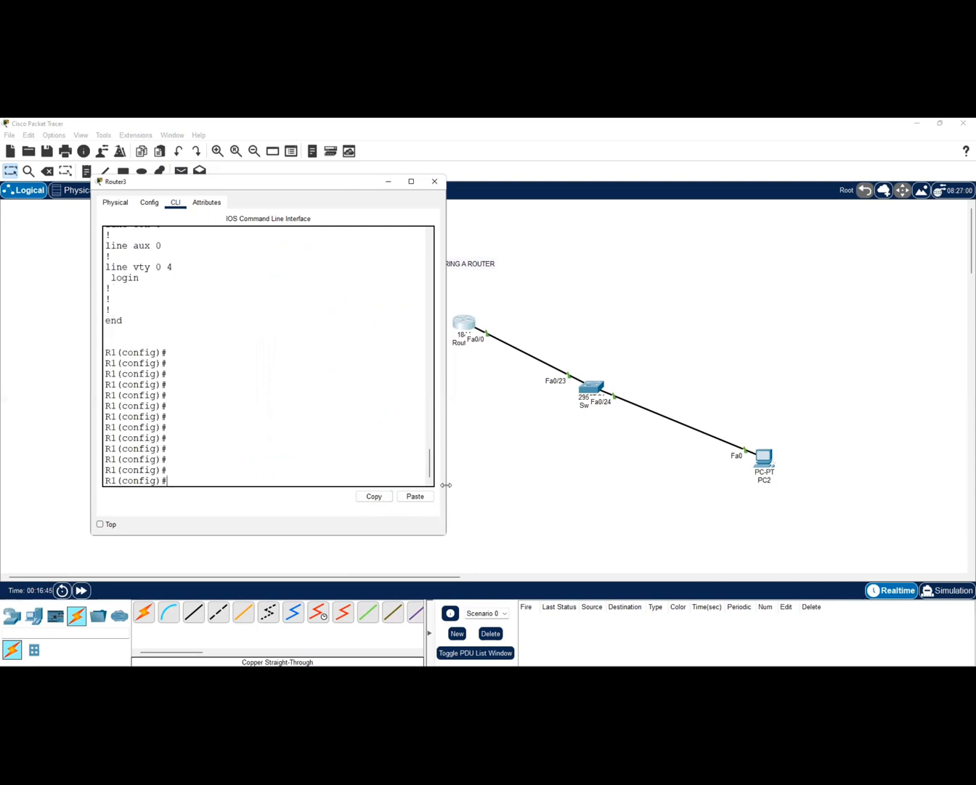
text(no)
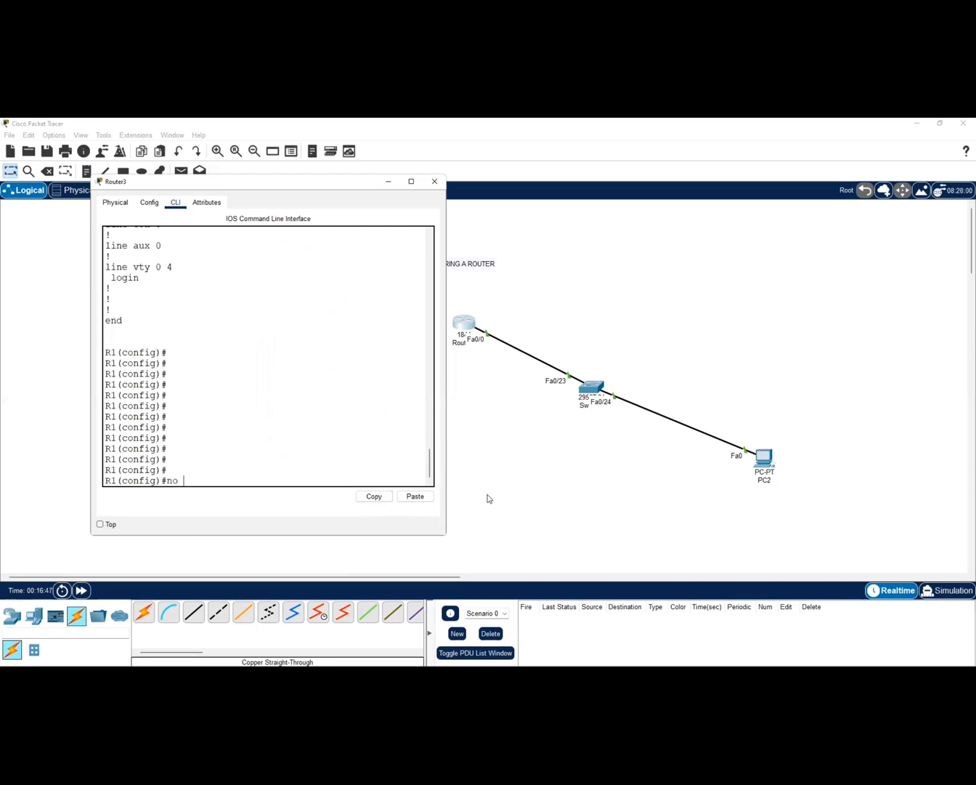
click(415, 496)
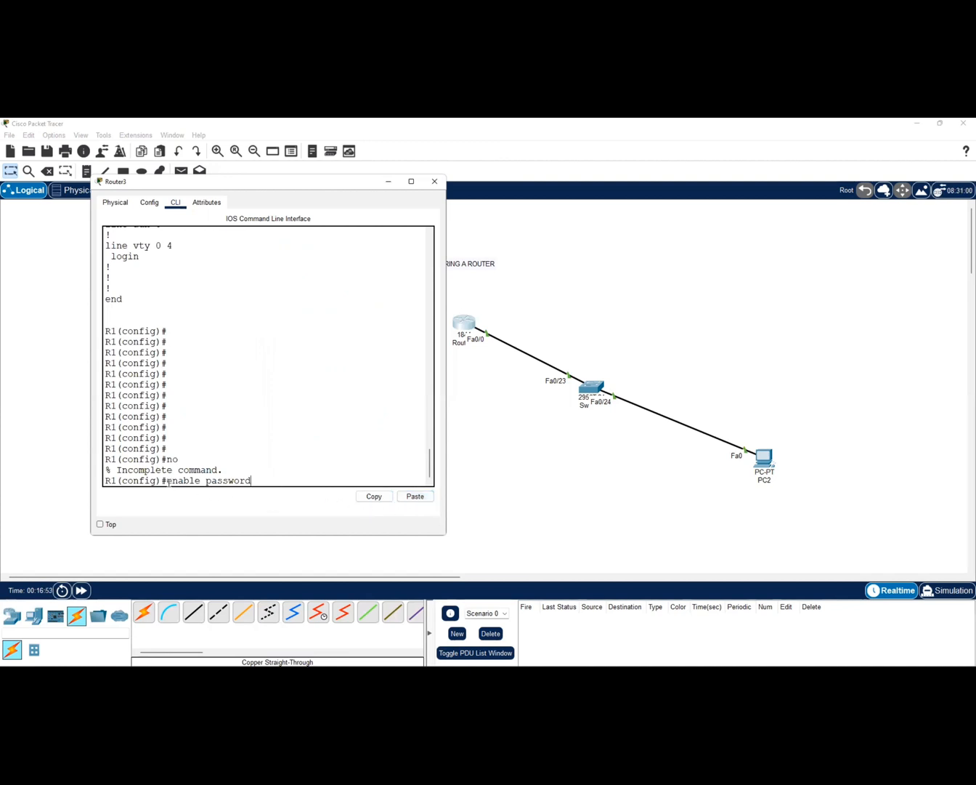
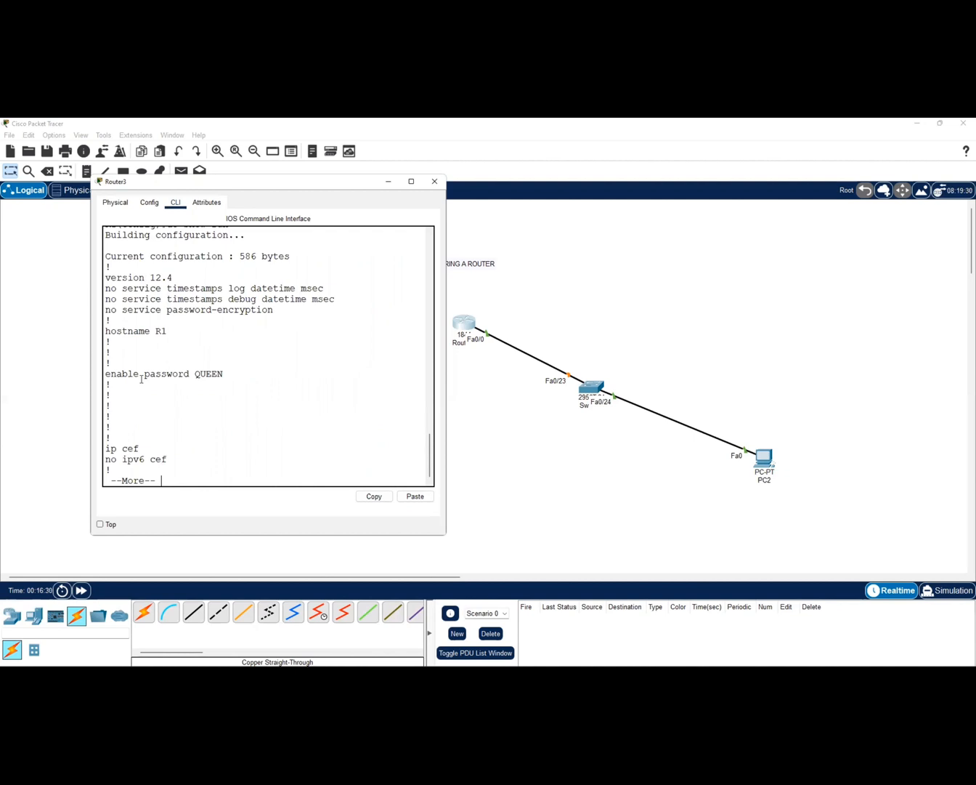
double_click(163, 373)
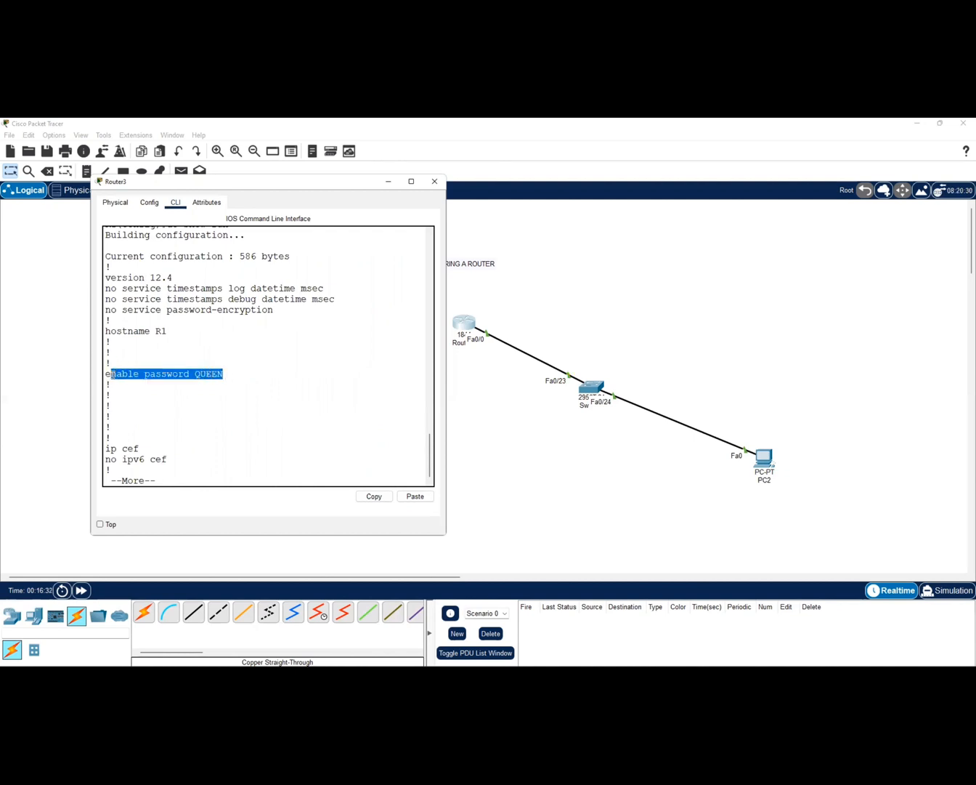
click(178, 383)
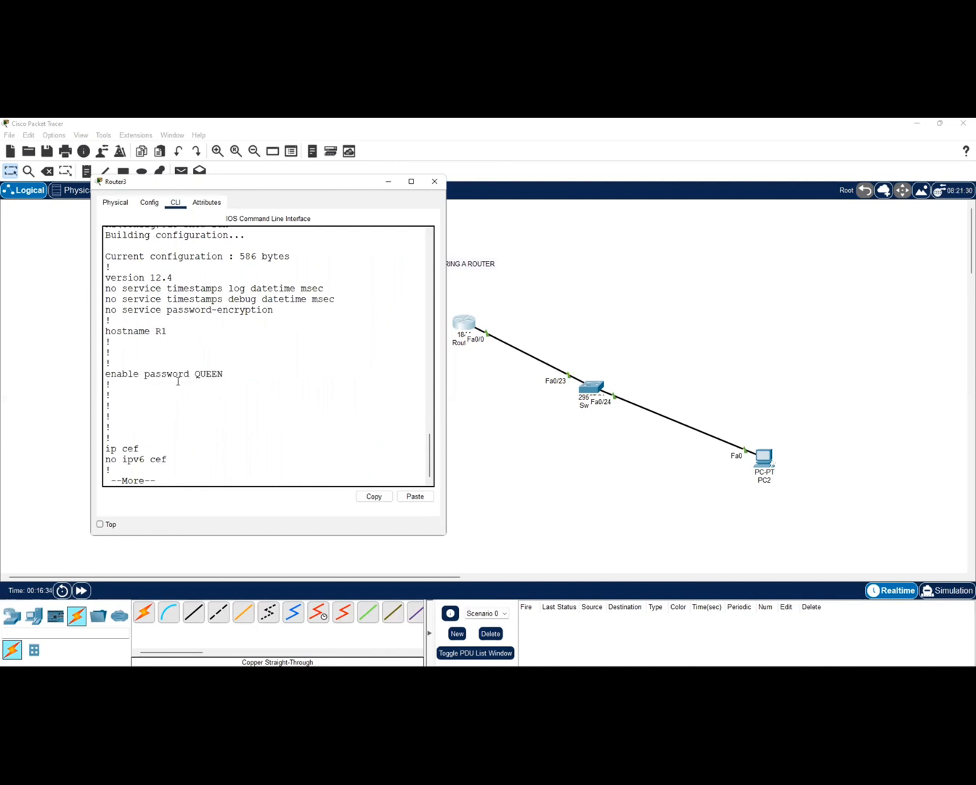
double_click(145, 373)
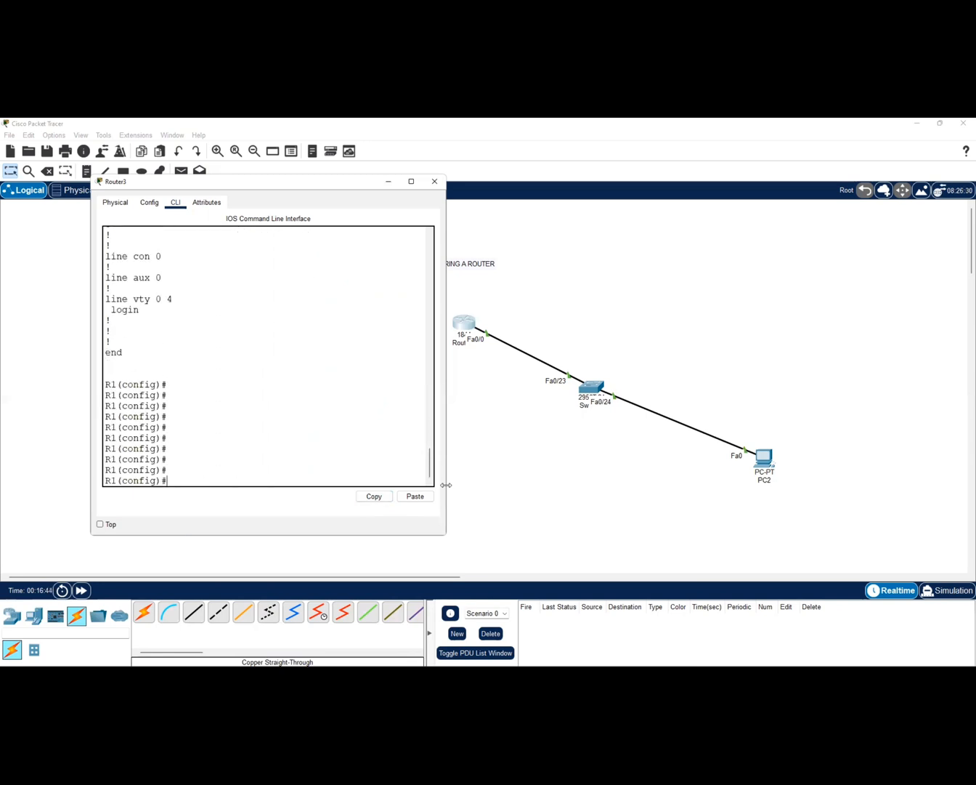
- Remove R1's enable password with 'no enable password'
text(no)
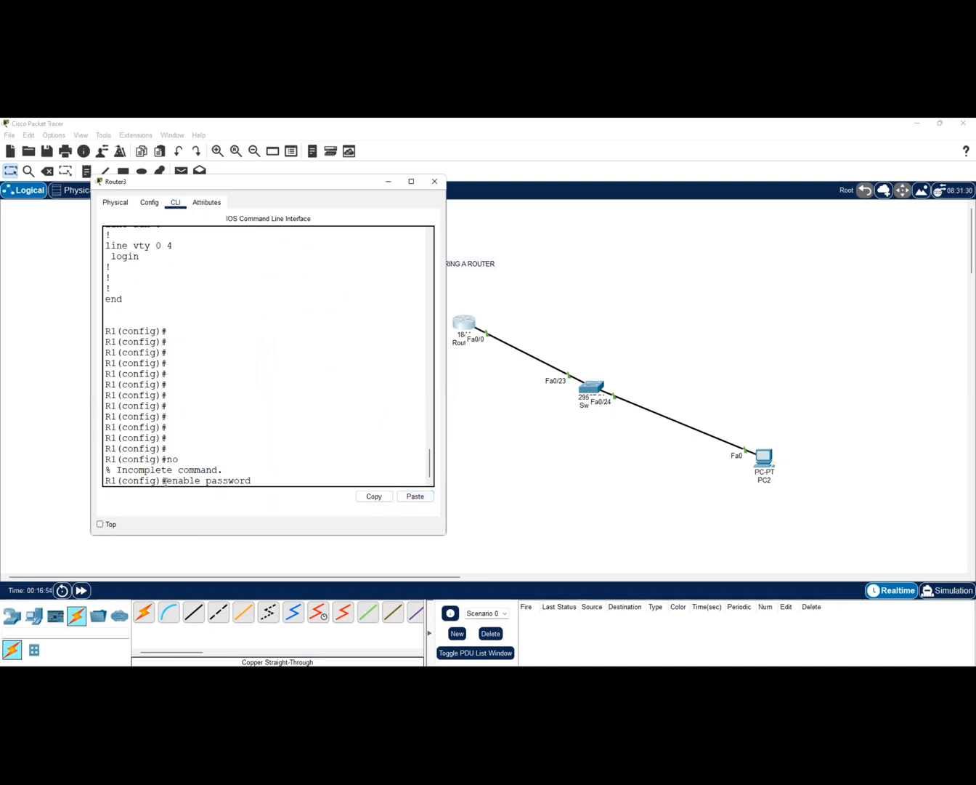
text(no)
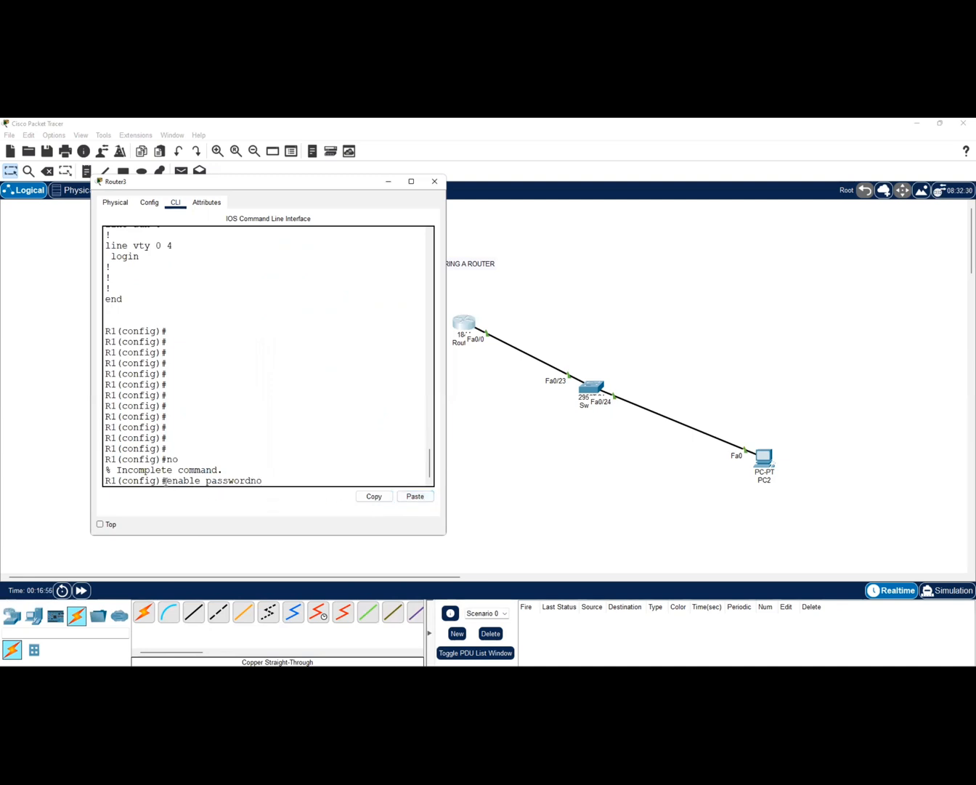
key(BackSpace)
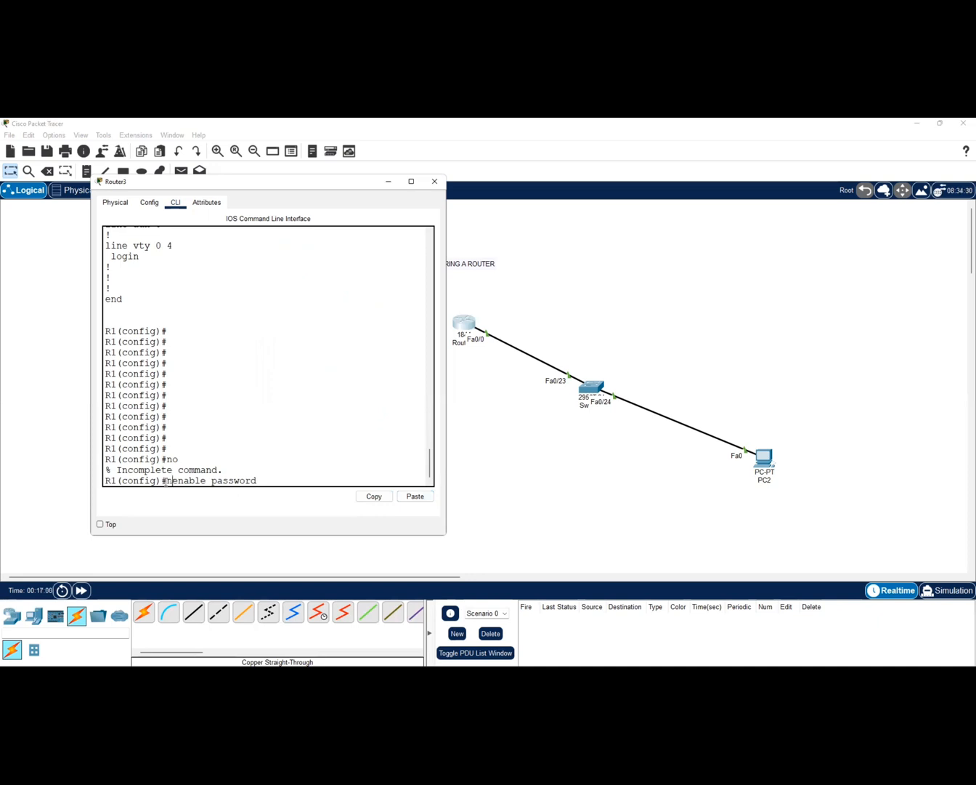
key(Return)
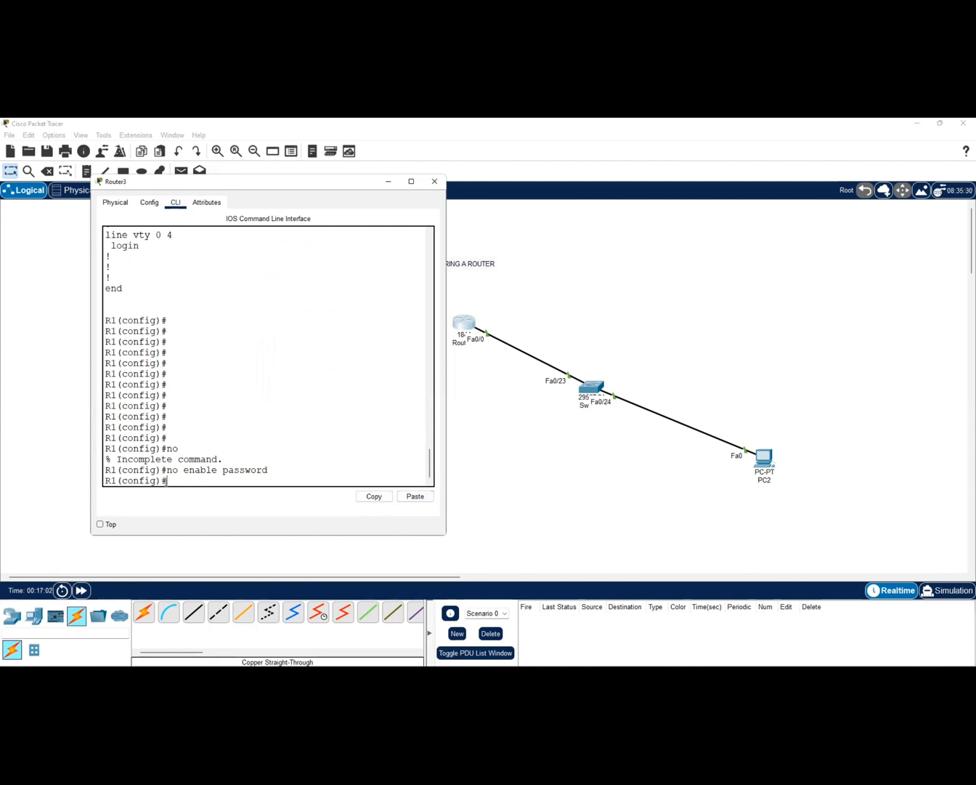
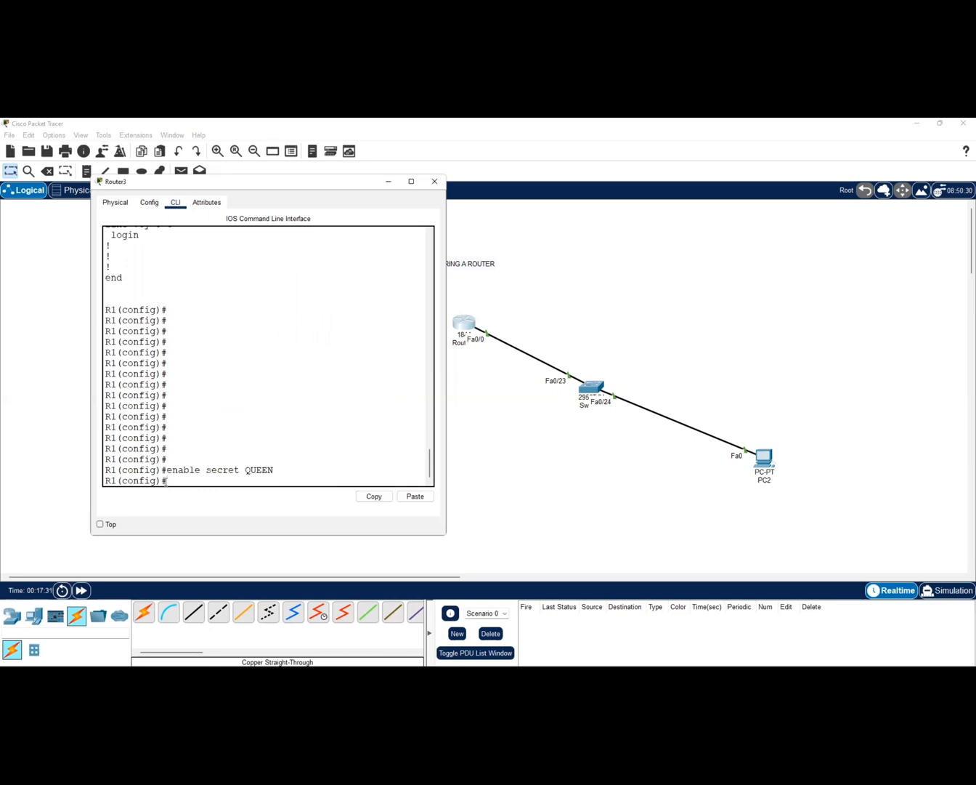
- Verify the hashed enable secret 5 line in the running configuration, then exit
text(do s)
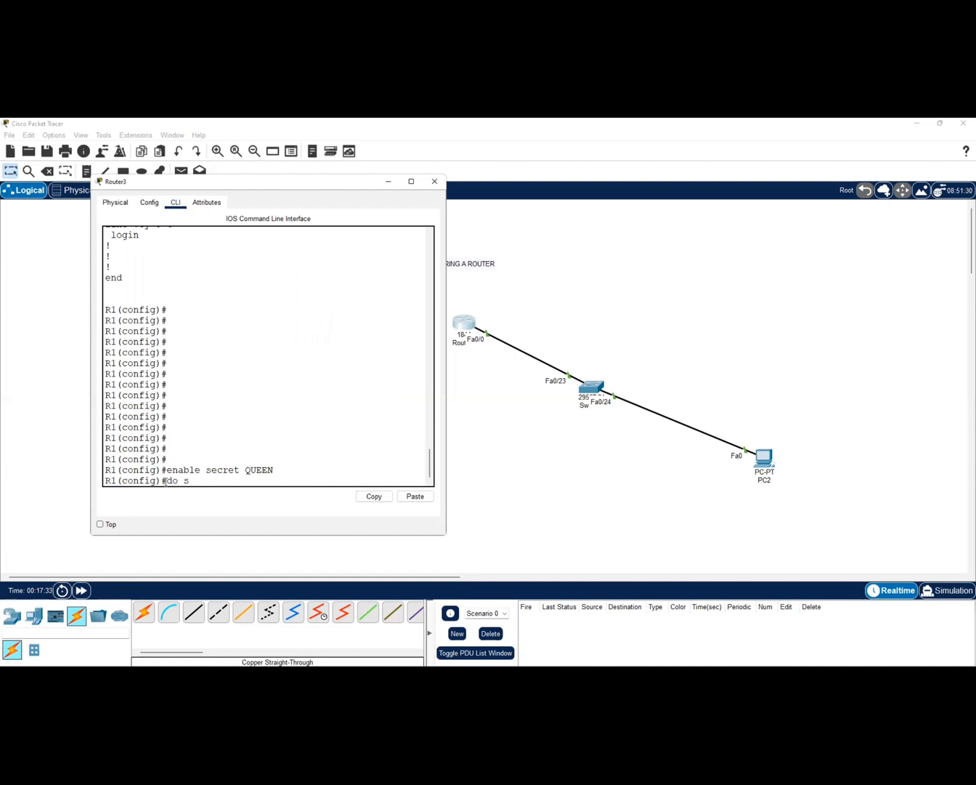
text(how ru)
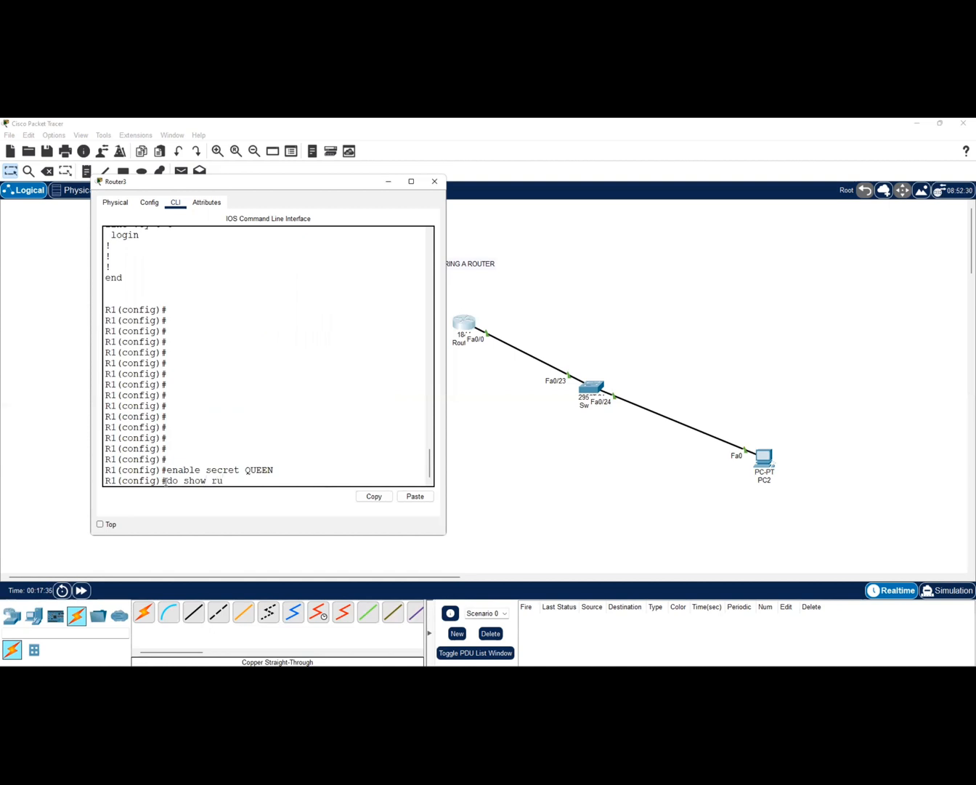
key(Return)
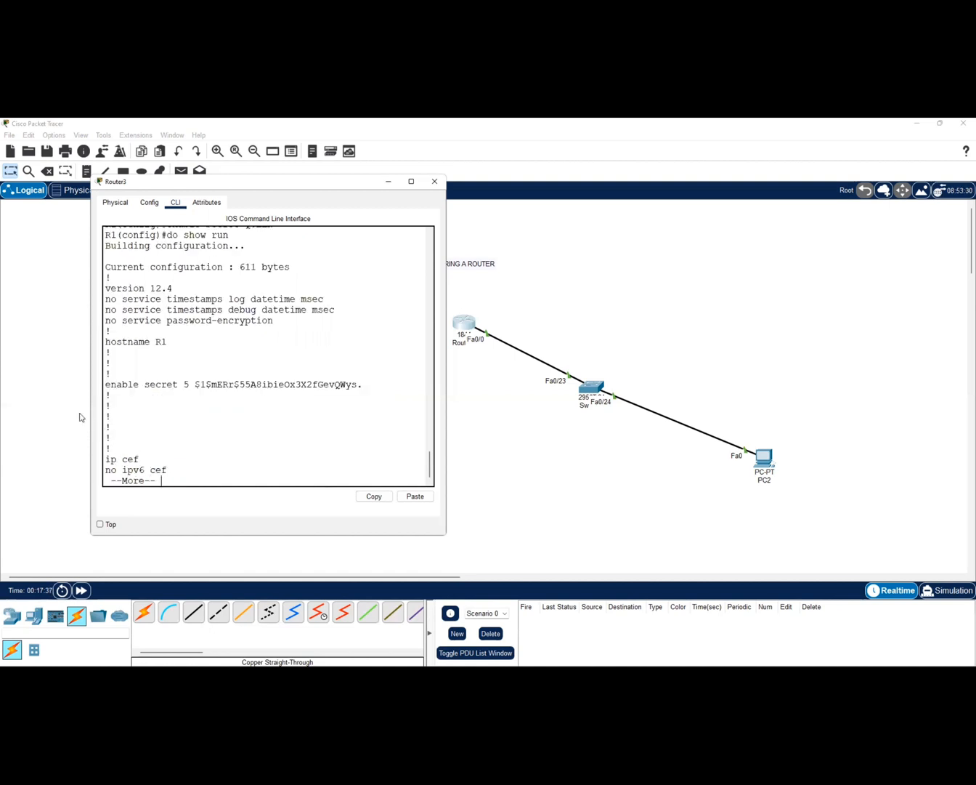
double_click(121, 384)
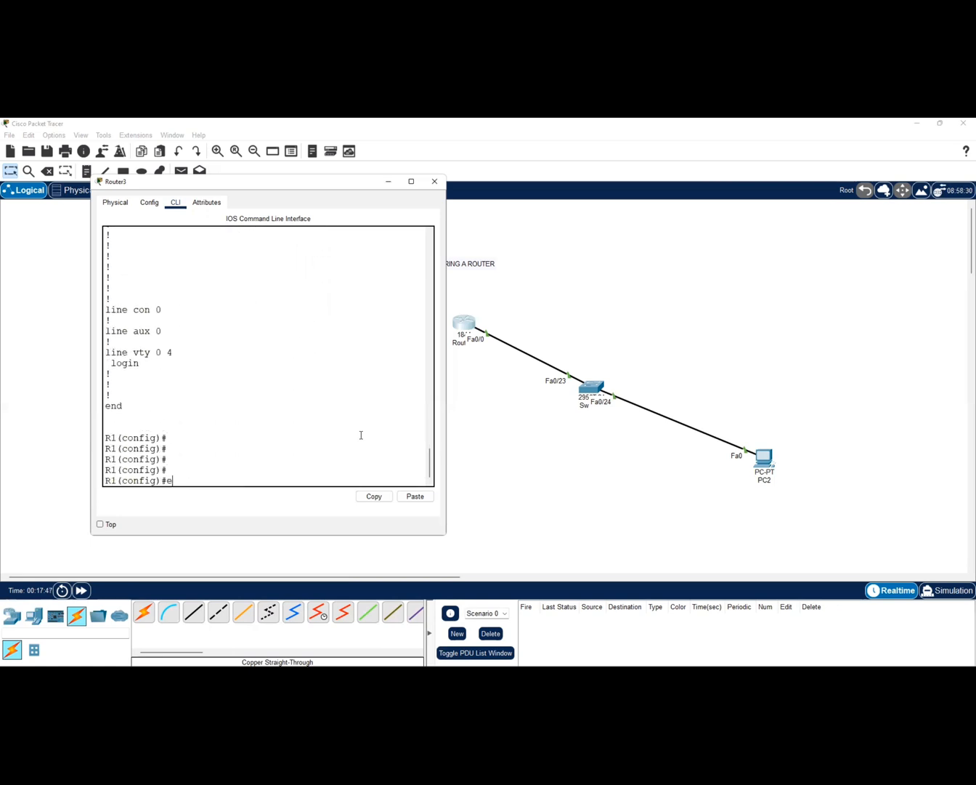
text(xit)
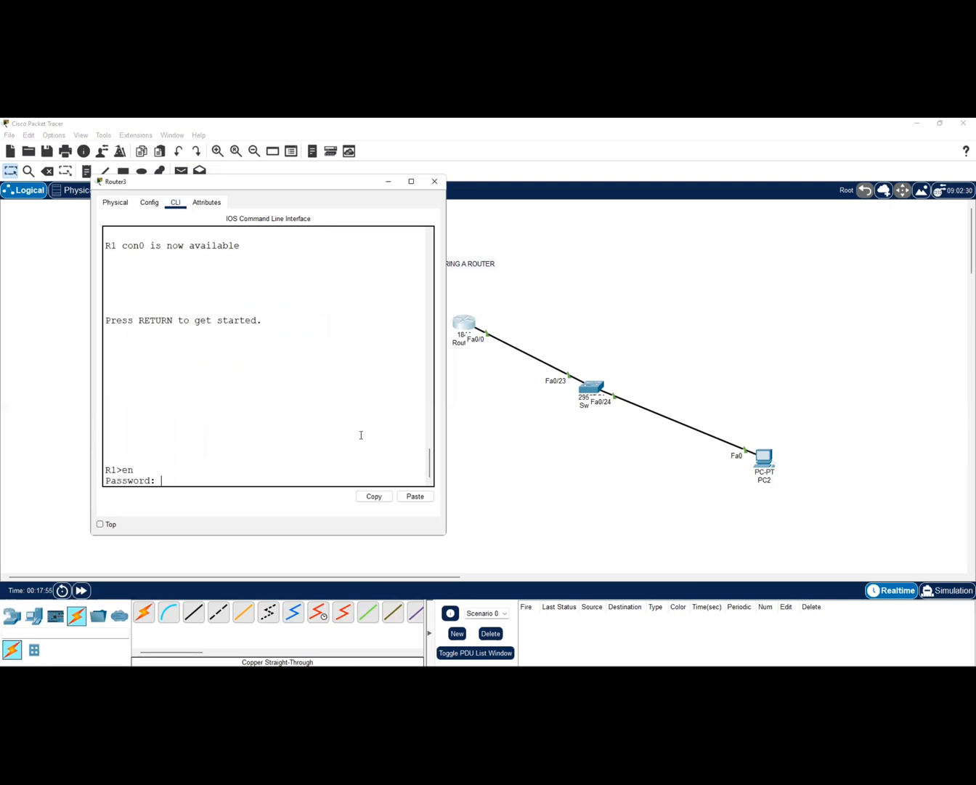
key(Return)
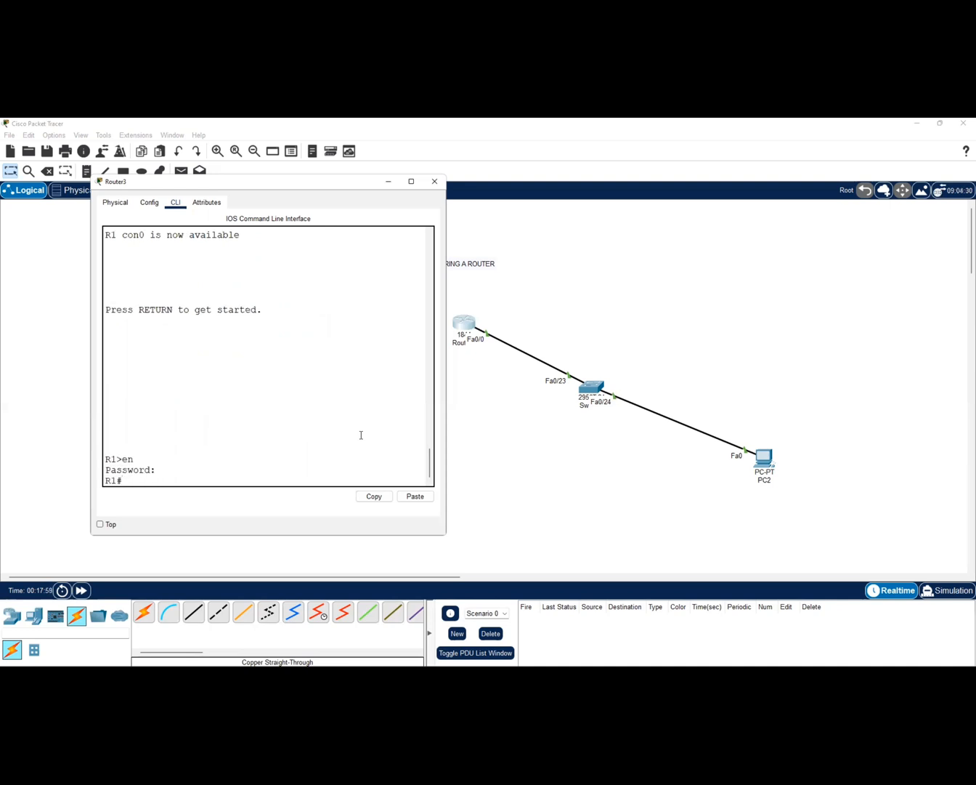
text(conf t)
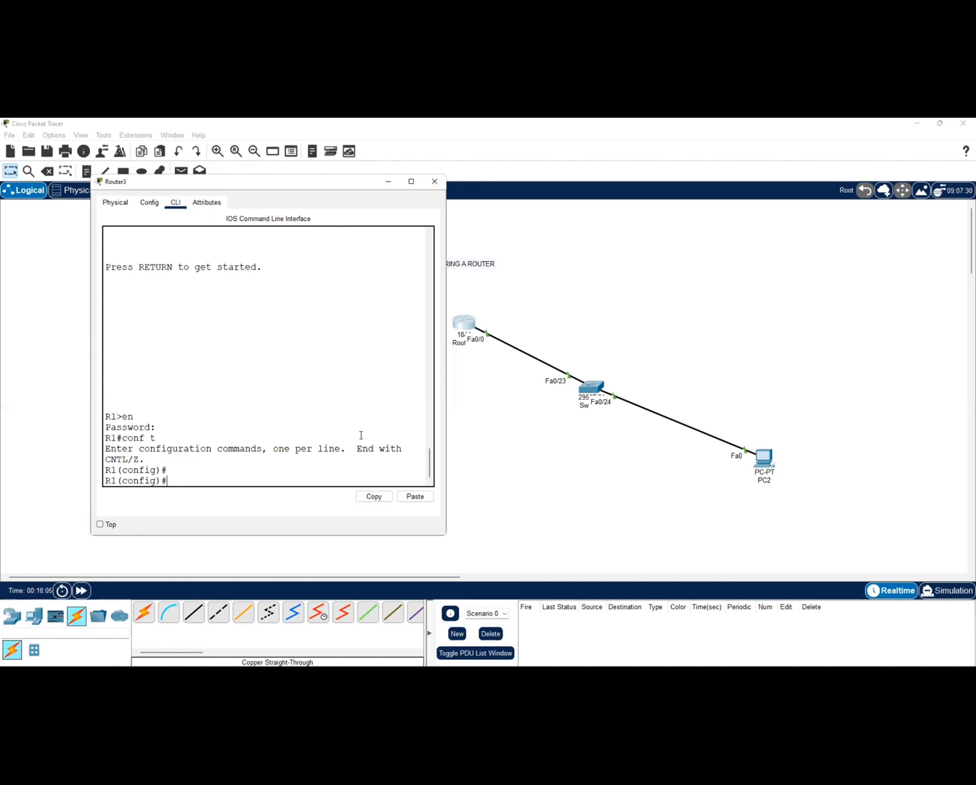
text(line)
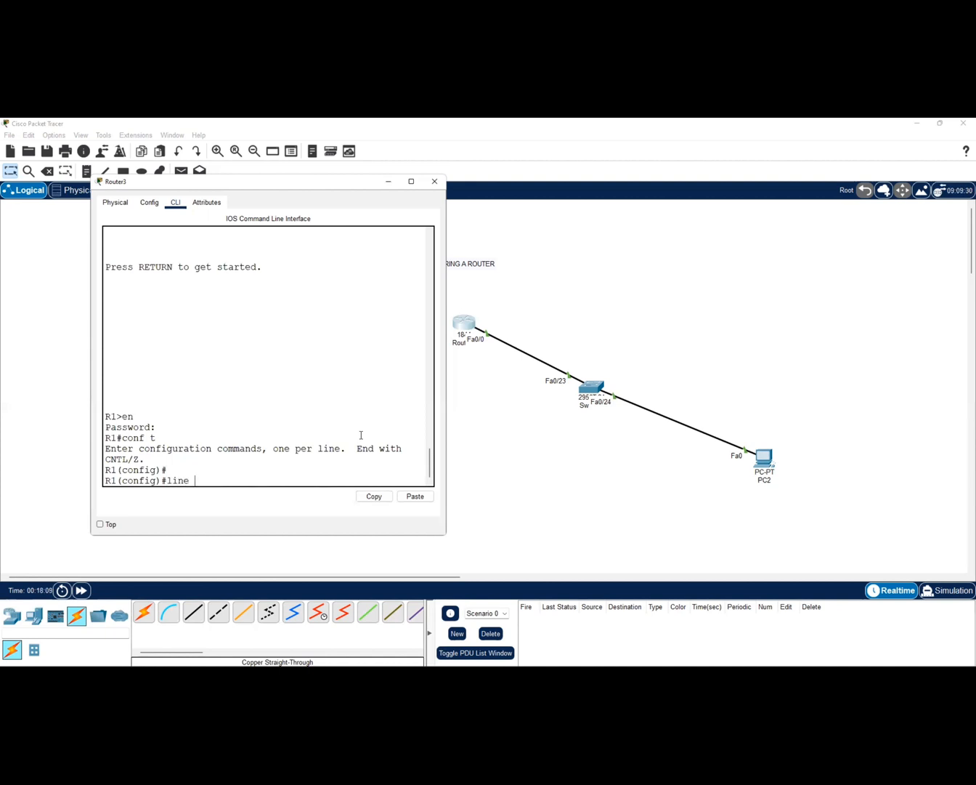
text(vty 0)
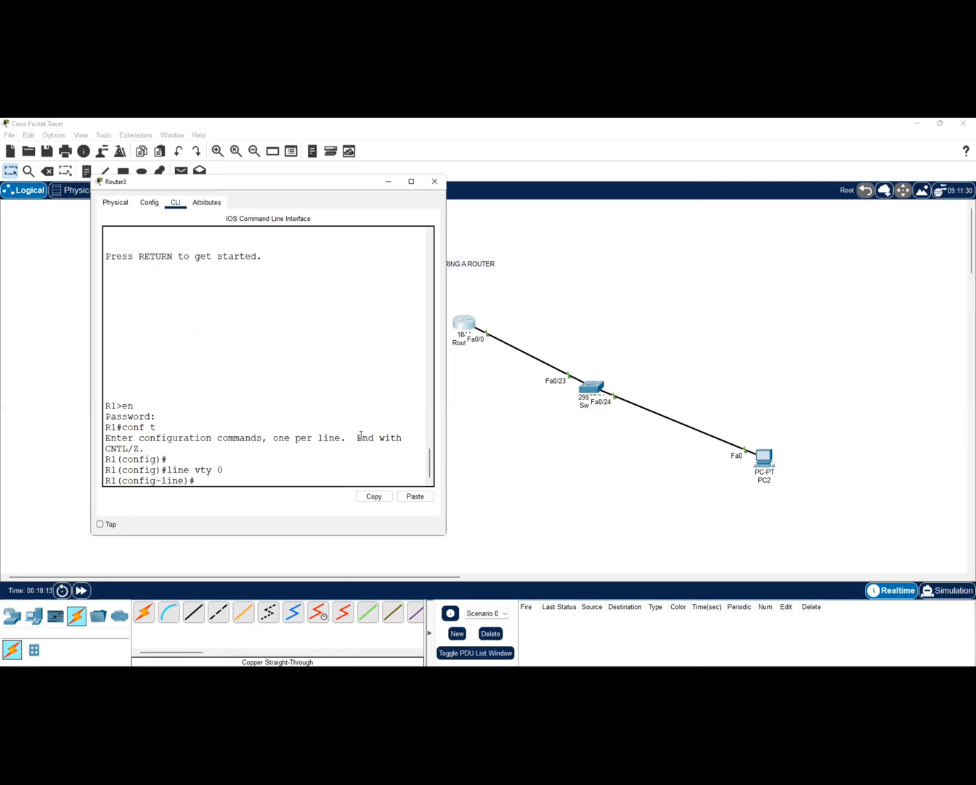
text(pass)
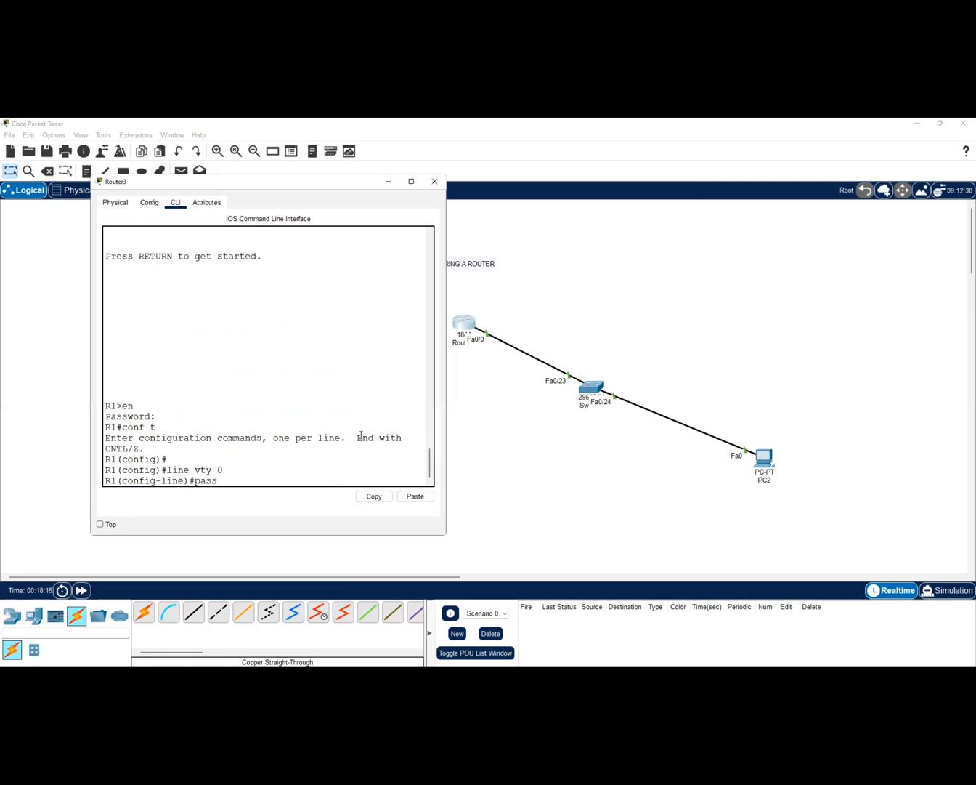
text(word)
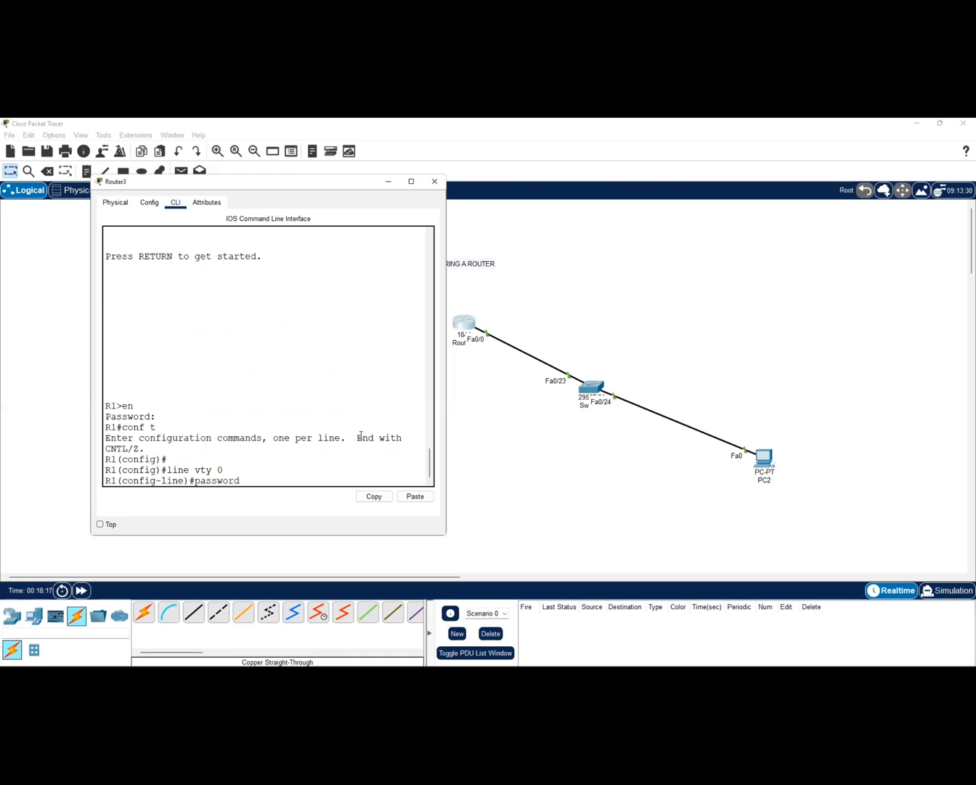
text(QUEEN)
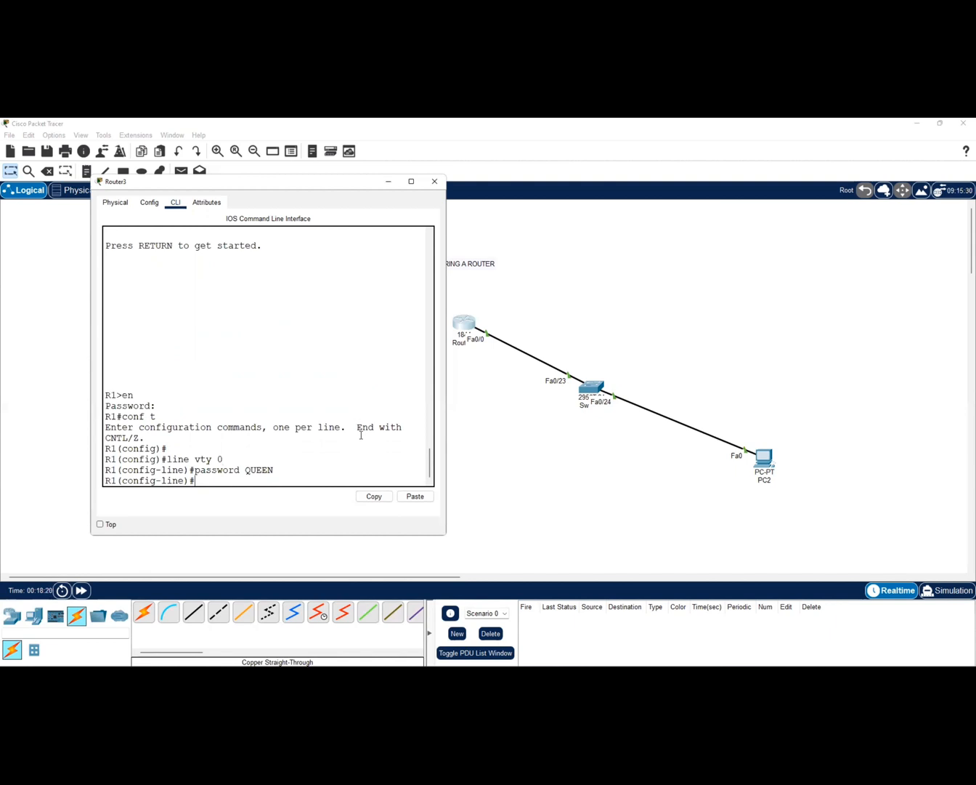
text(login)
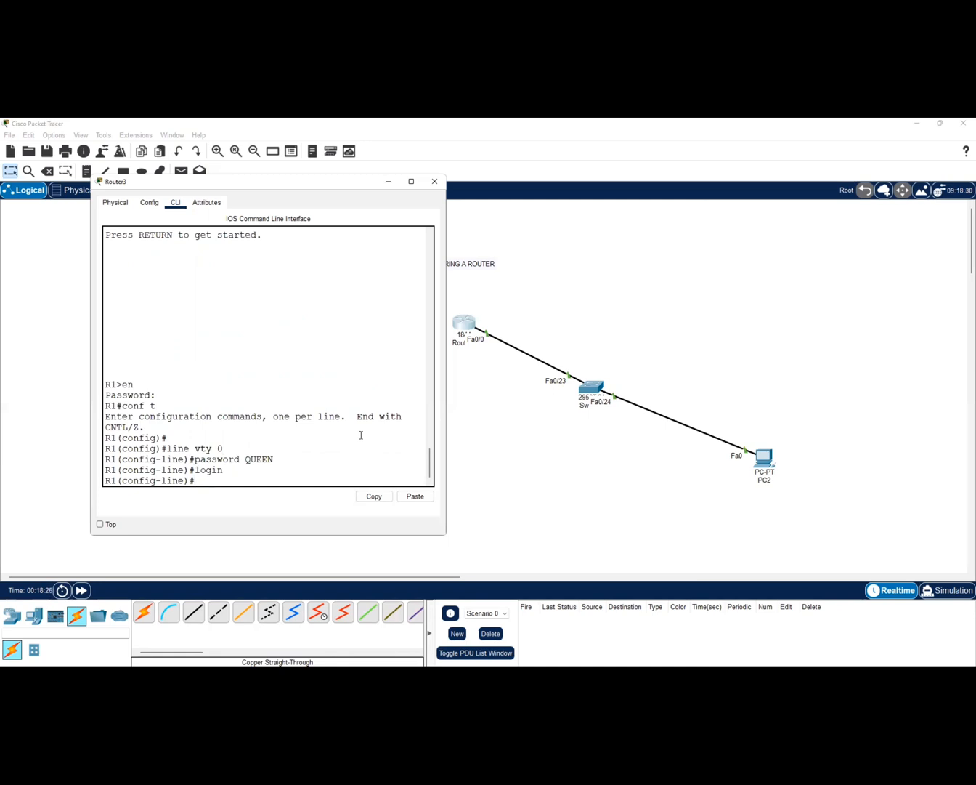
text(do wr)
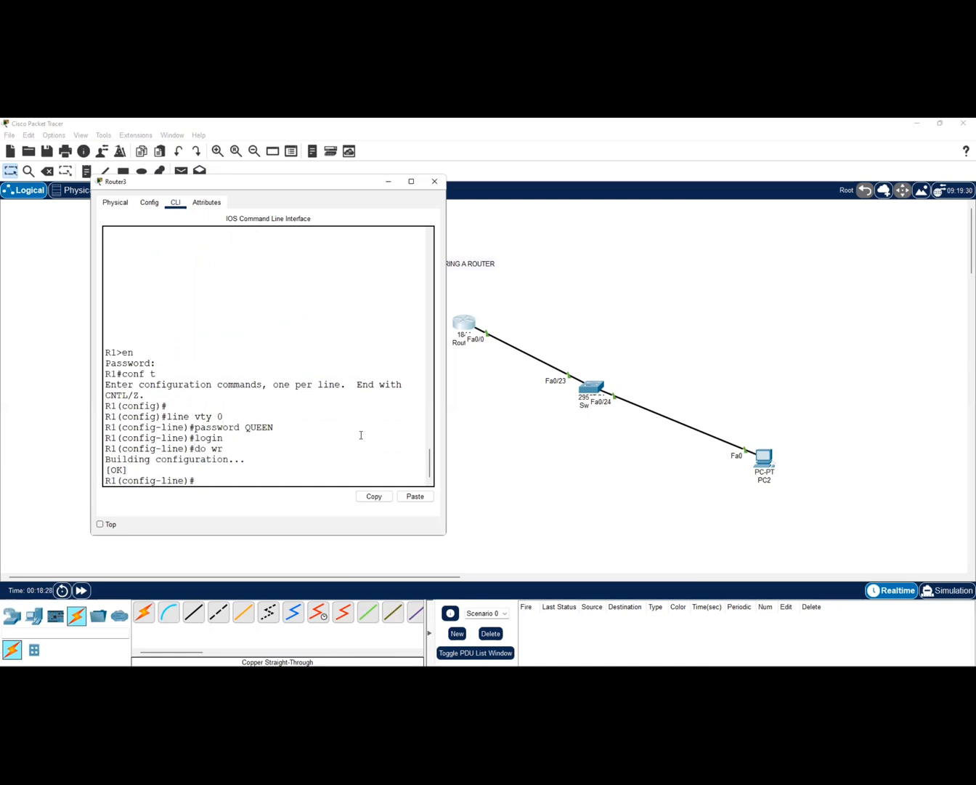
- Exit the vty line configuration back to global configuration
text(exit)
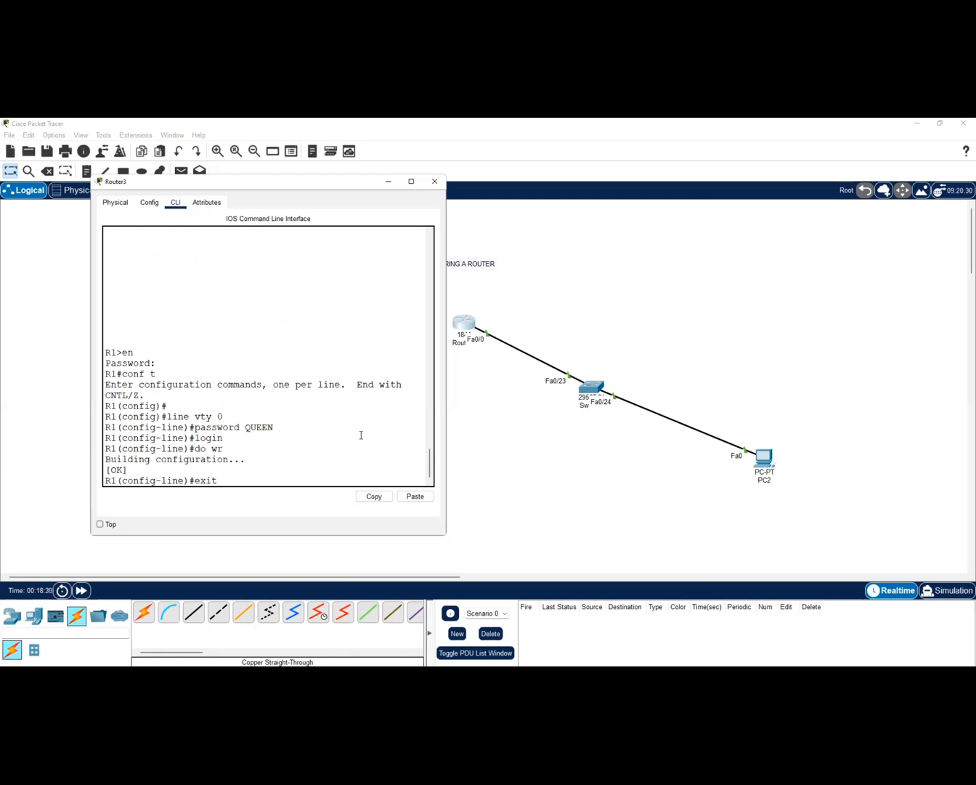
key(Return)
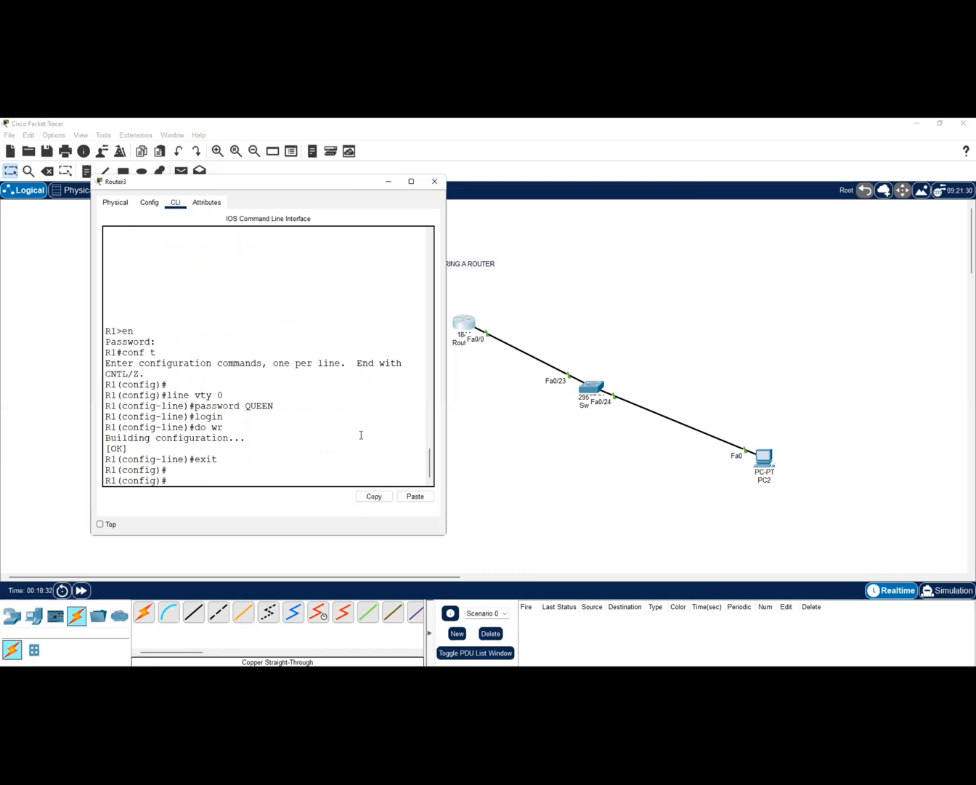
text(do)
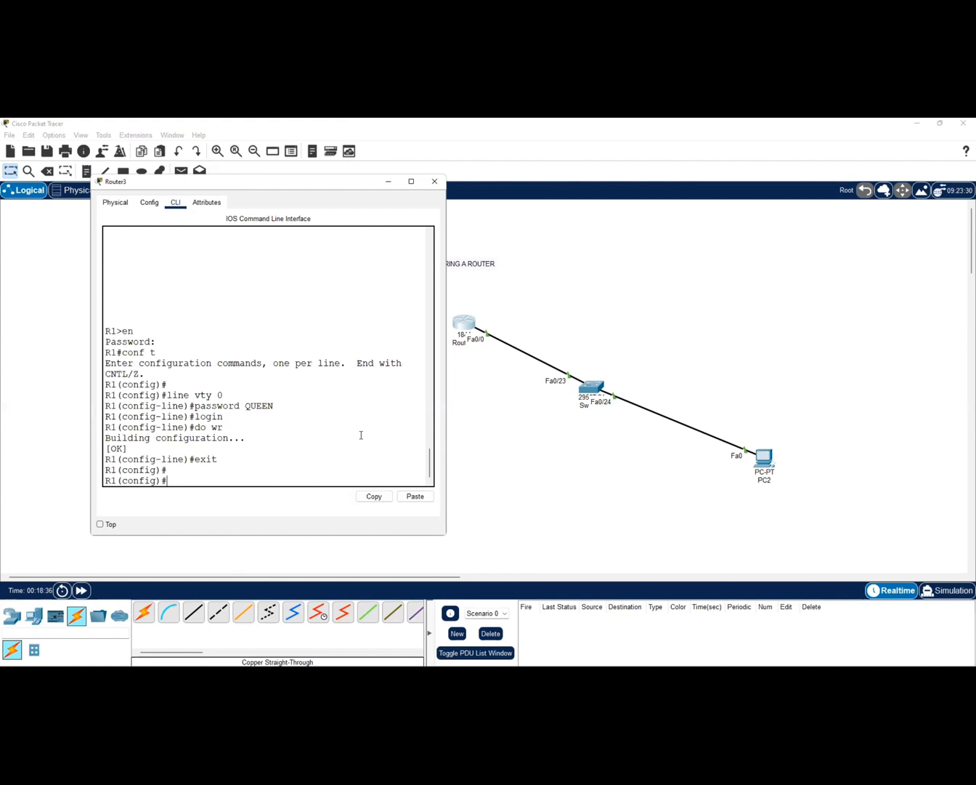
text(exi)
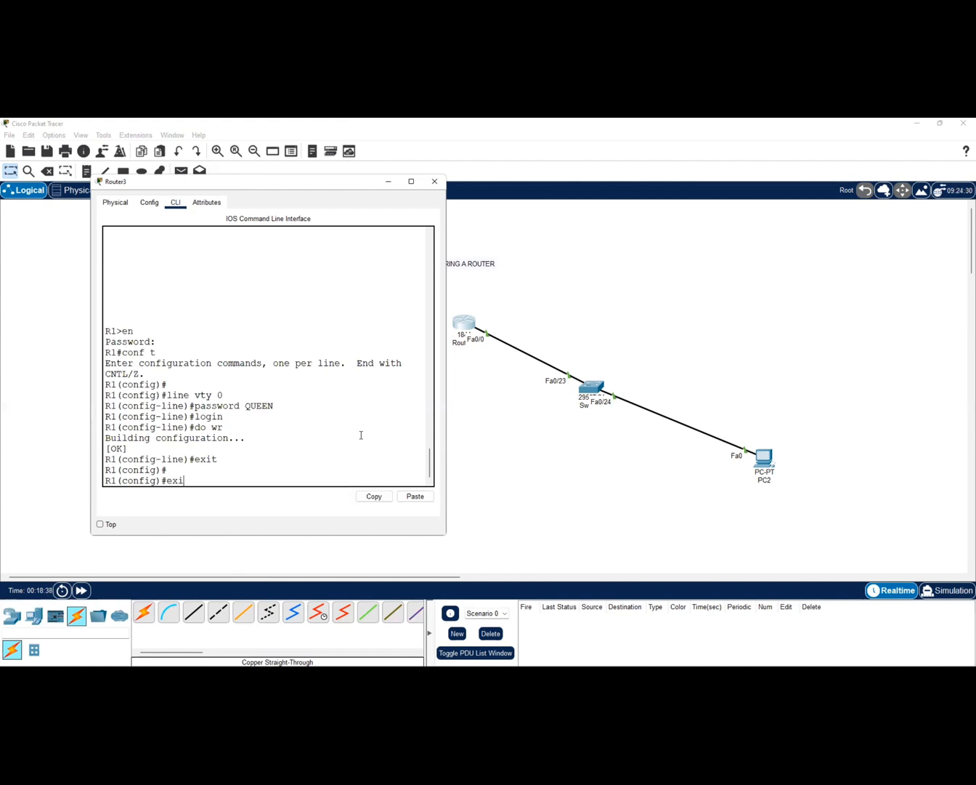
- Log out of R1's console, log back in with the secret, and re-enter global configuration
key(Return)
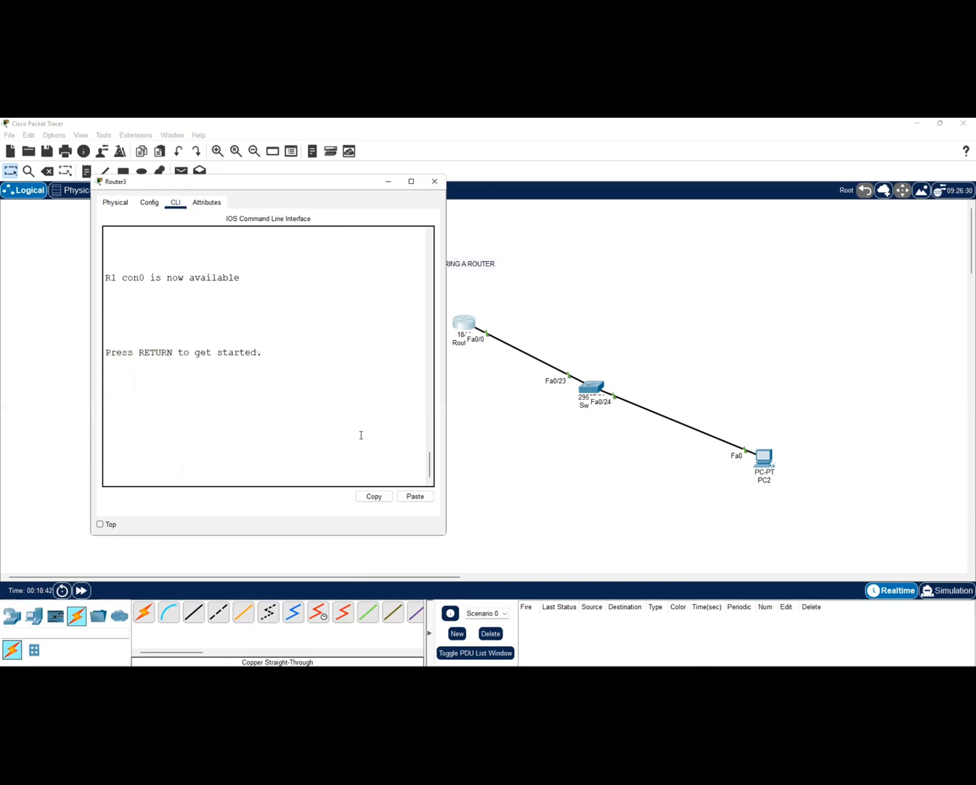
text(en)
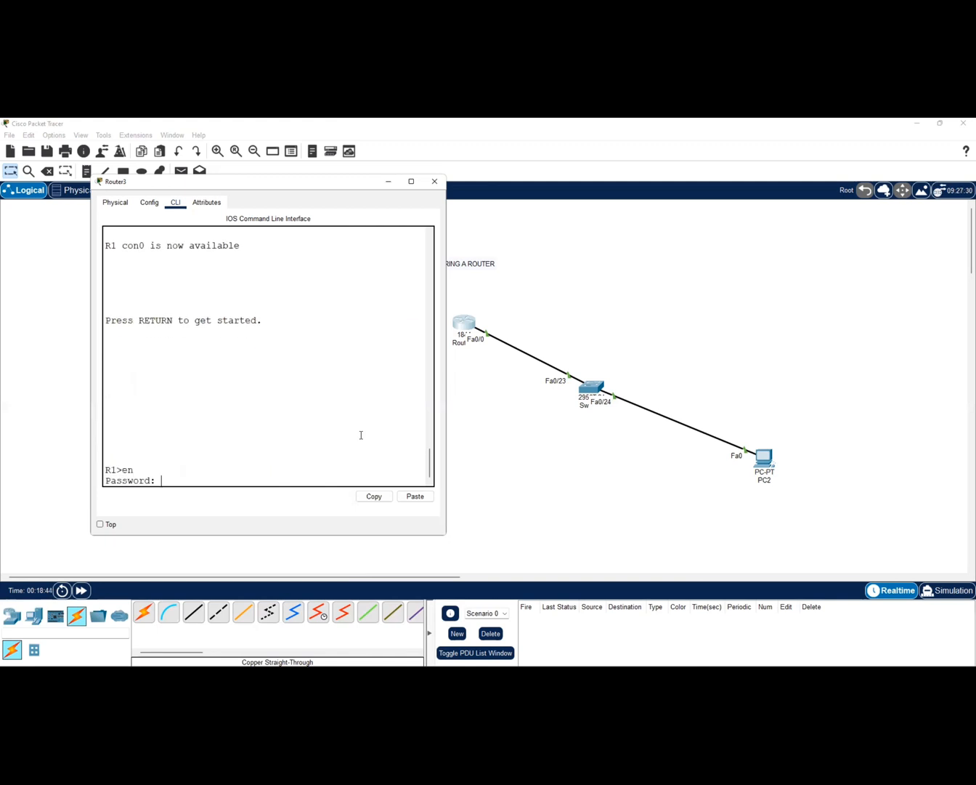
key(Return)
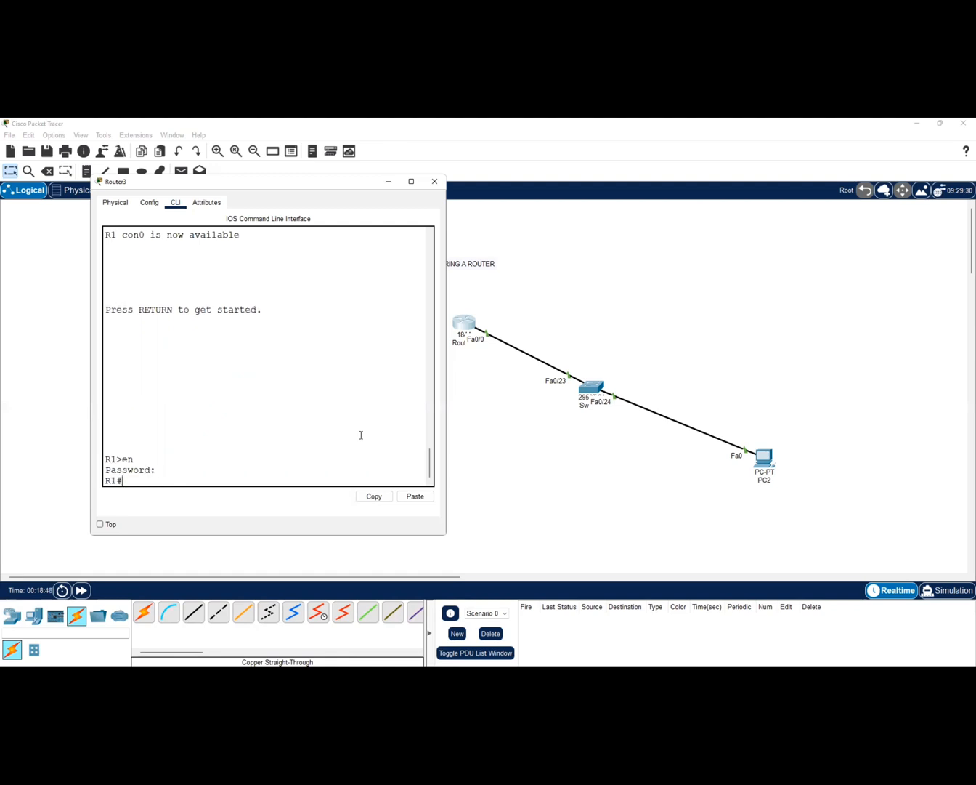
text(conf)
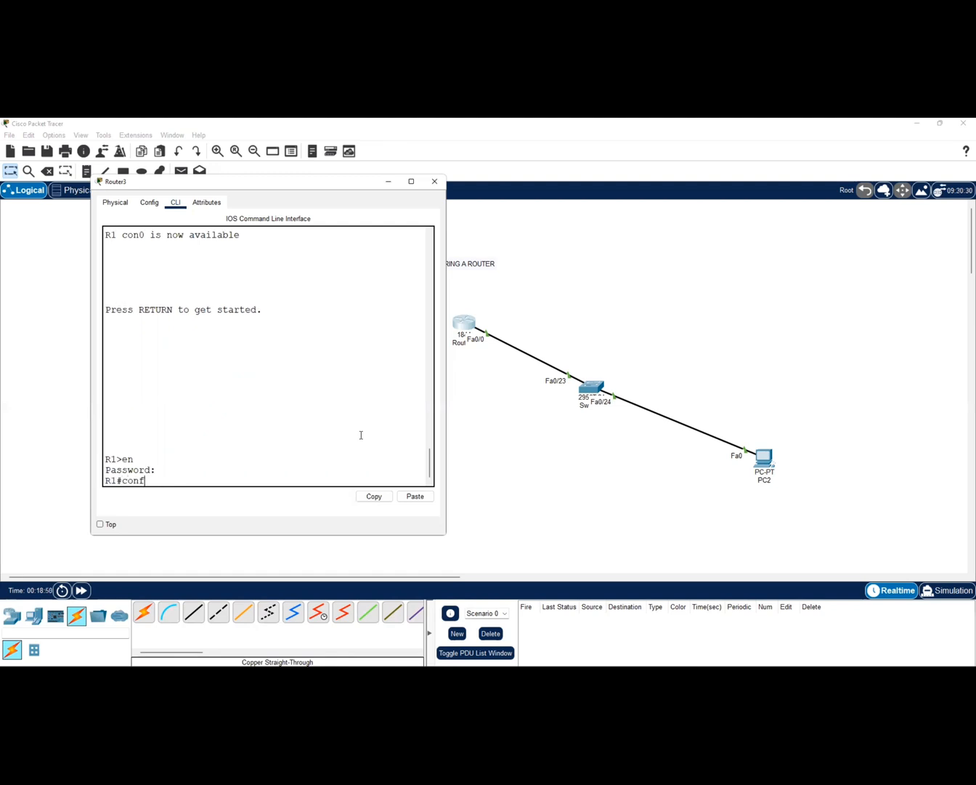
key(Return)
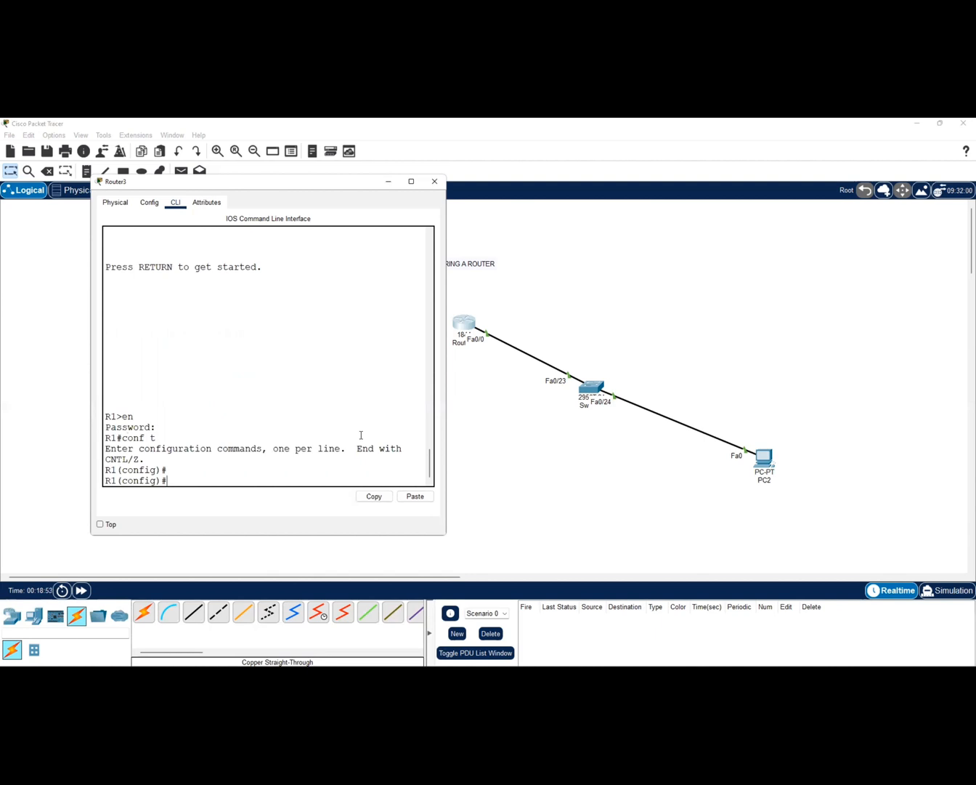
text(d)
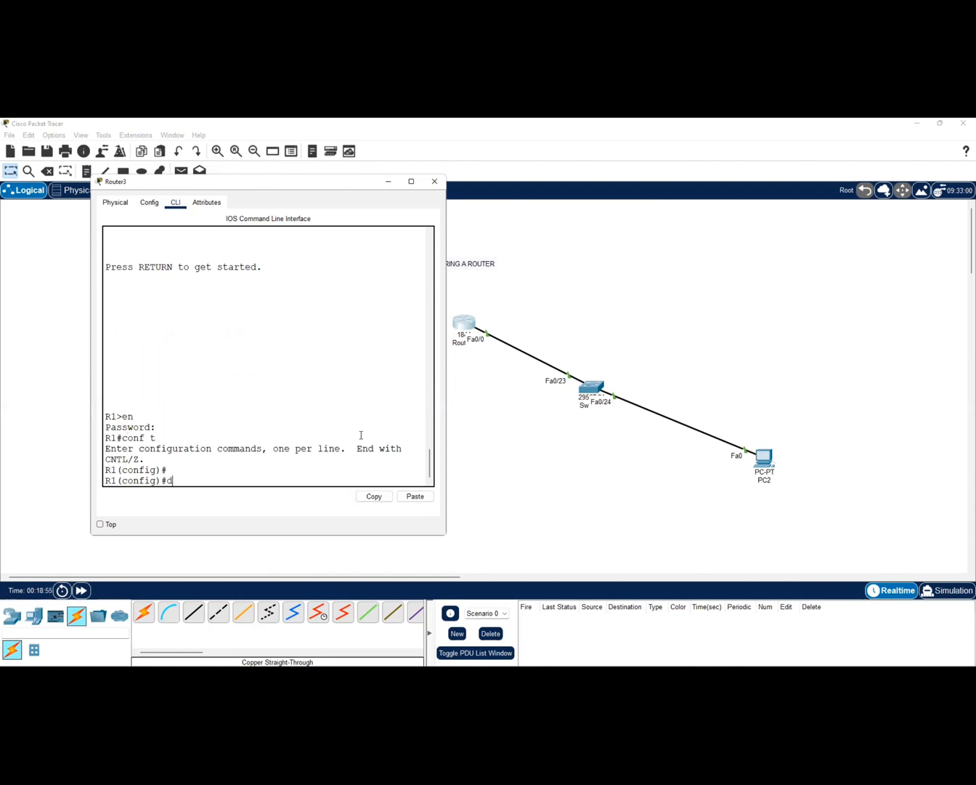
text(o)
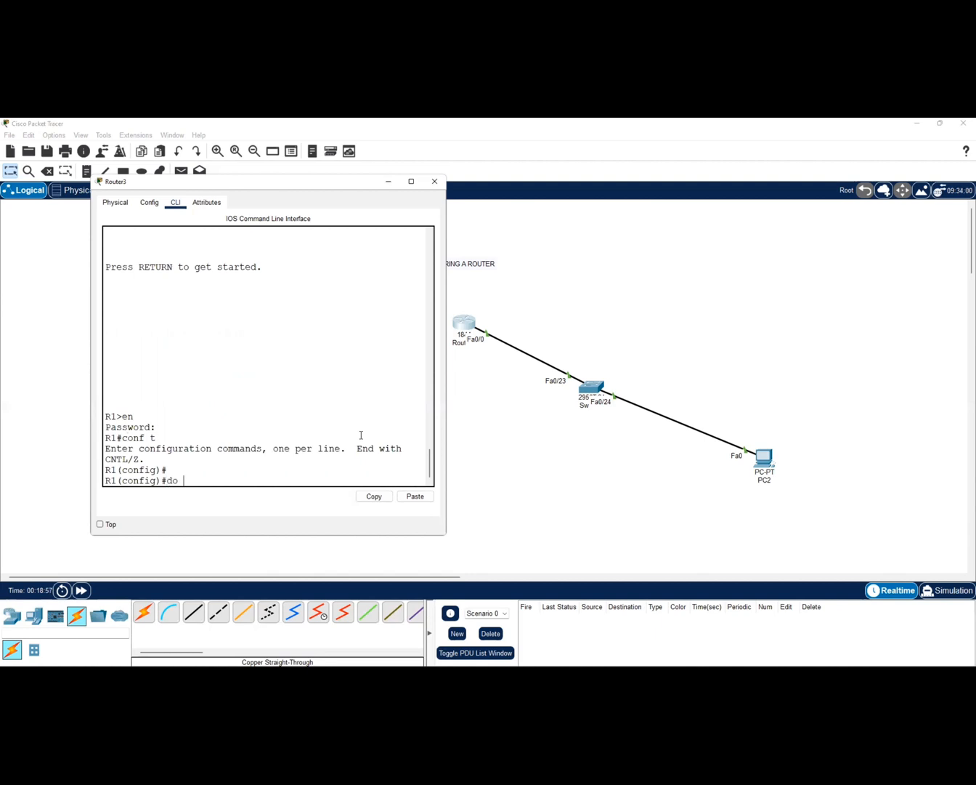
text(show run)
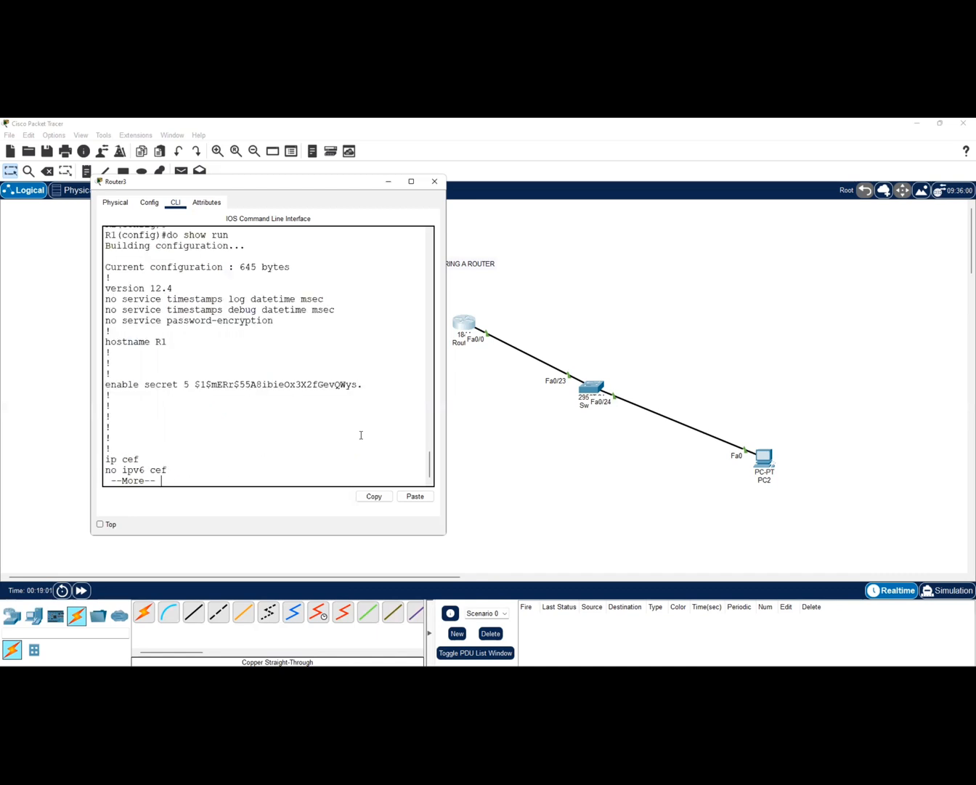
key(space)
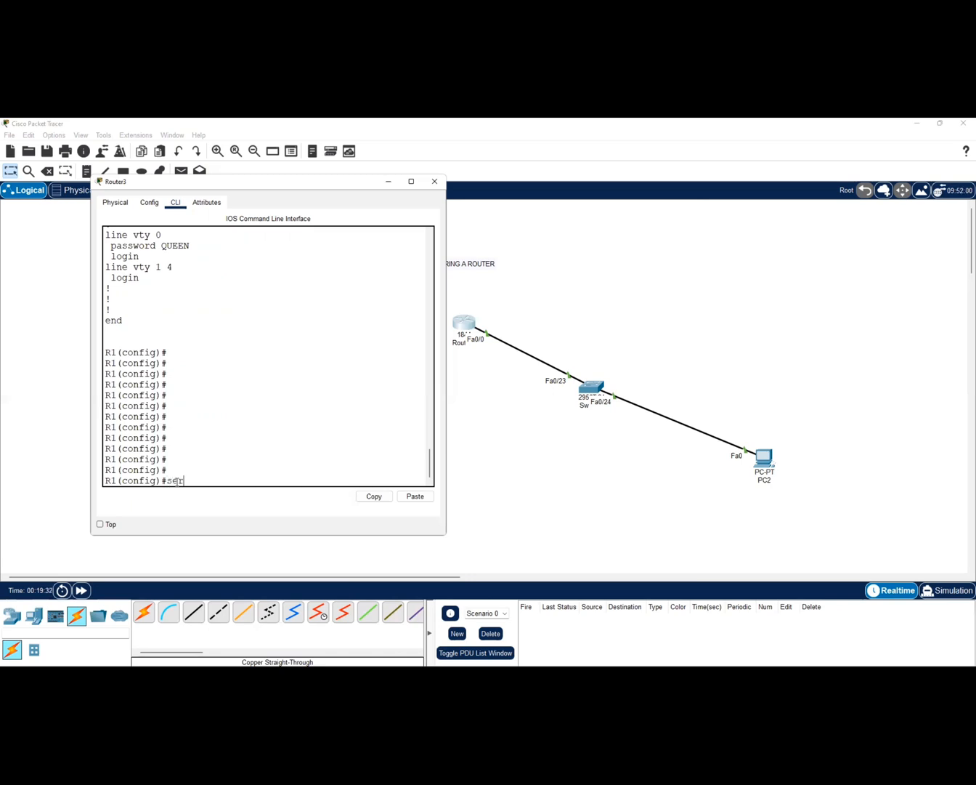
- Apply the service password-encryption command on R1 at the global configuration prompt
text(vi)
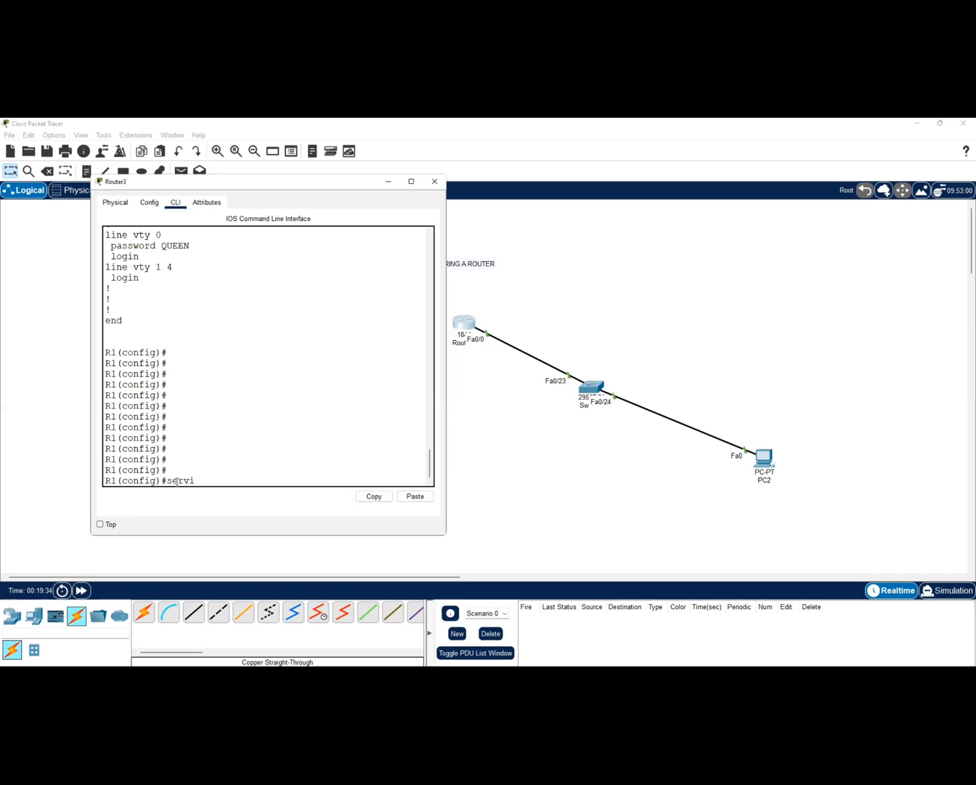
text(ce)
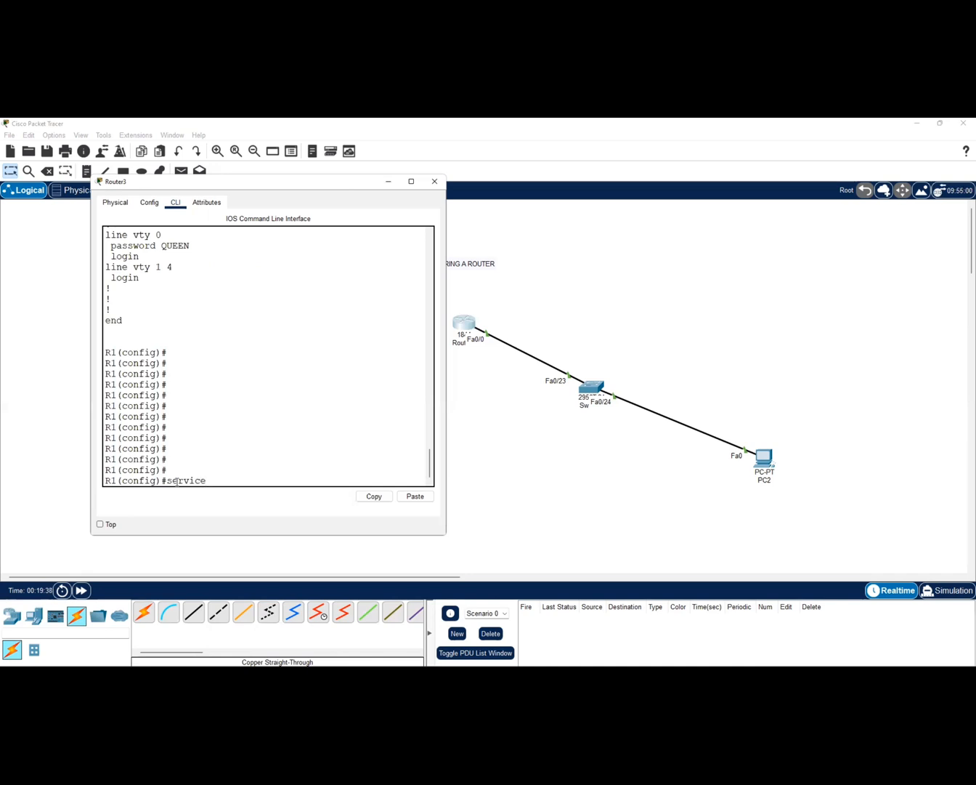
text(passw)
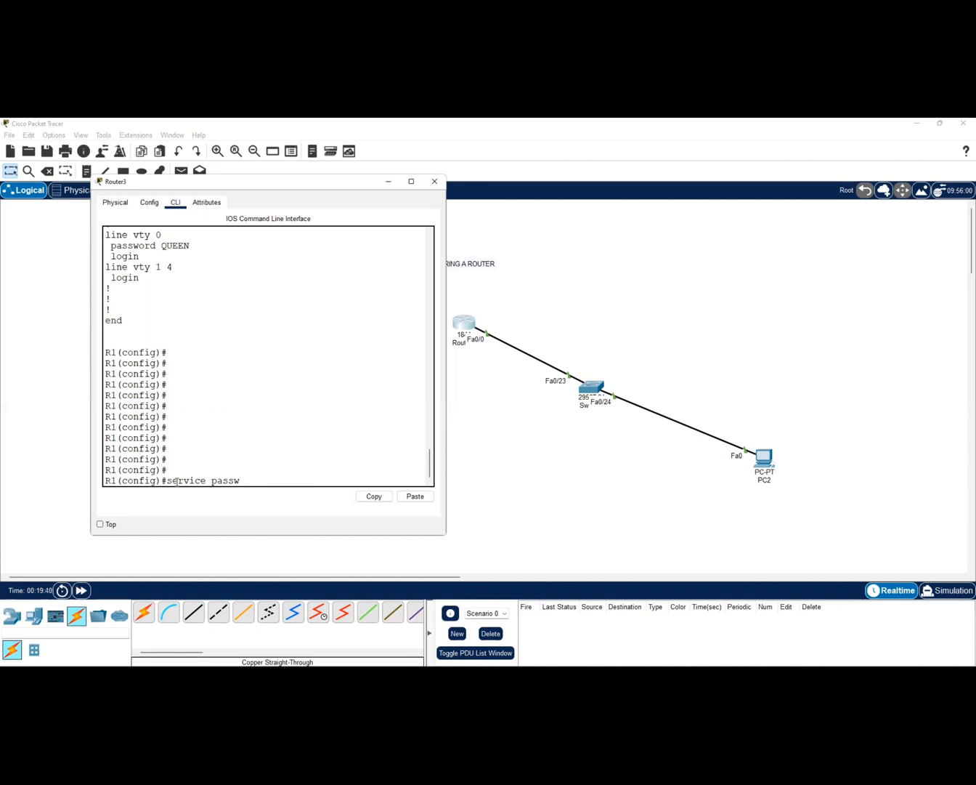
text(ord)
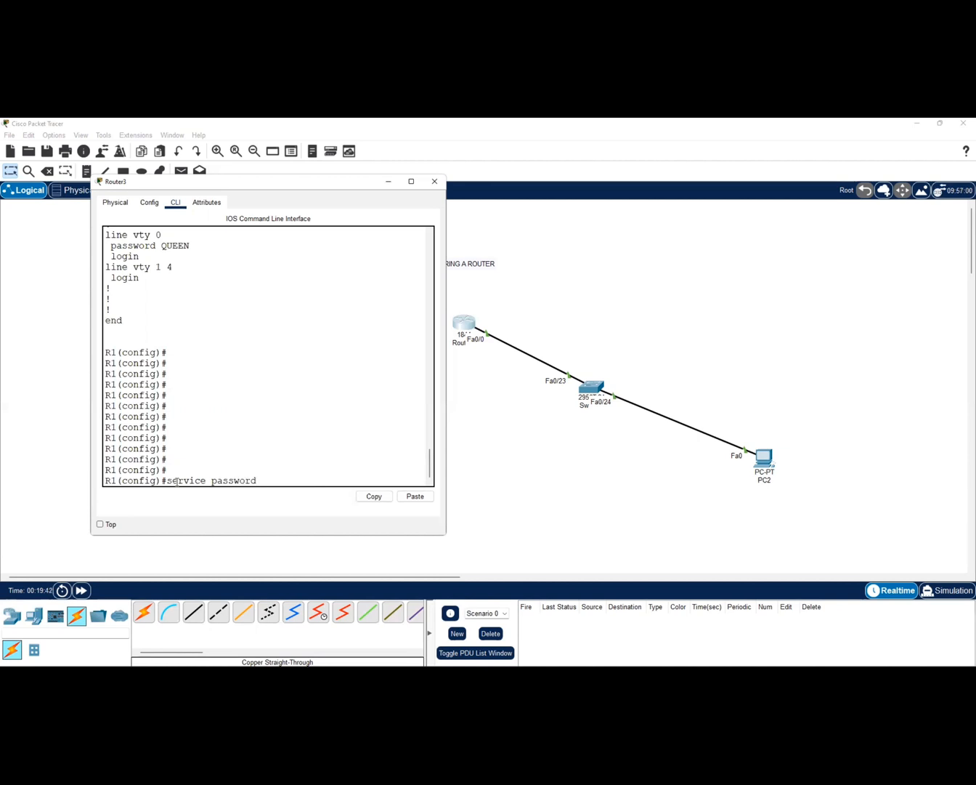
text(-)
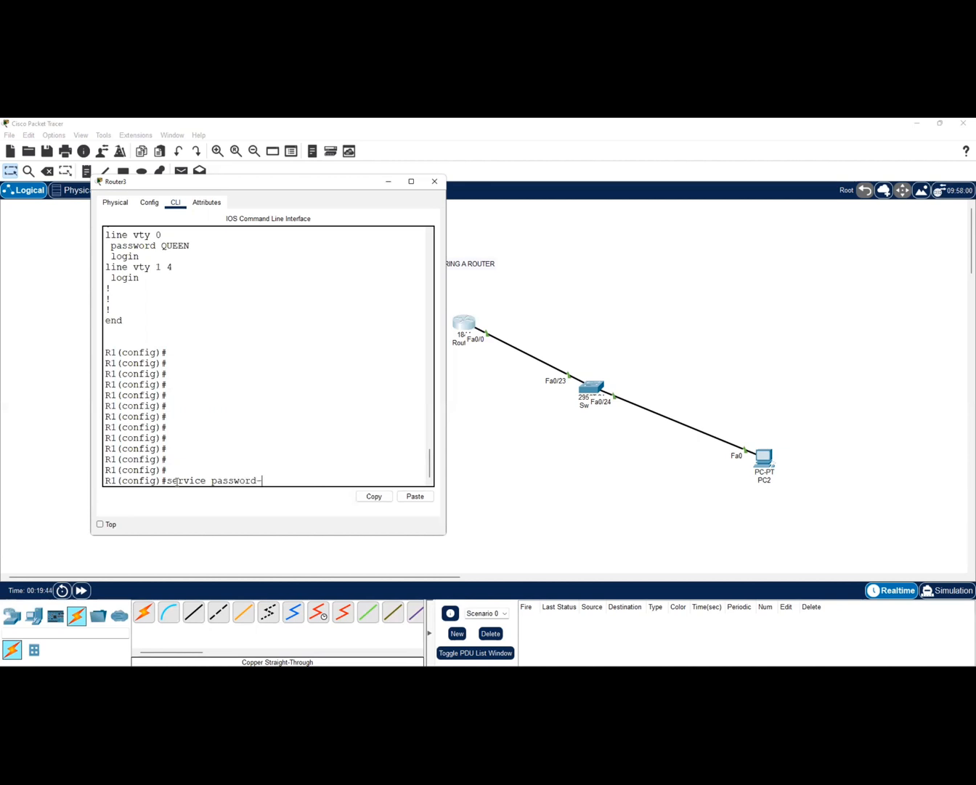
text(encry)
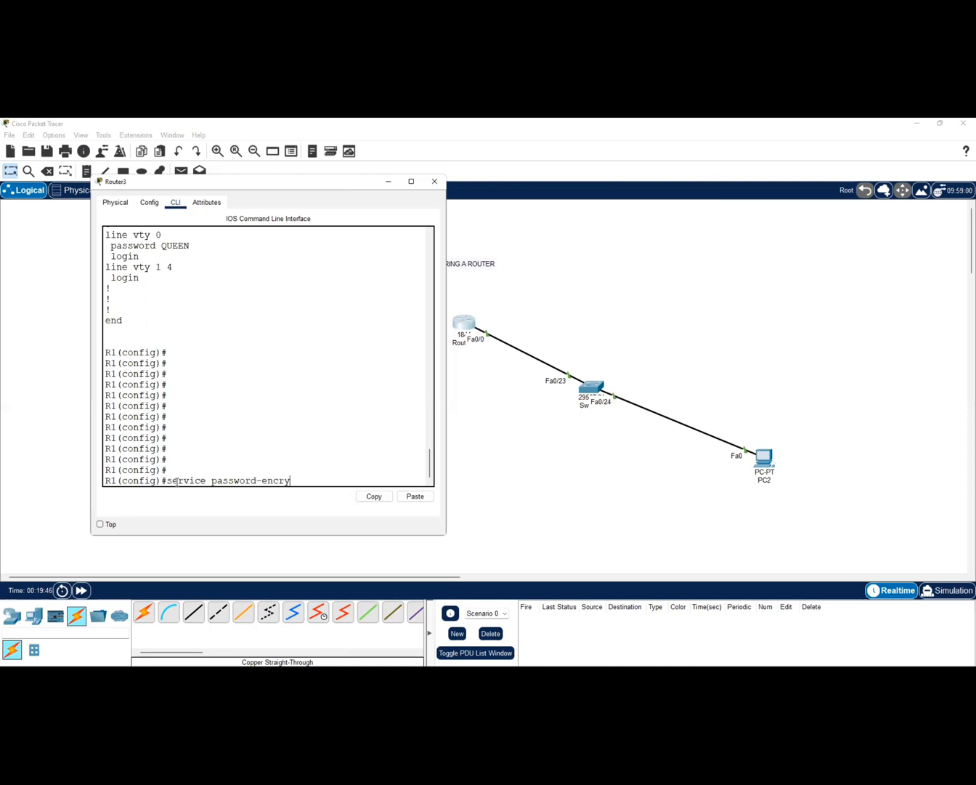
text(pt)
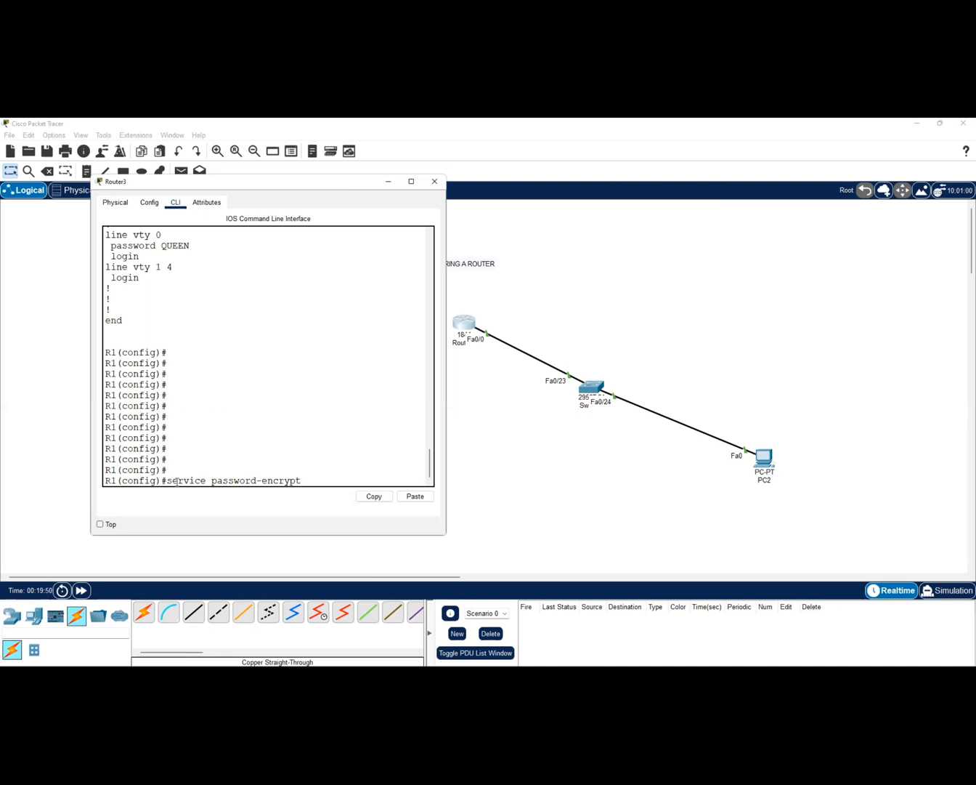
text(ion)
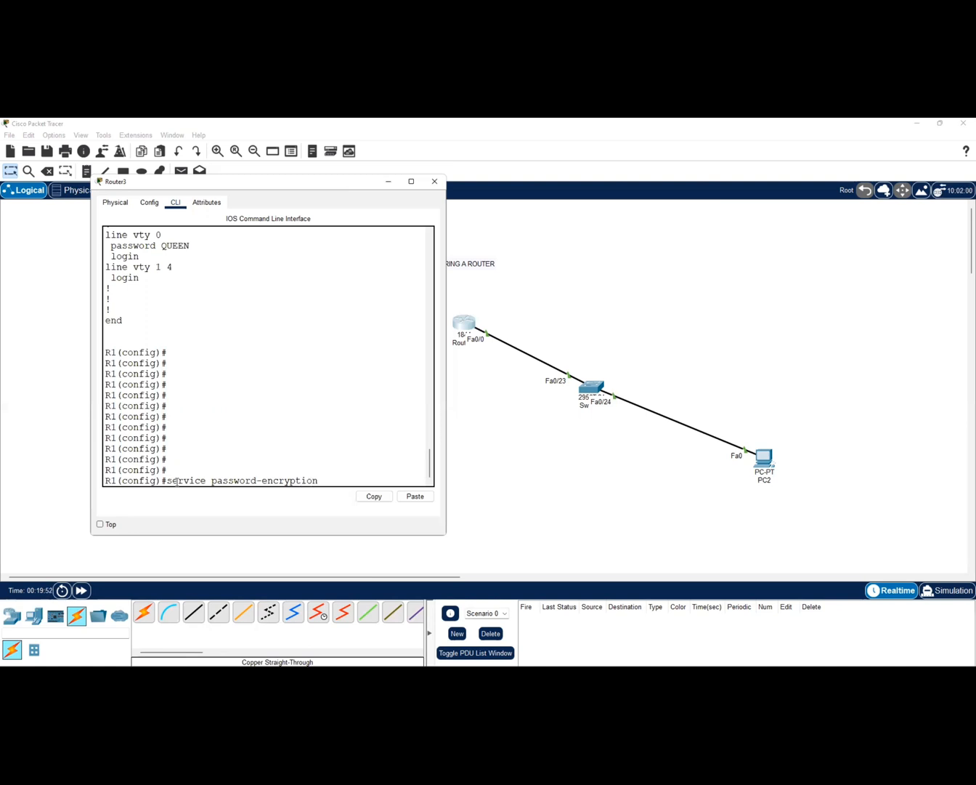
key(Return)
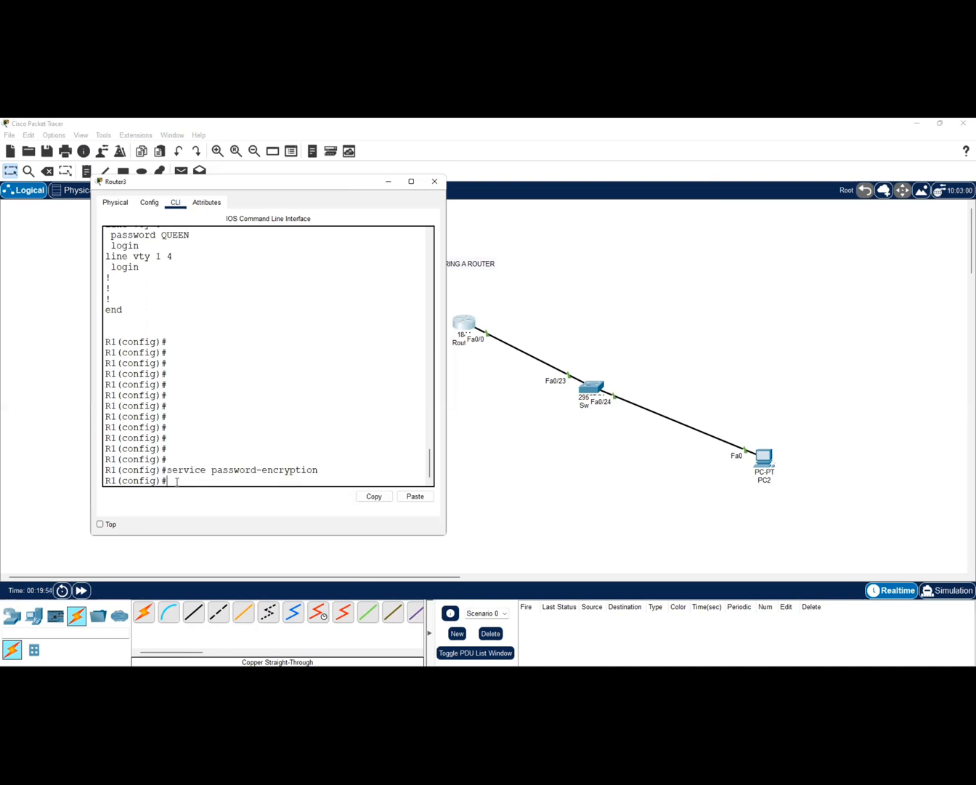
- Page through R1's running config with do show run and highlight the type 7 encrypted vty password
text(do)
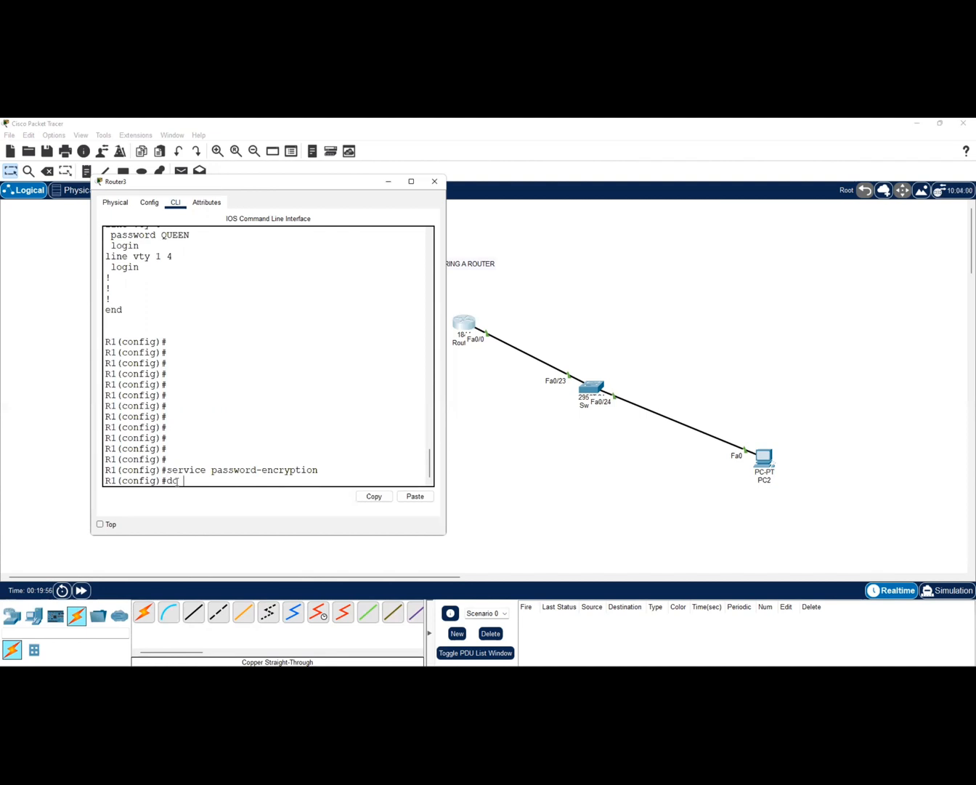
text(show)
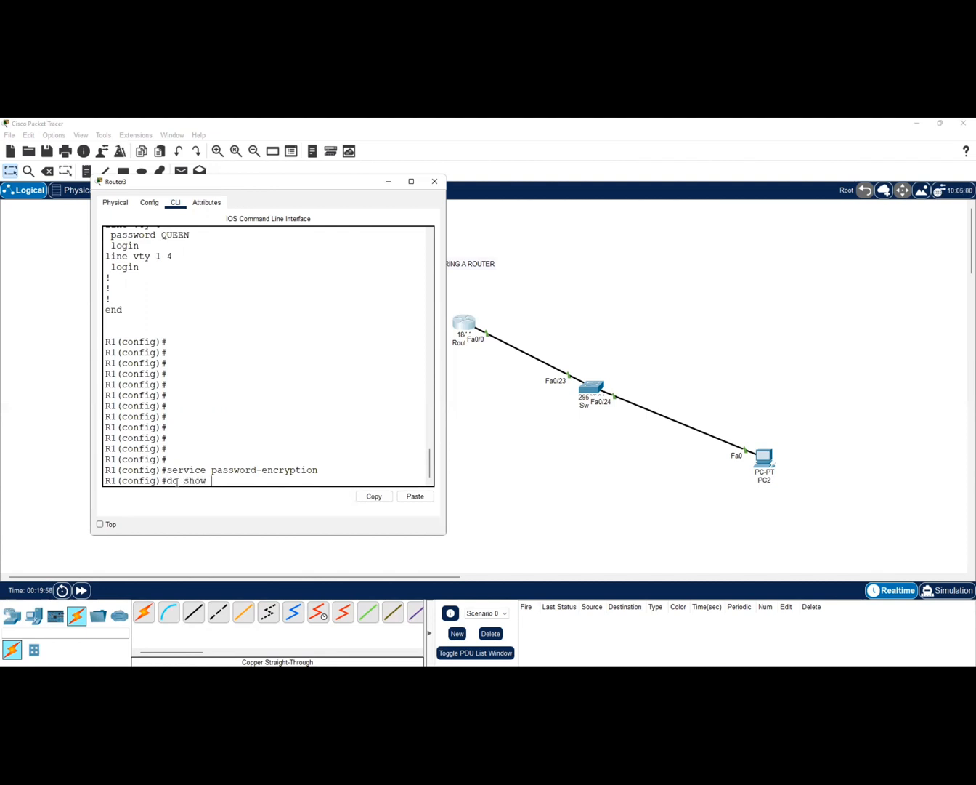
key(Return)
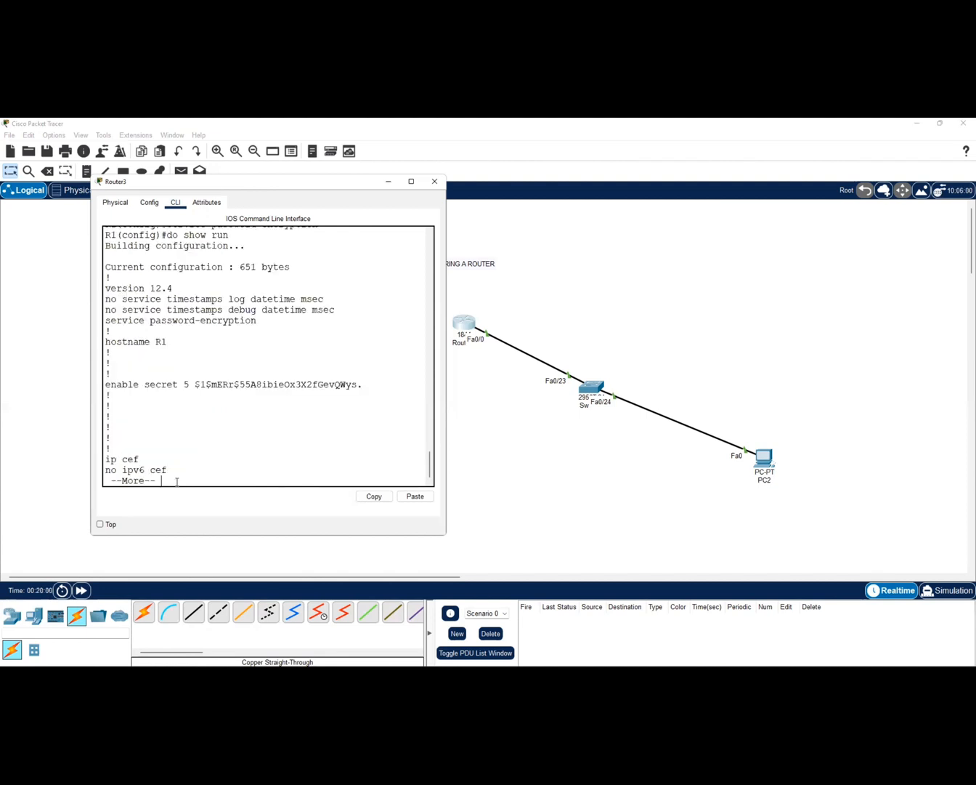
key(space)
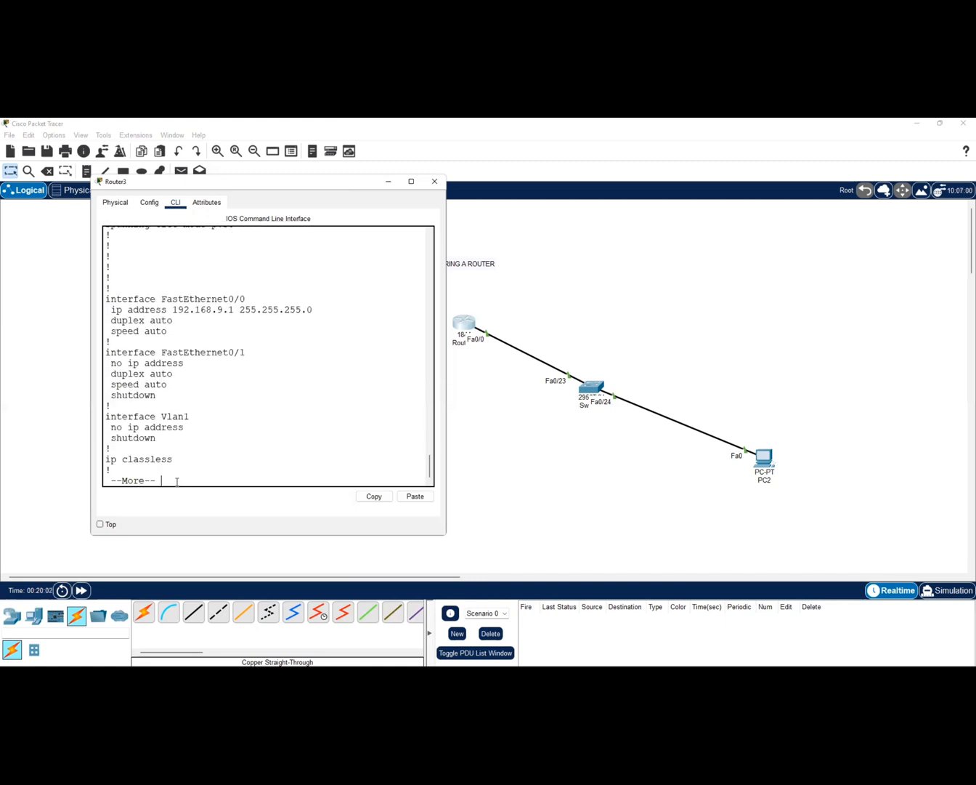
key(space)
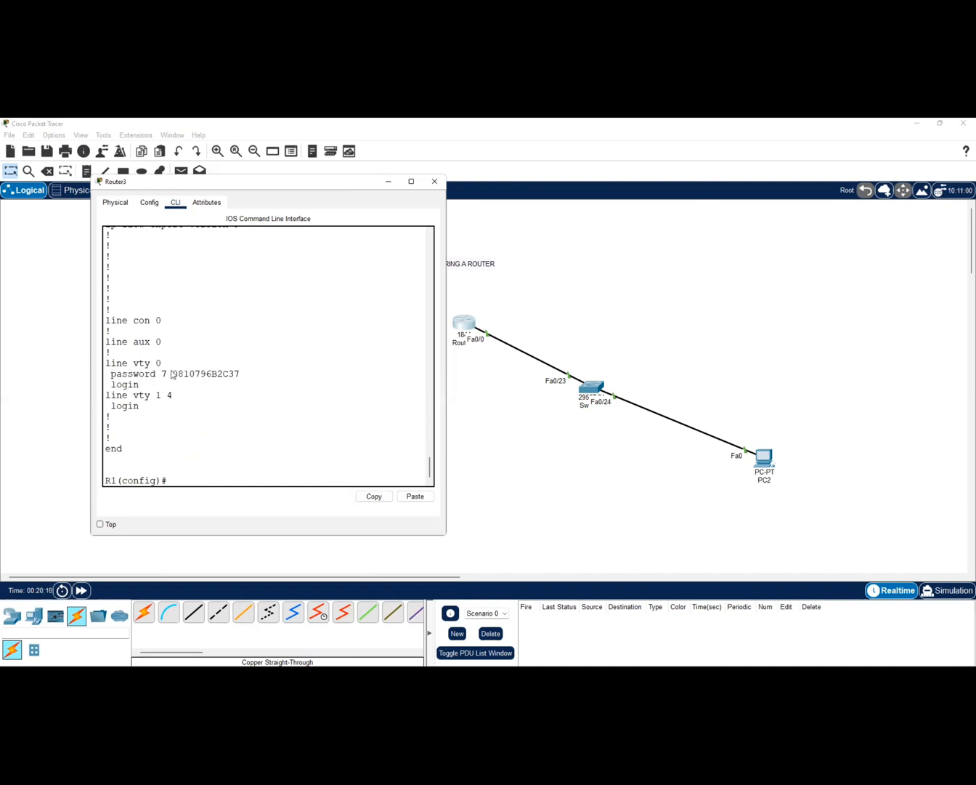
double_click(127, 362)
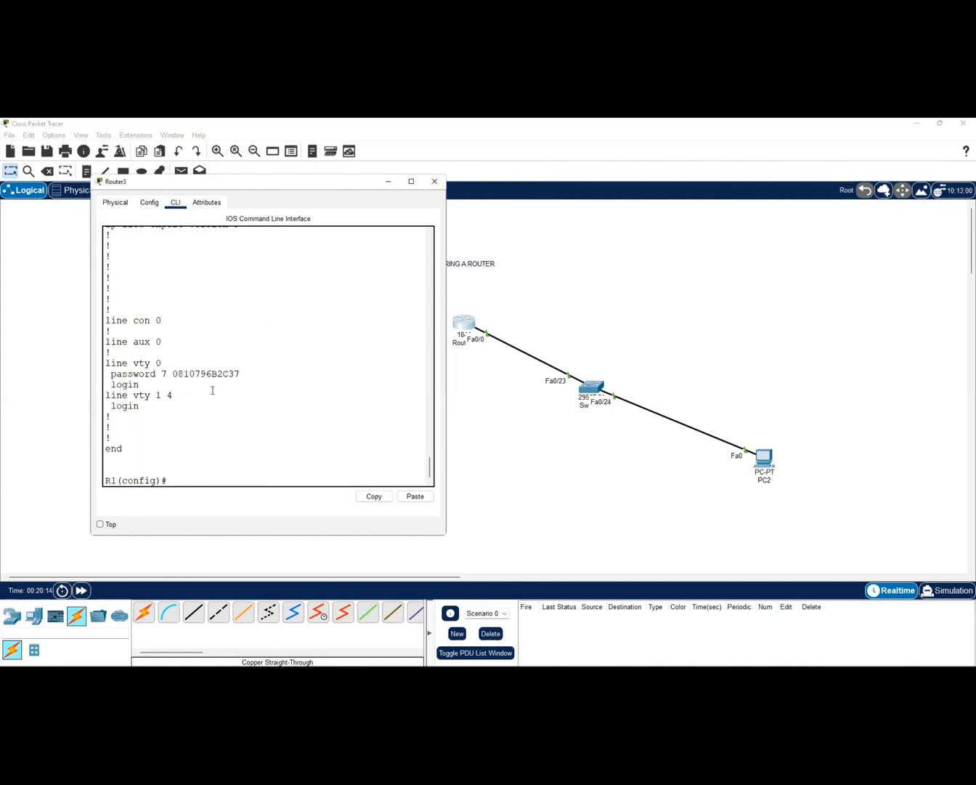
mouse_move(176, 480)
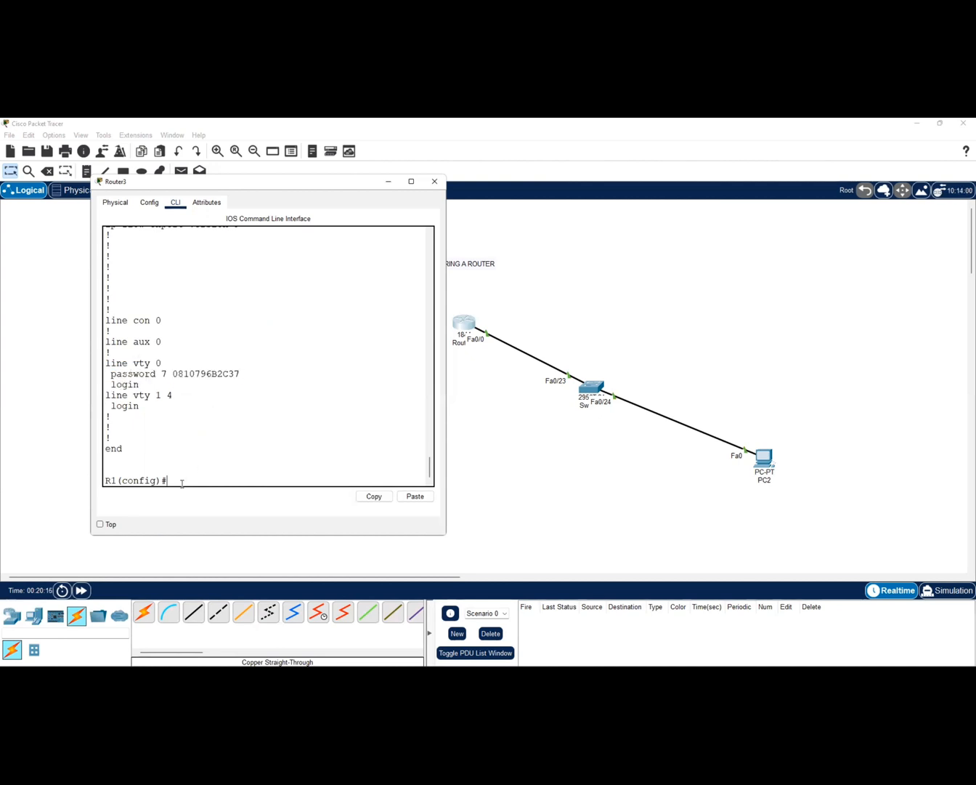
text(e)
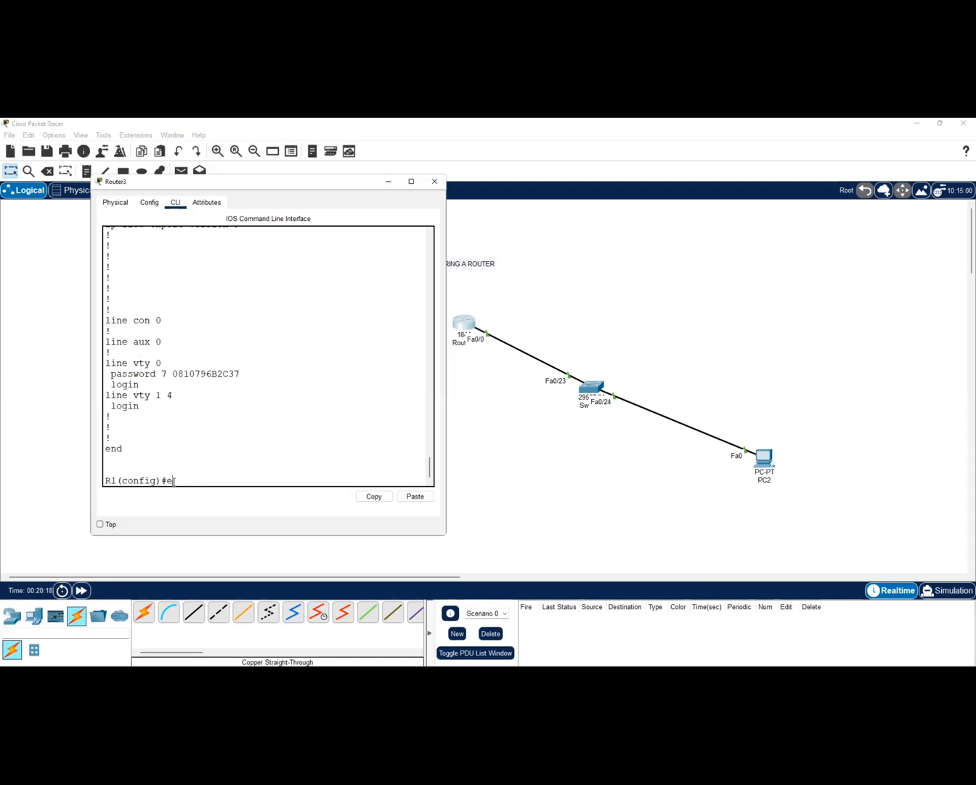